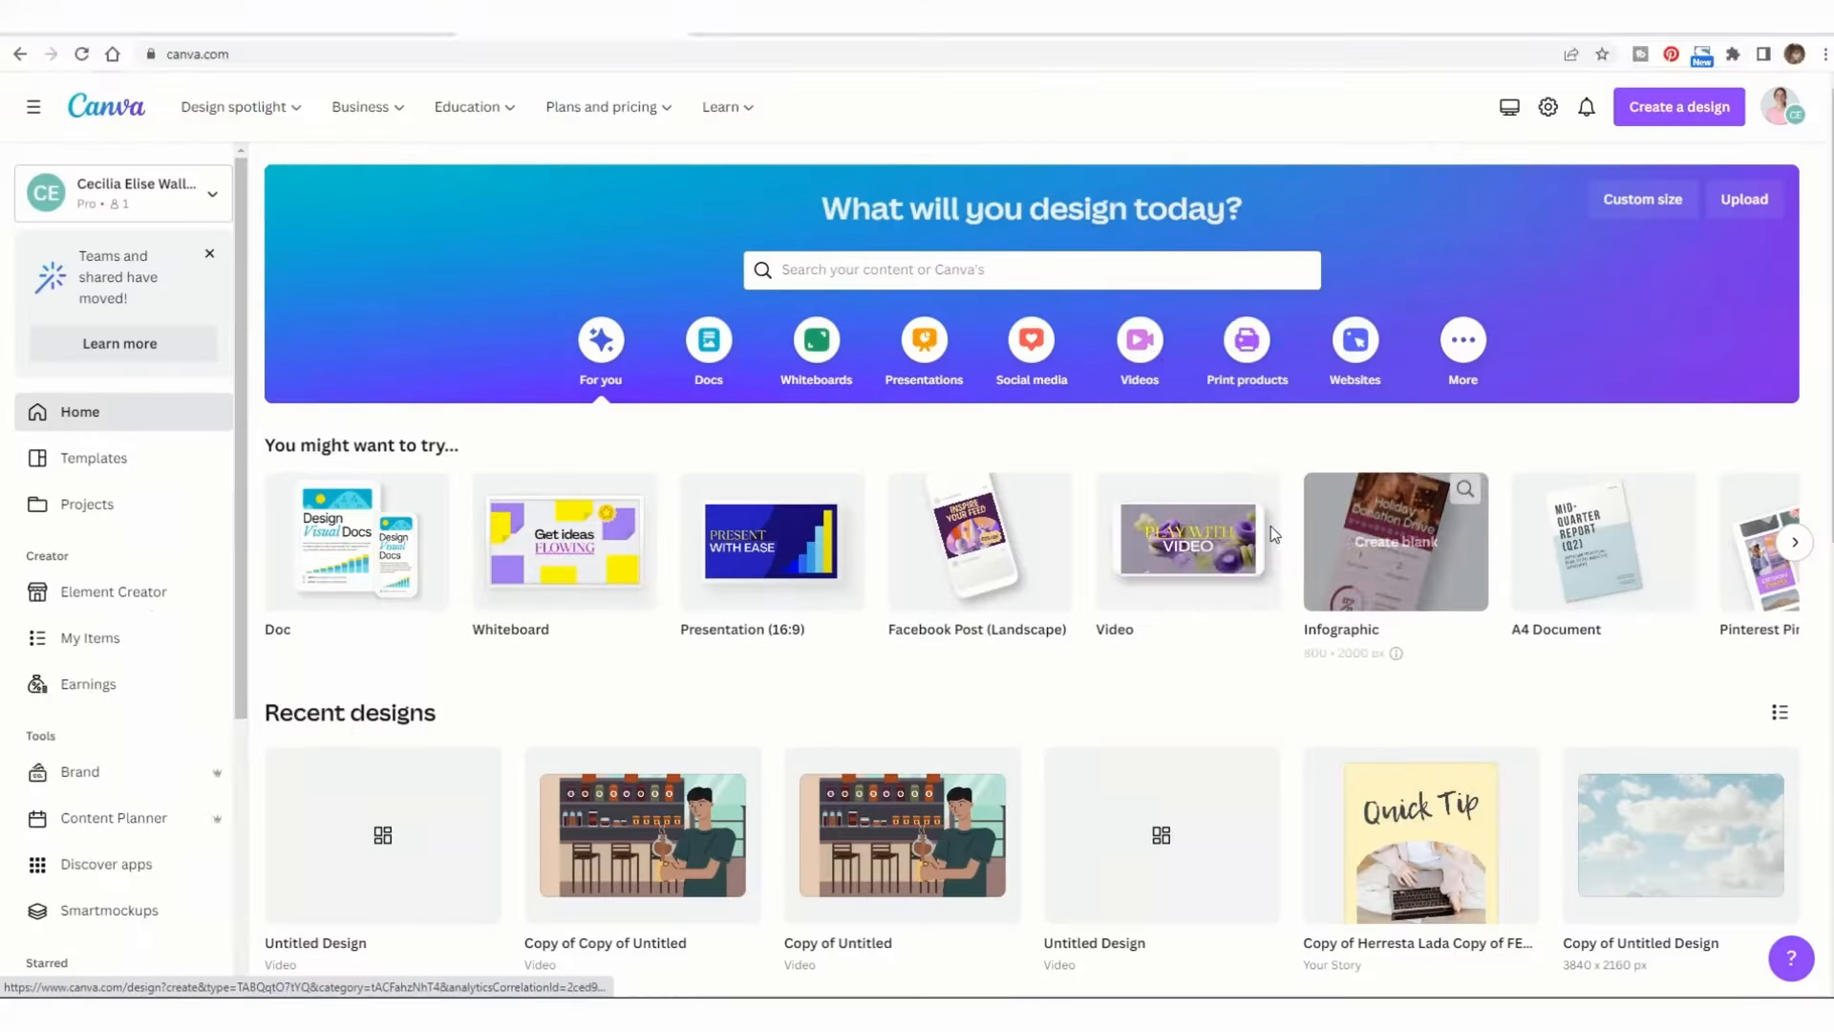
mouse_move(1188, 542)
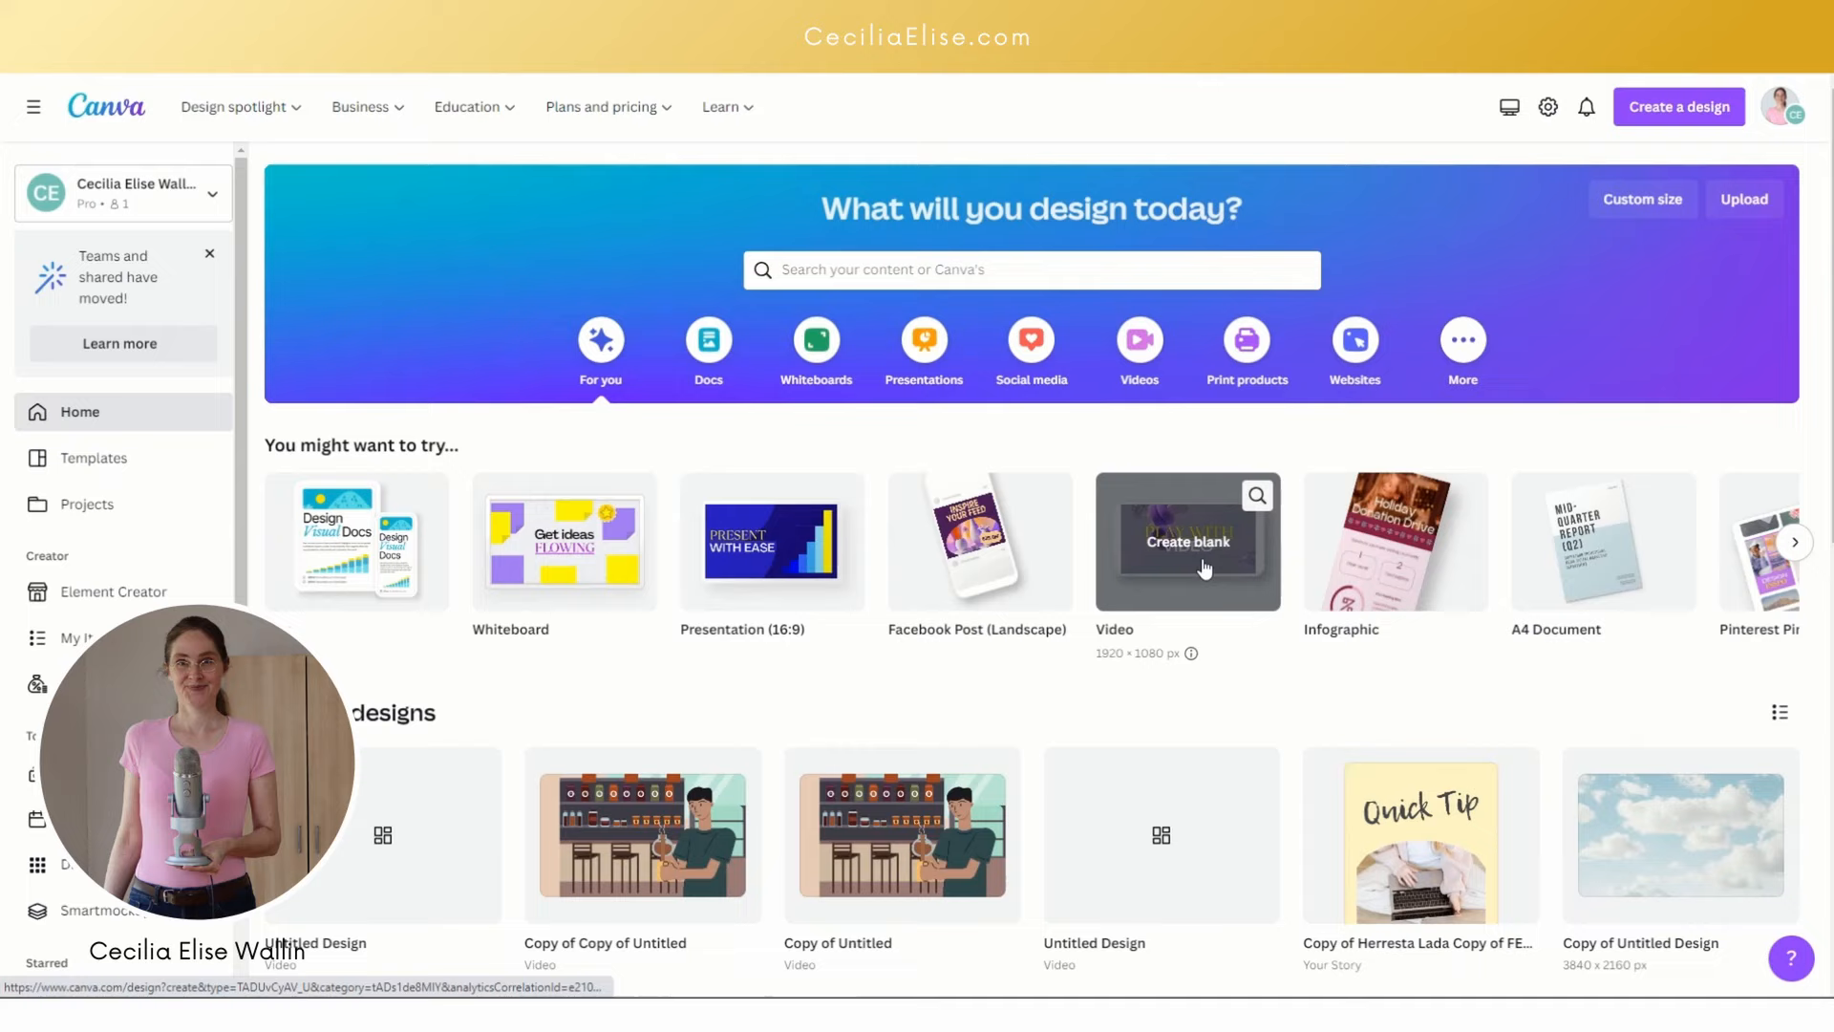
Step: Create a blank video design from the Video option on the Canva home page
click(1186, 541)
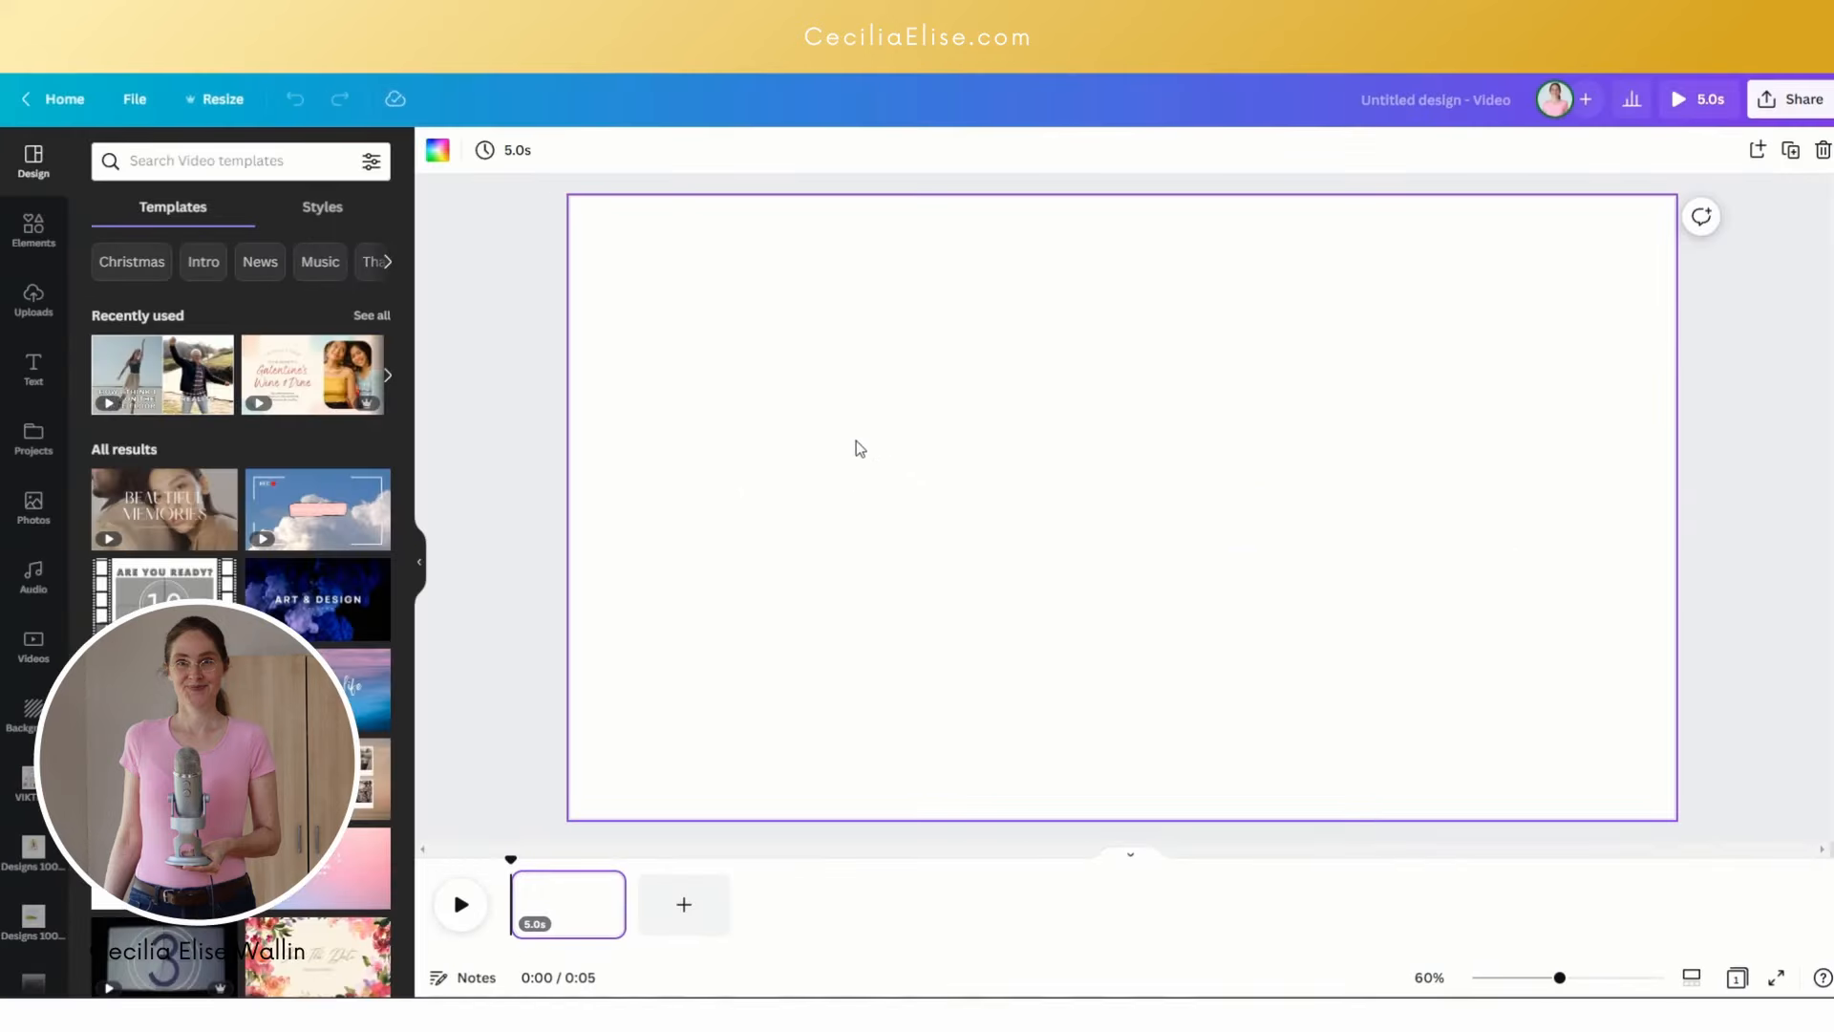
mouse_move(904, 427)
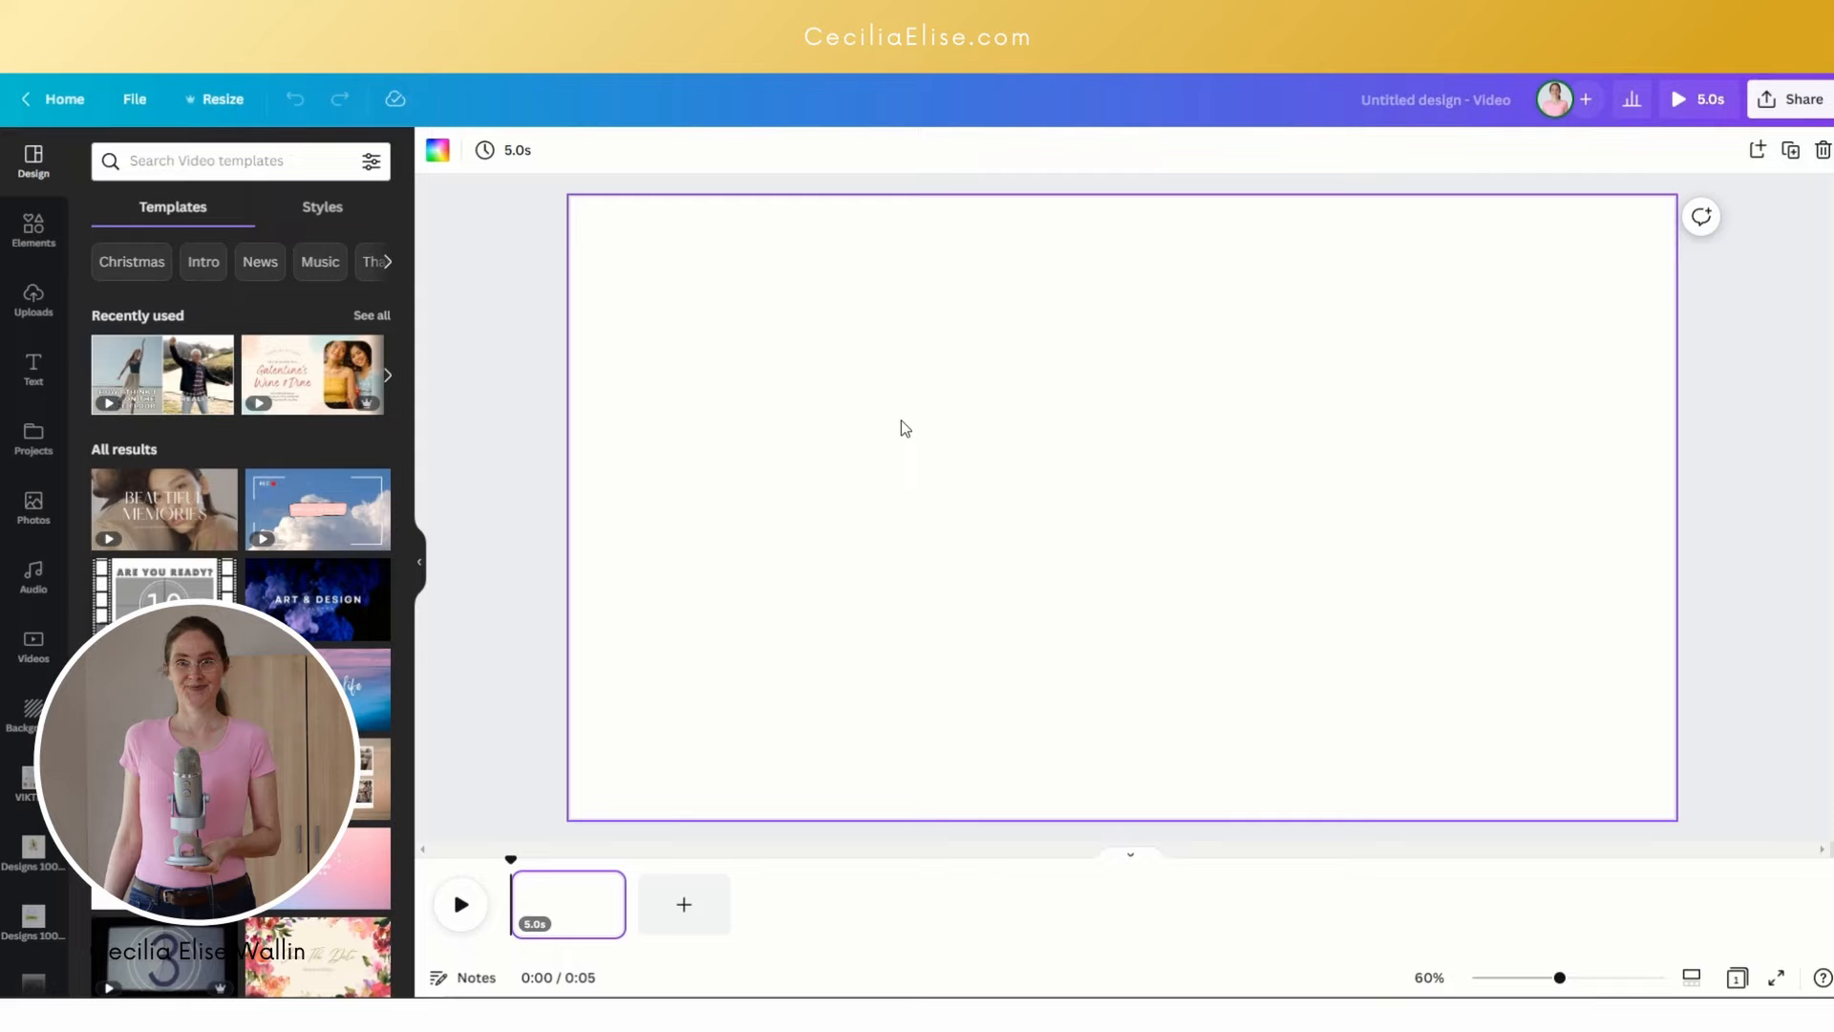
Step: Search Elements for 'coffee bar' and fill the page with the coffee bar illustration
click(33, 228)
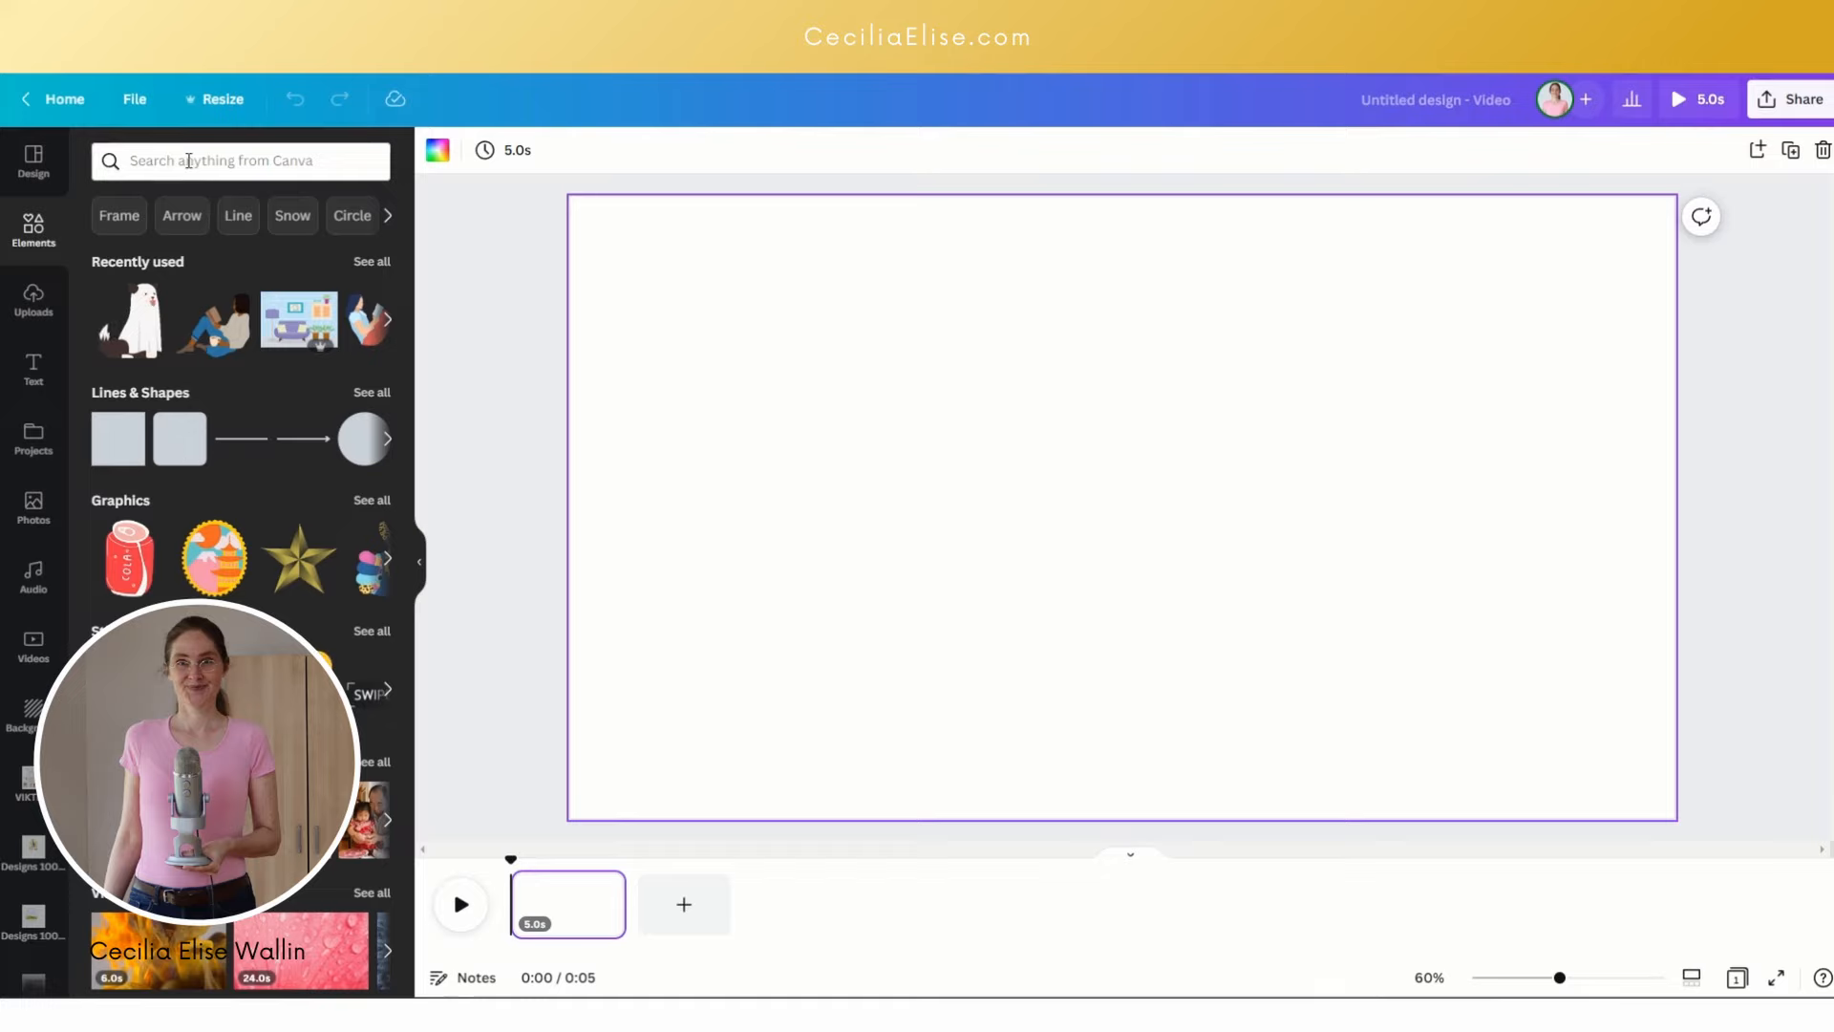
click(239, 161)
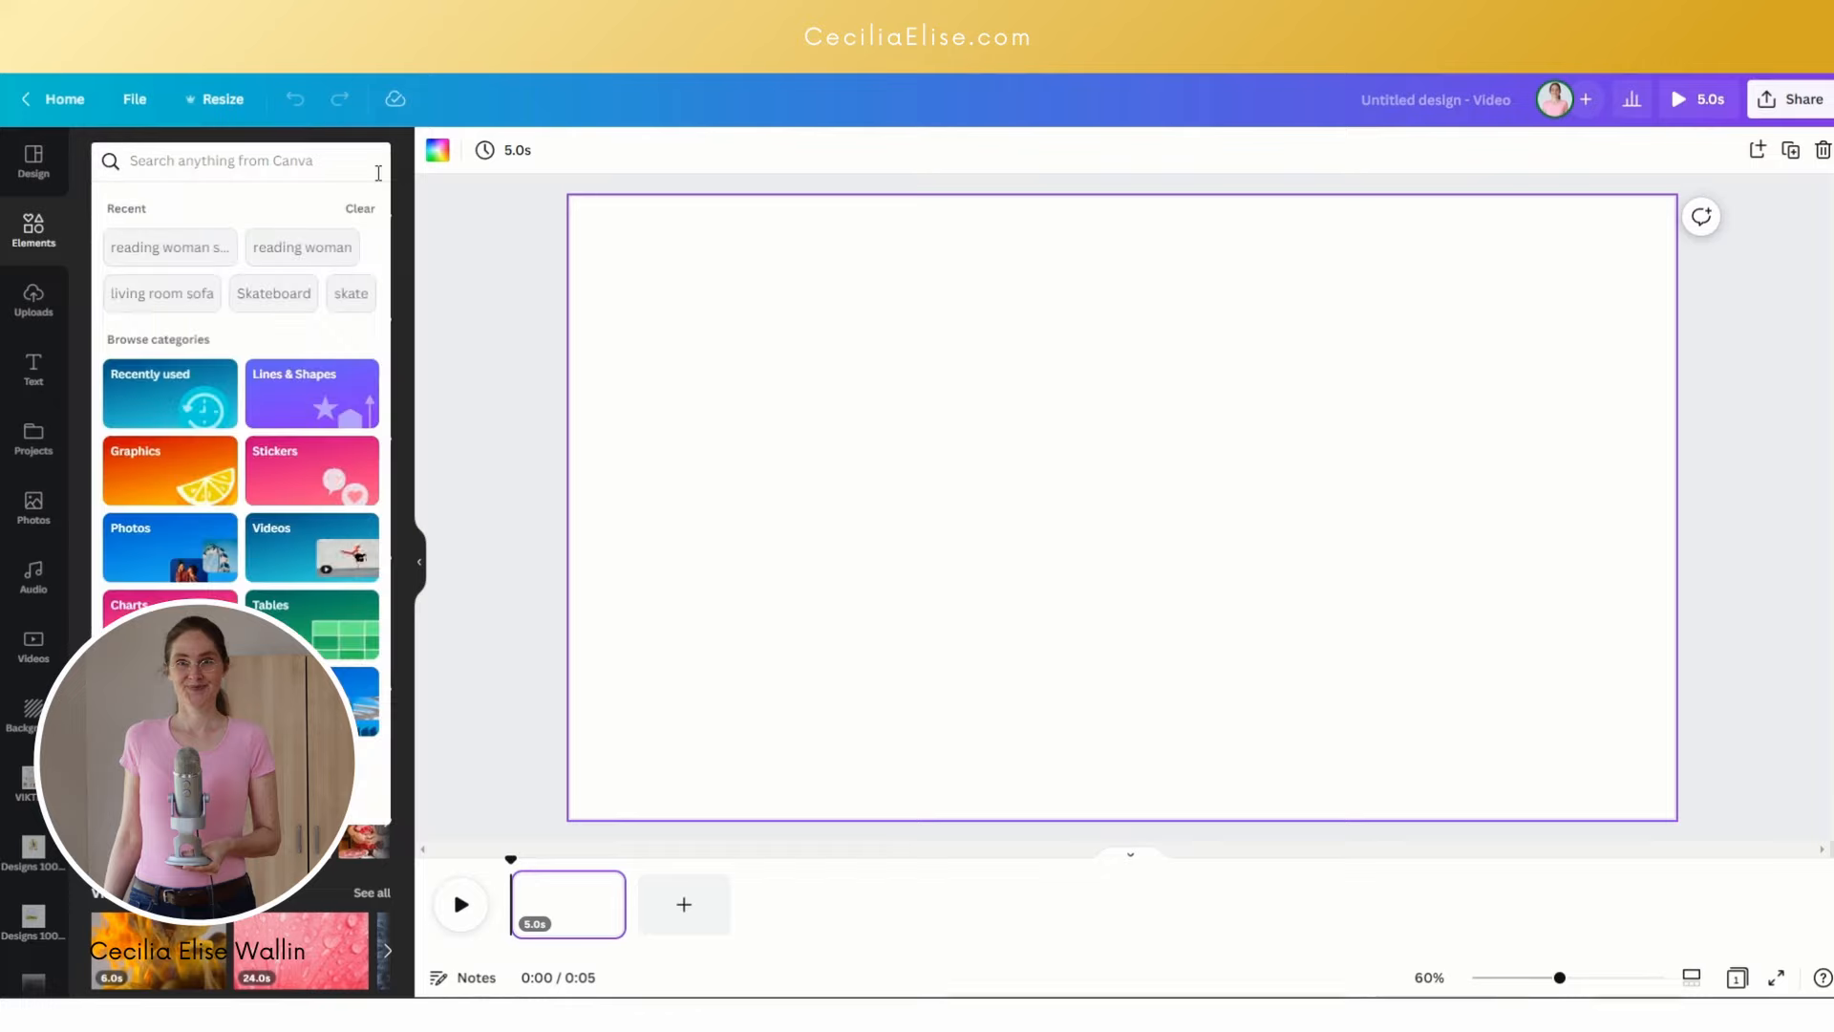
text(coffe bar)
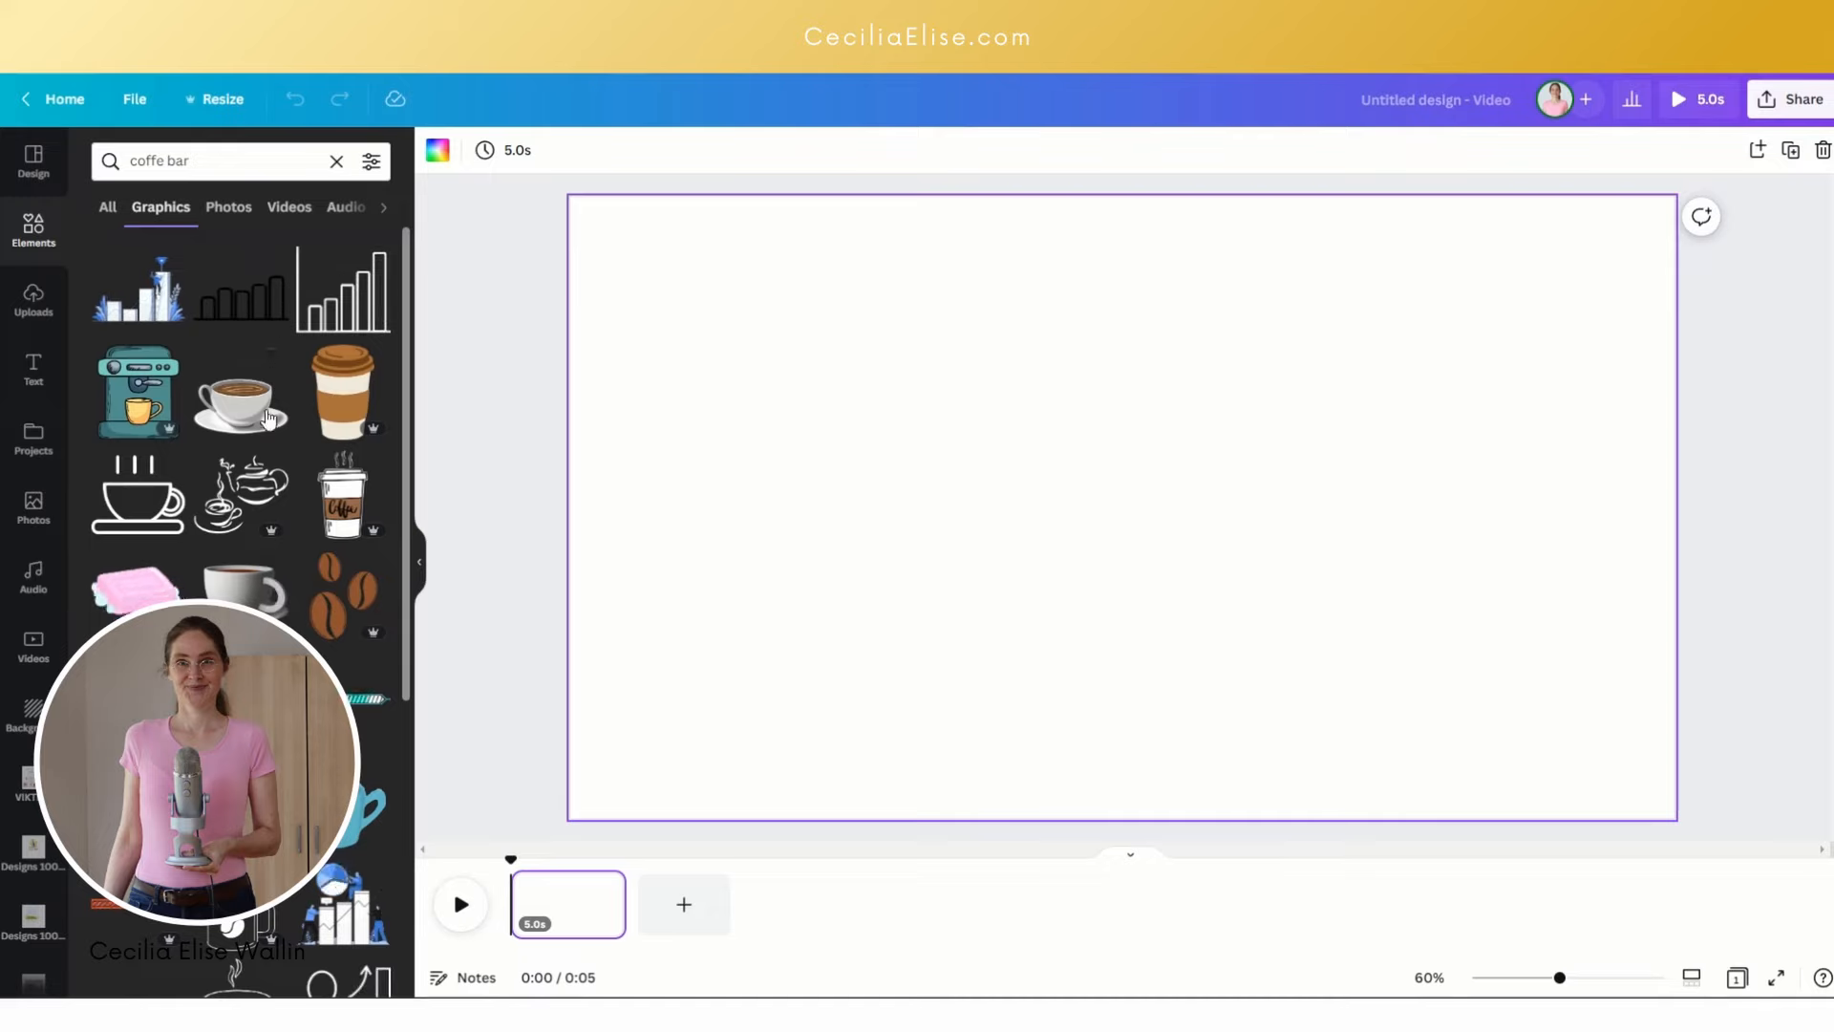
scroll(down, 3)
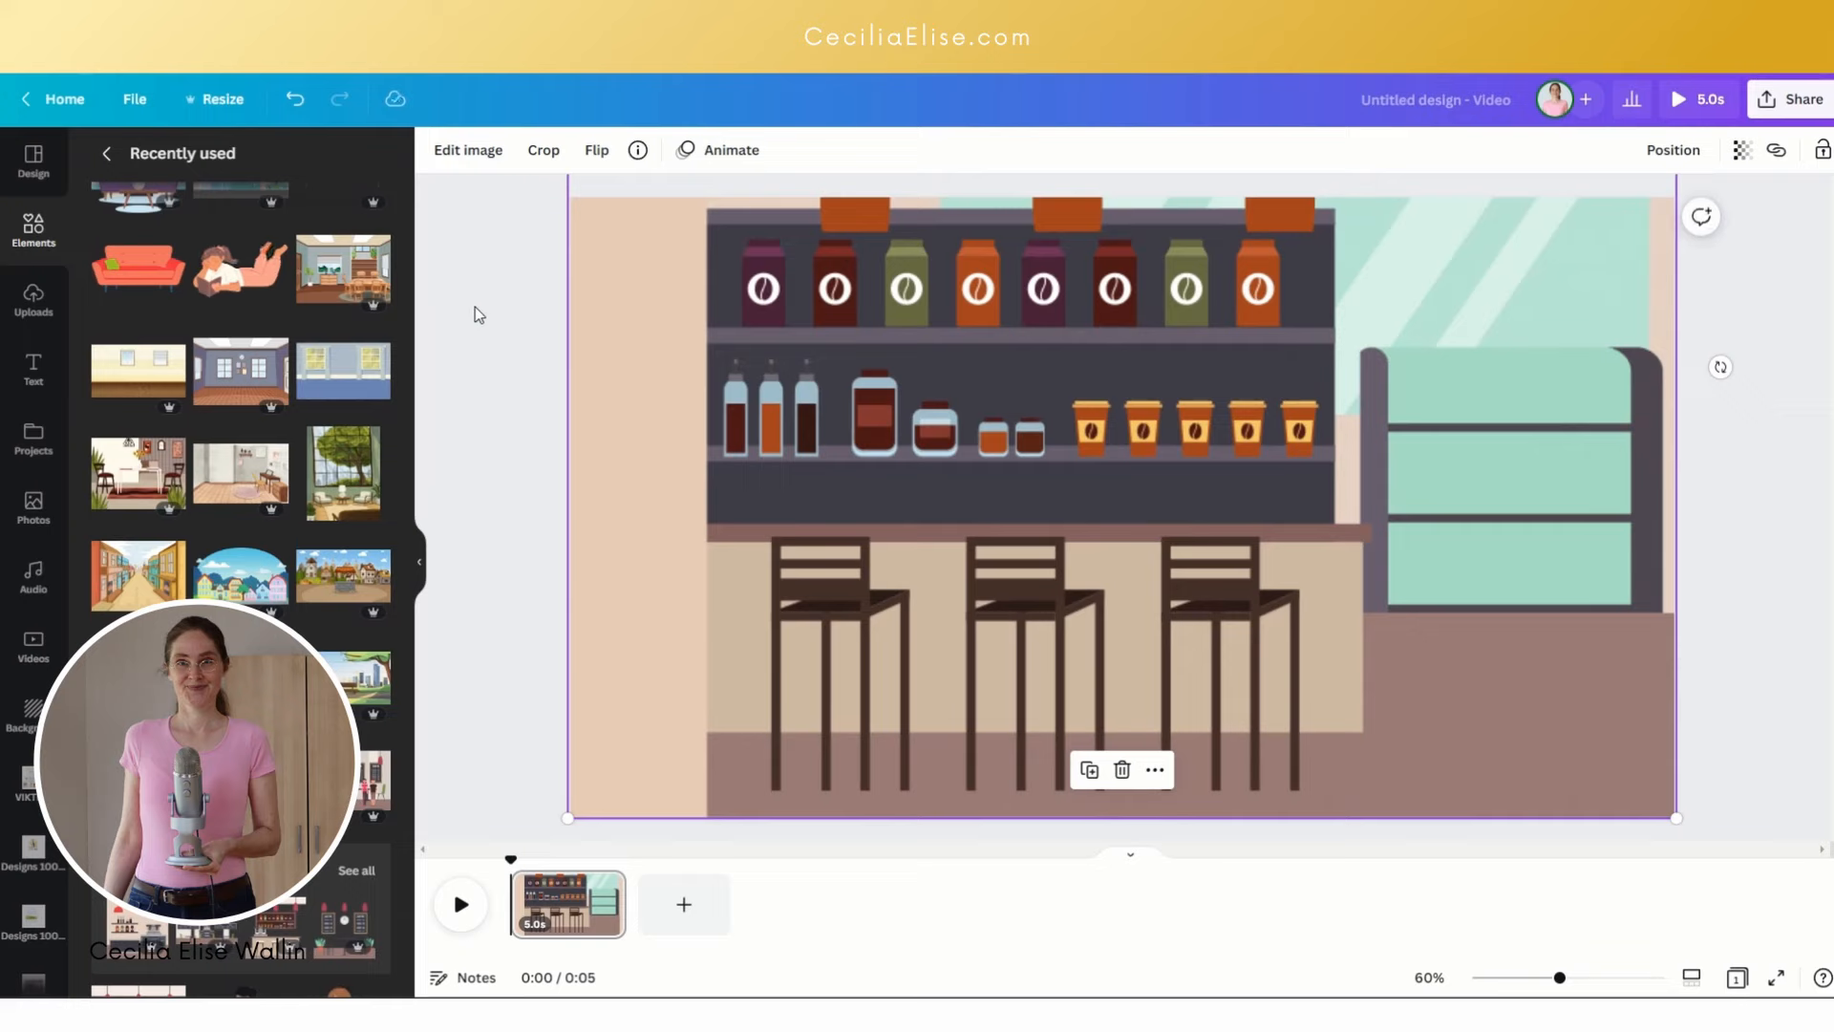
Step: Add the man-drinking-coffee graphic from a 'man coffee' Graphics search, placed at the right
click(32, 229)
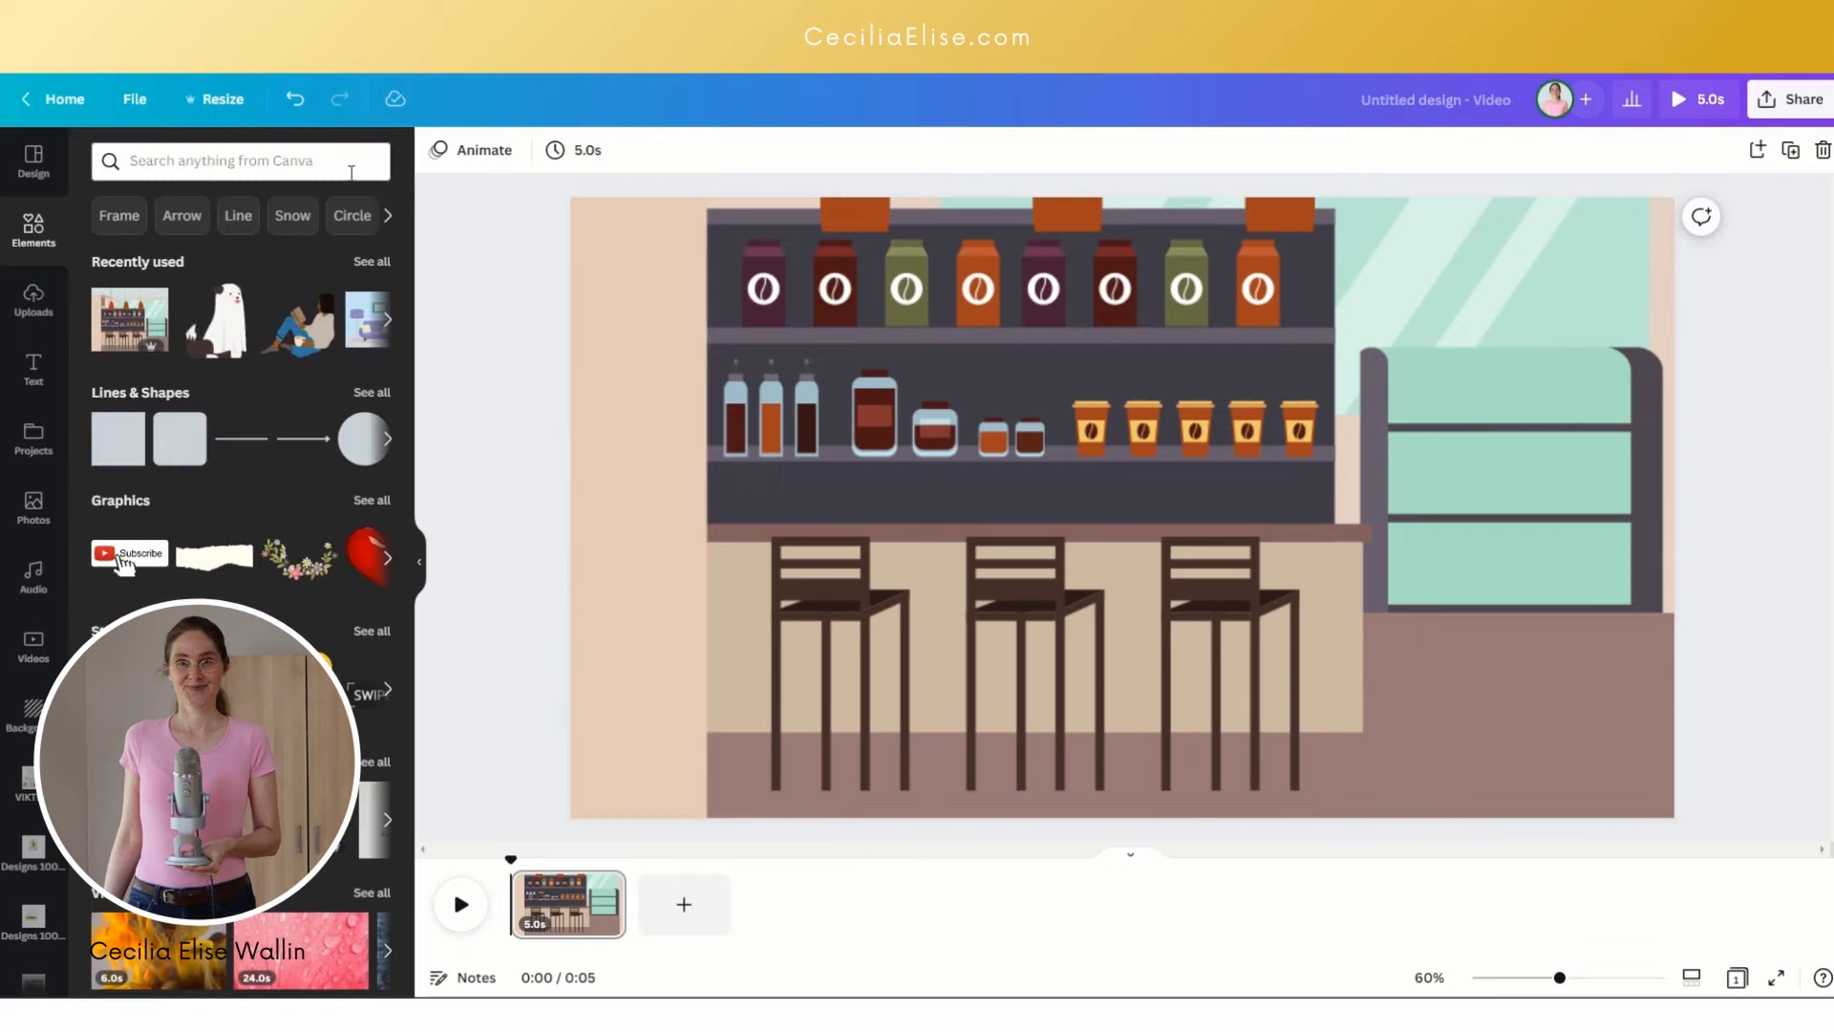
click(239, 161)
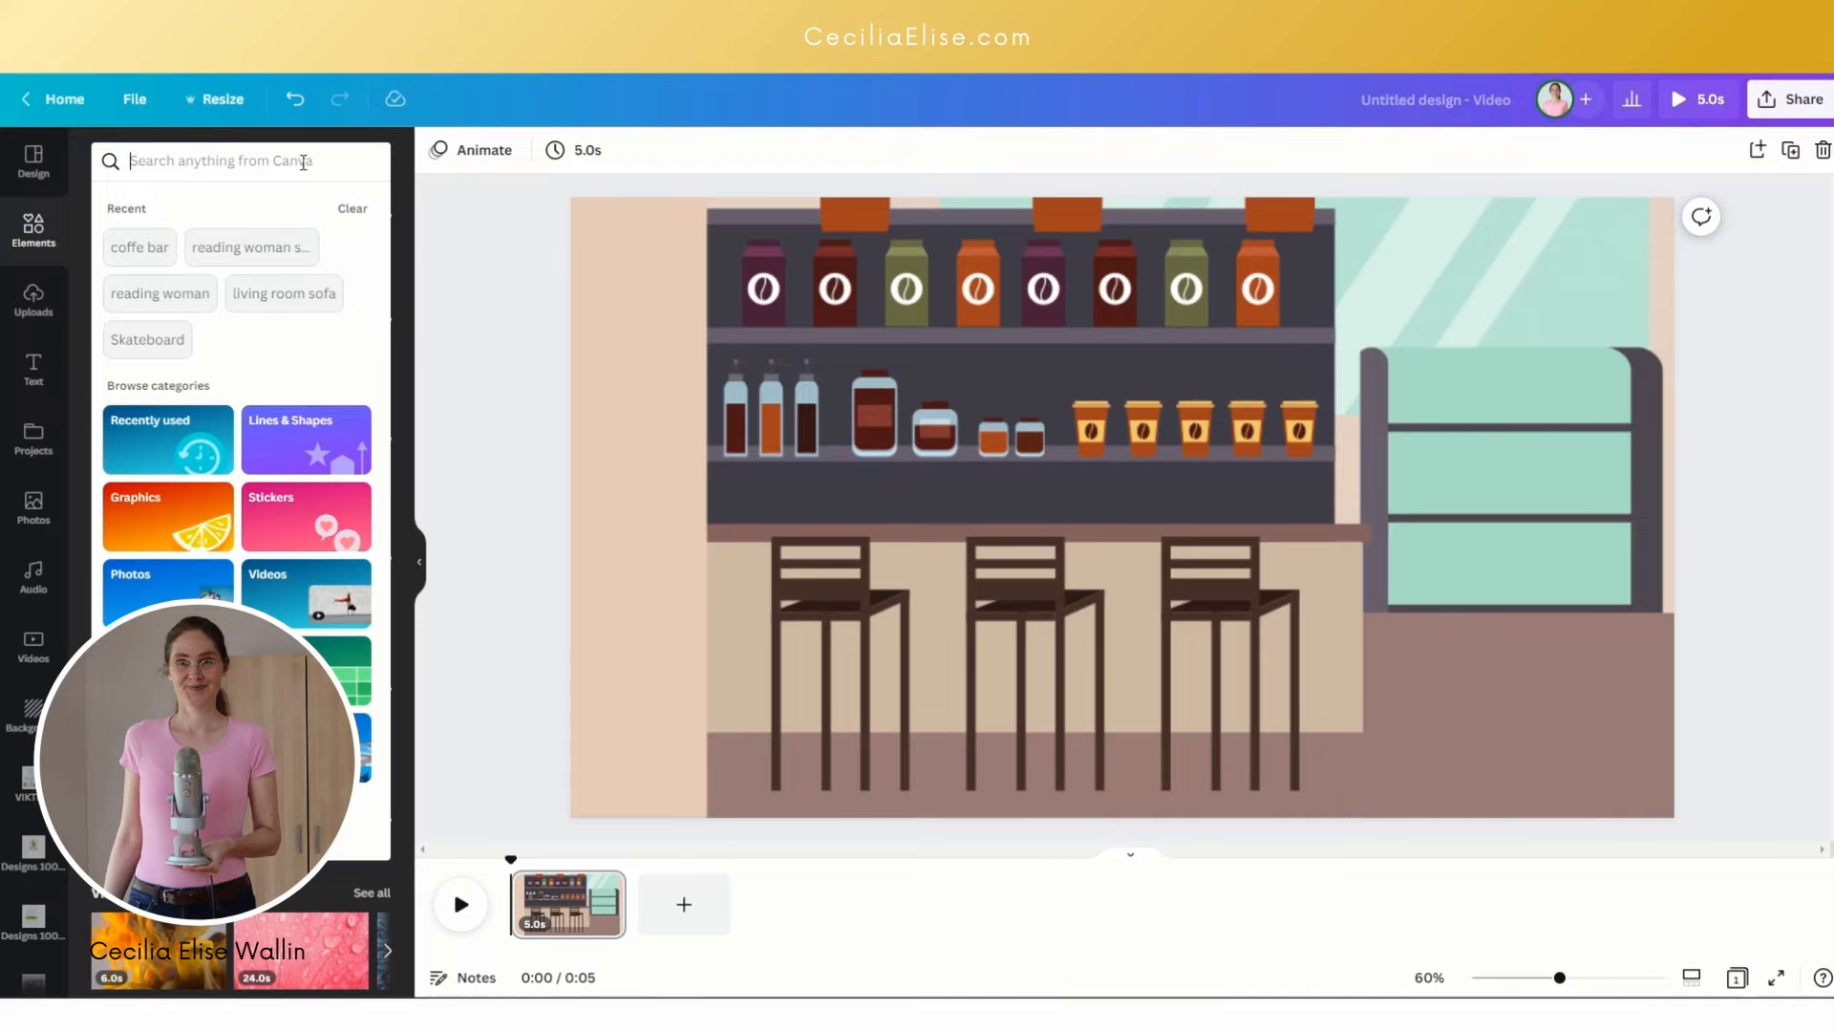
text(man coffee)
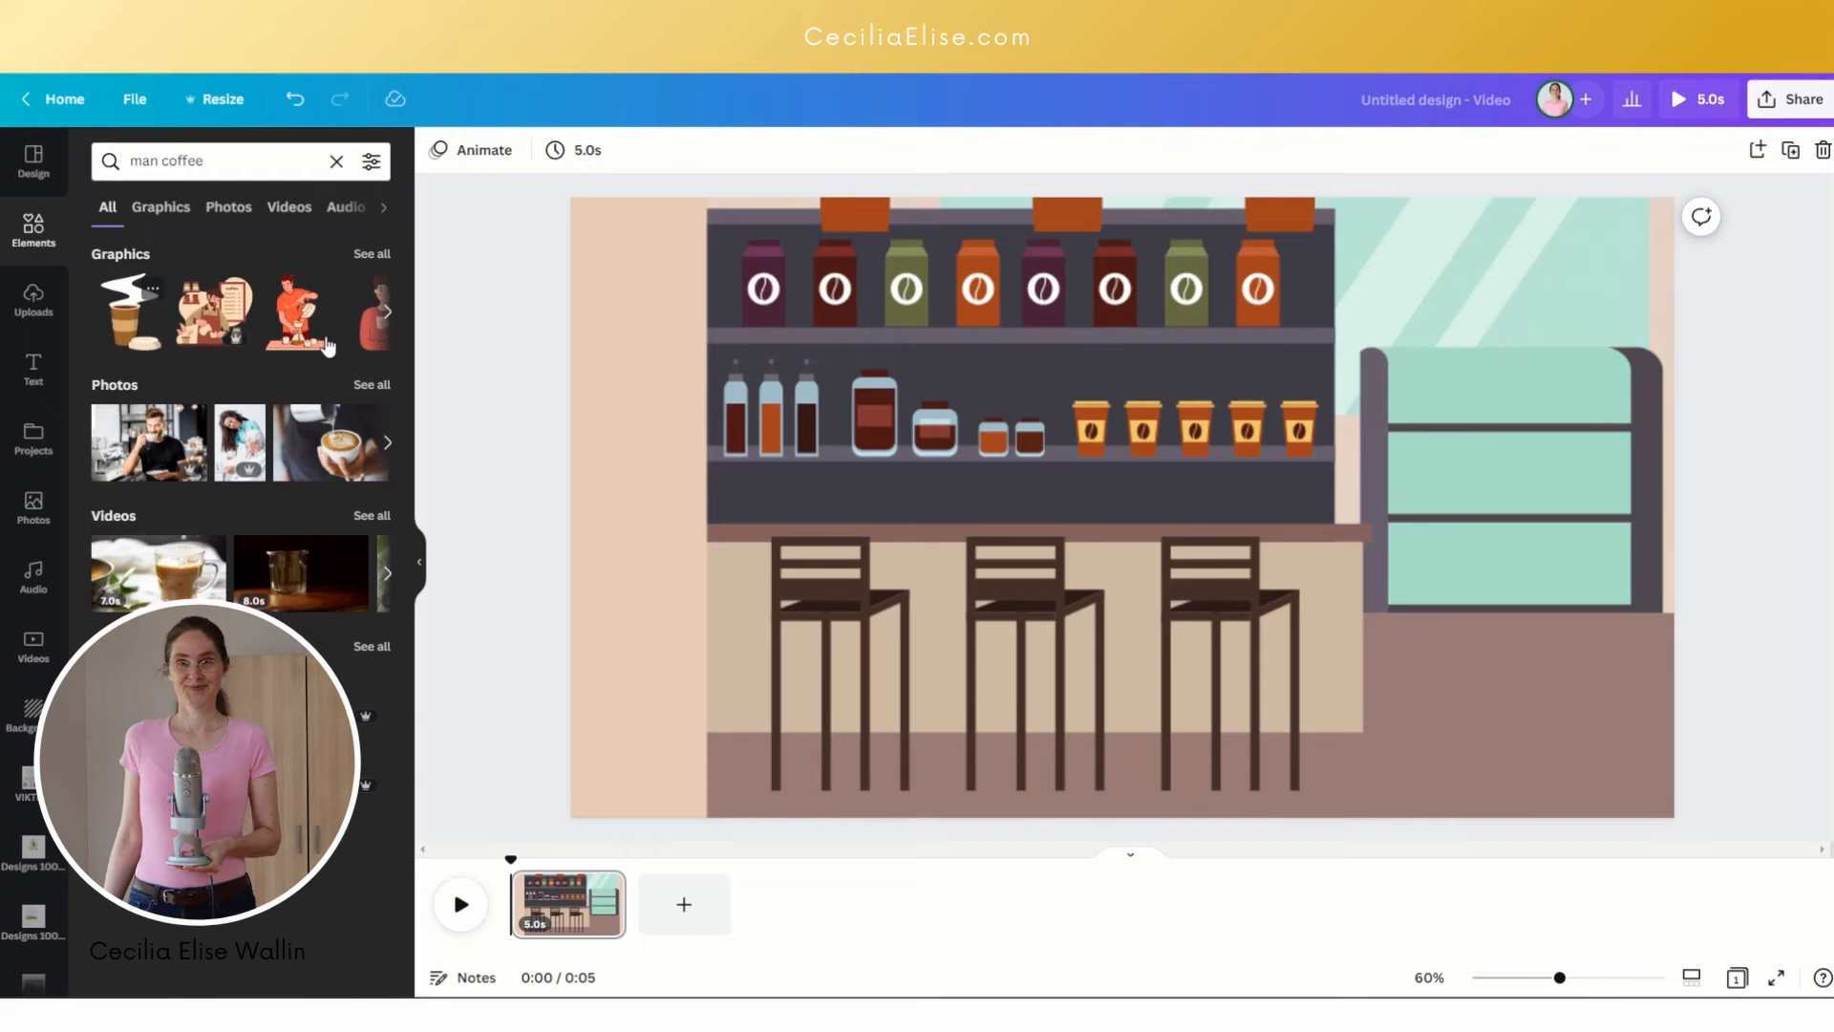
click(161, 207)
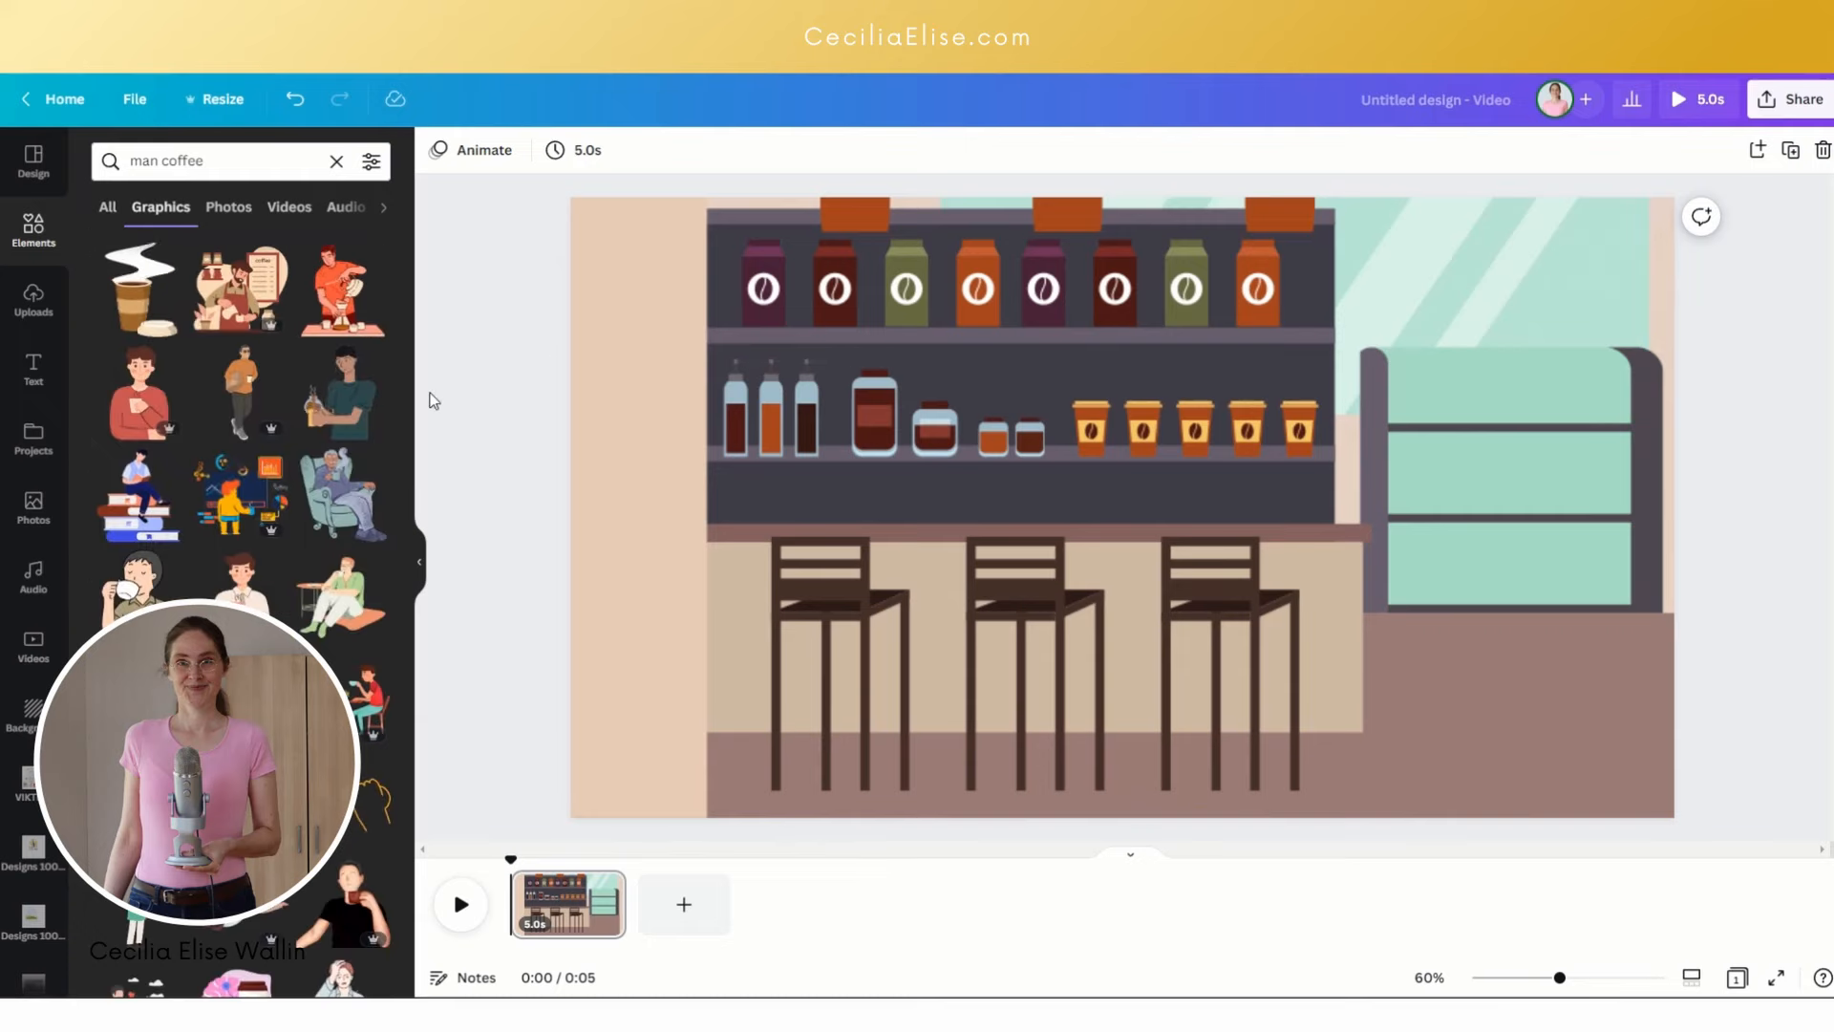
click(339, 396)
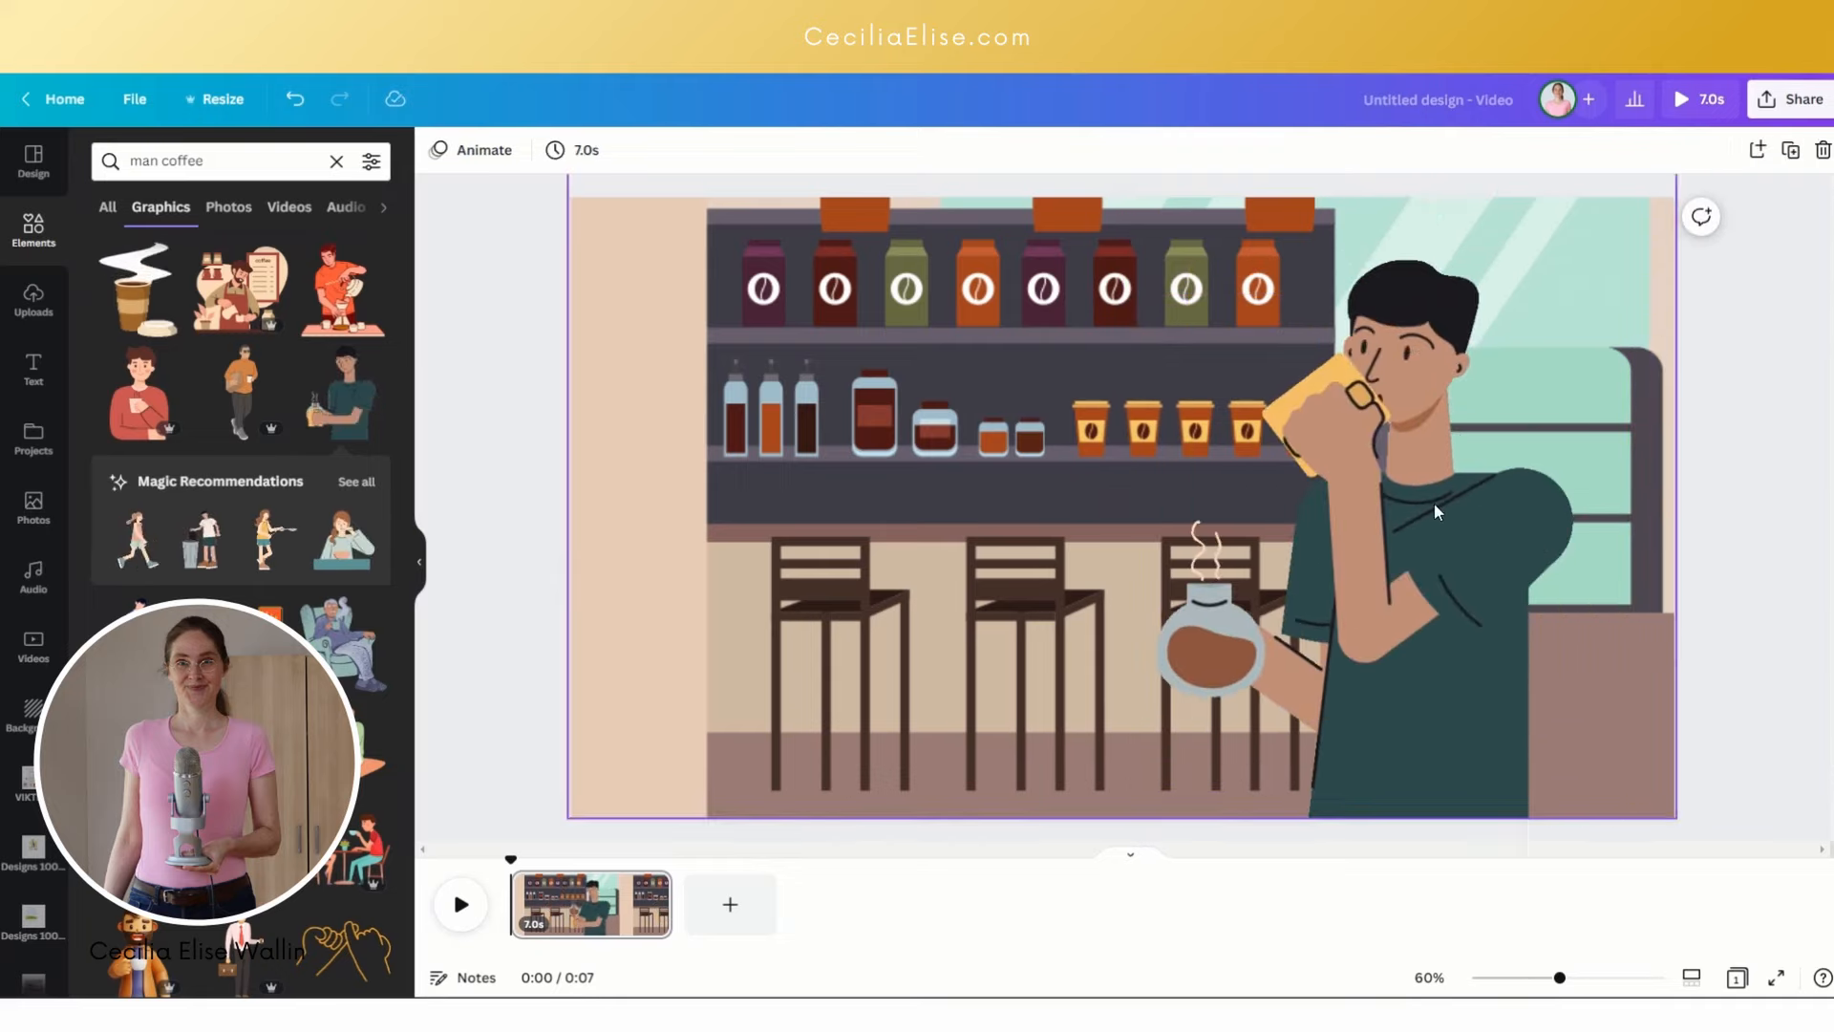
click(1381, 537)
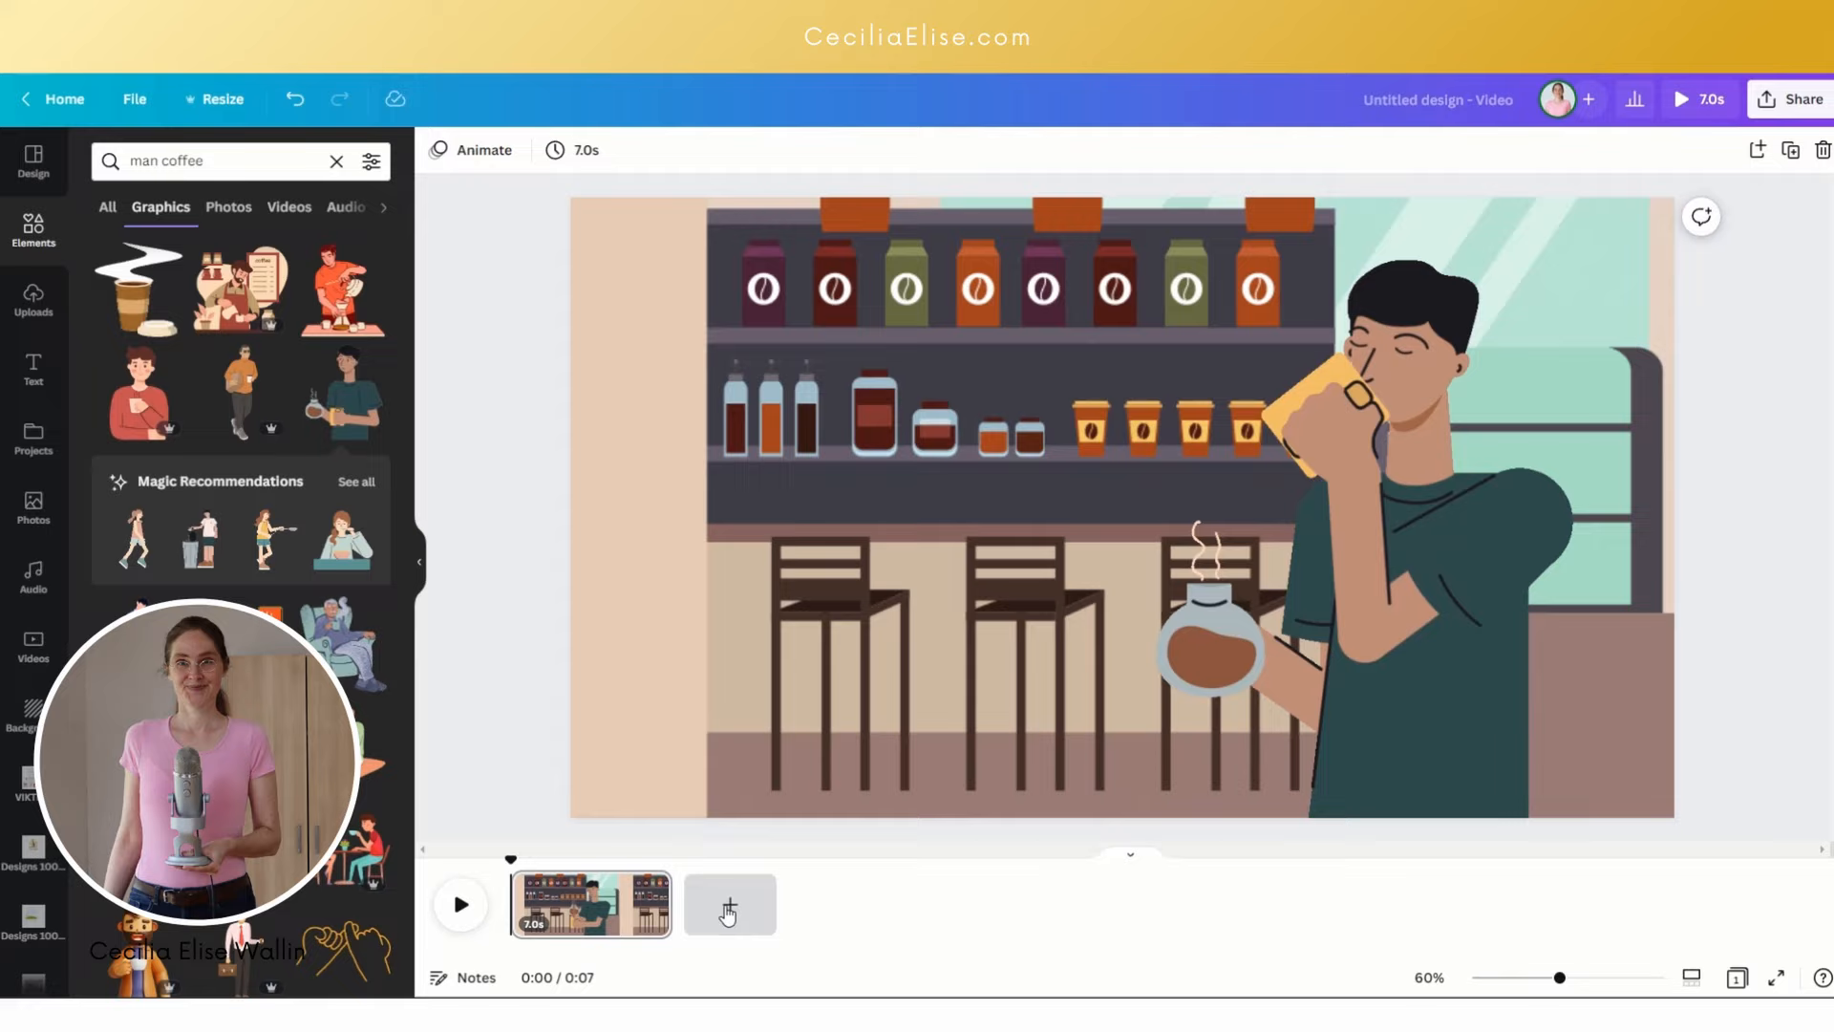
Step: Add a second page and set the park illustration as its background
click(728, 905)
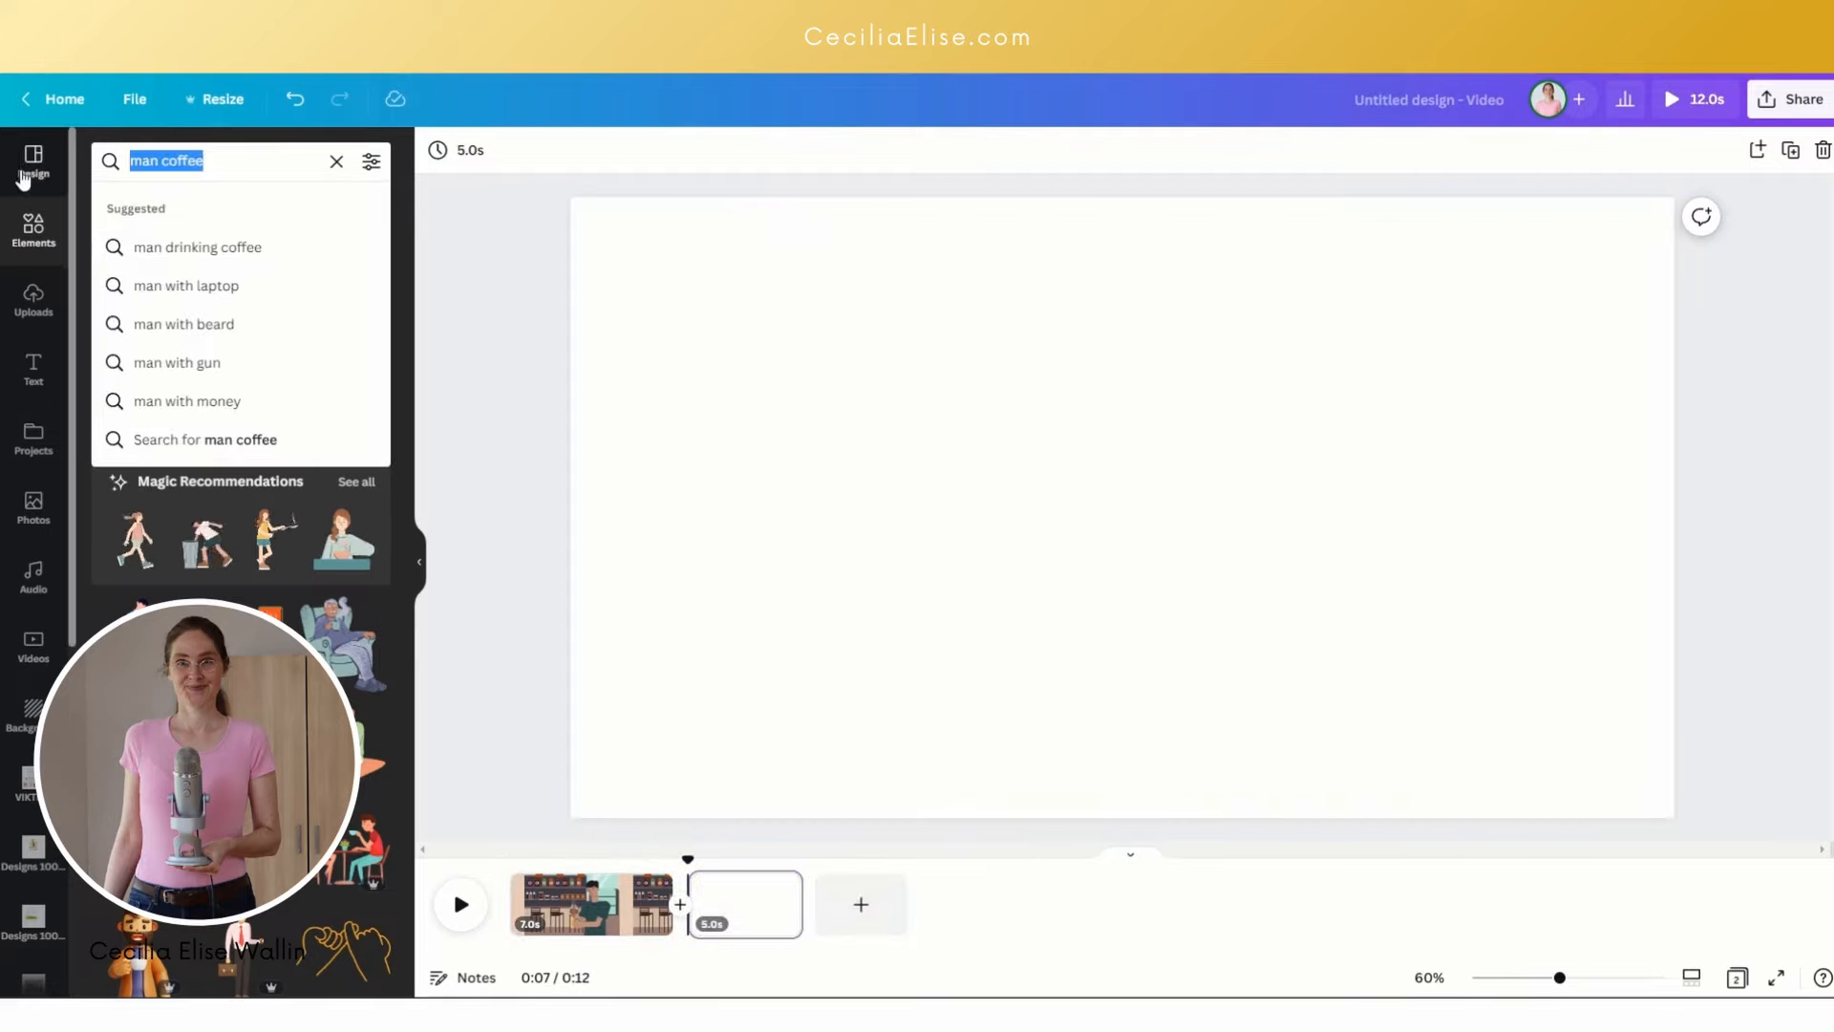
text(pa)
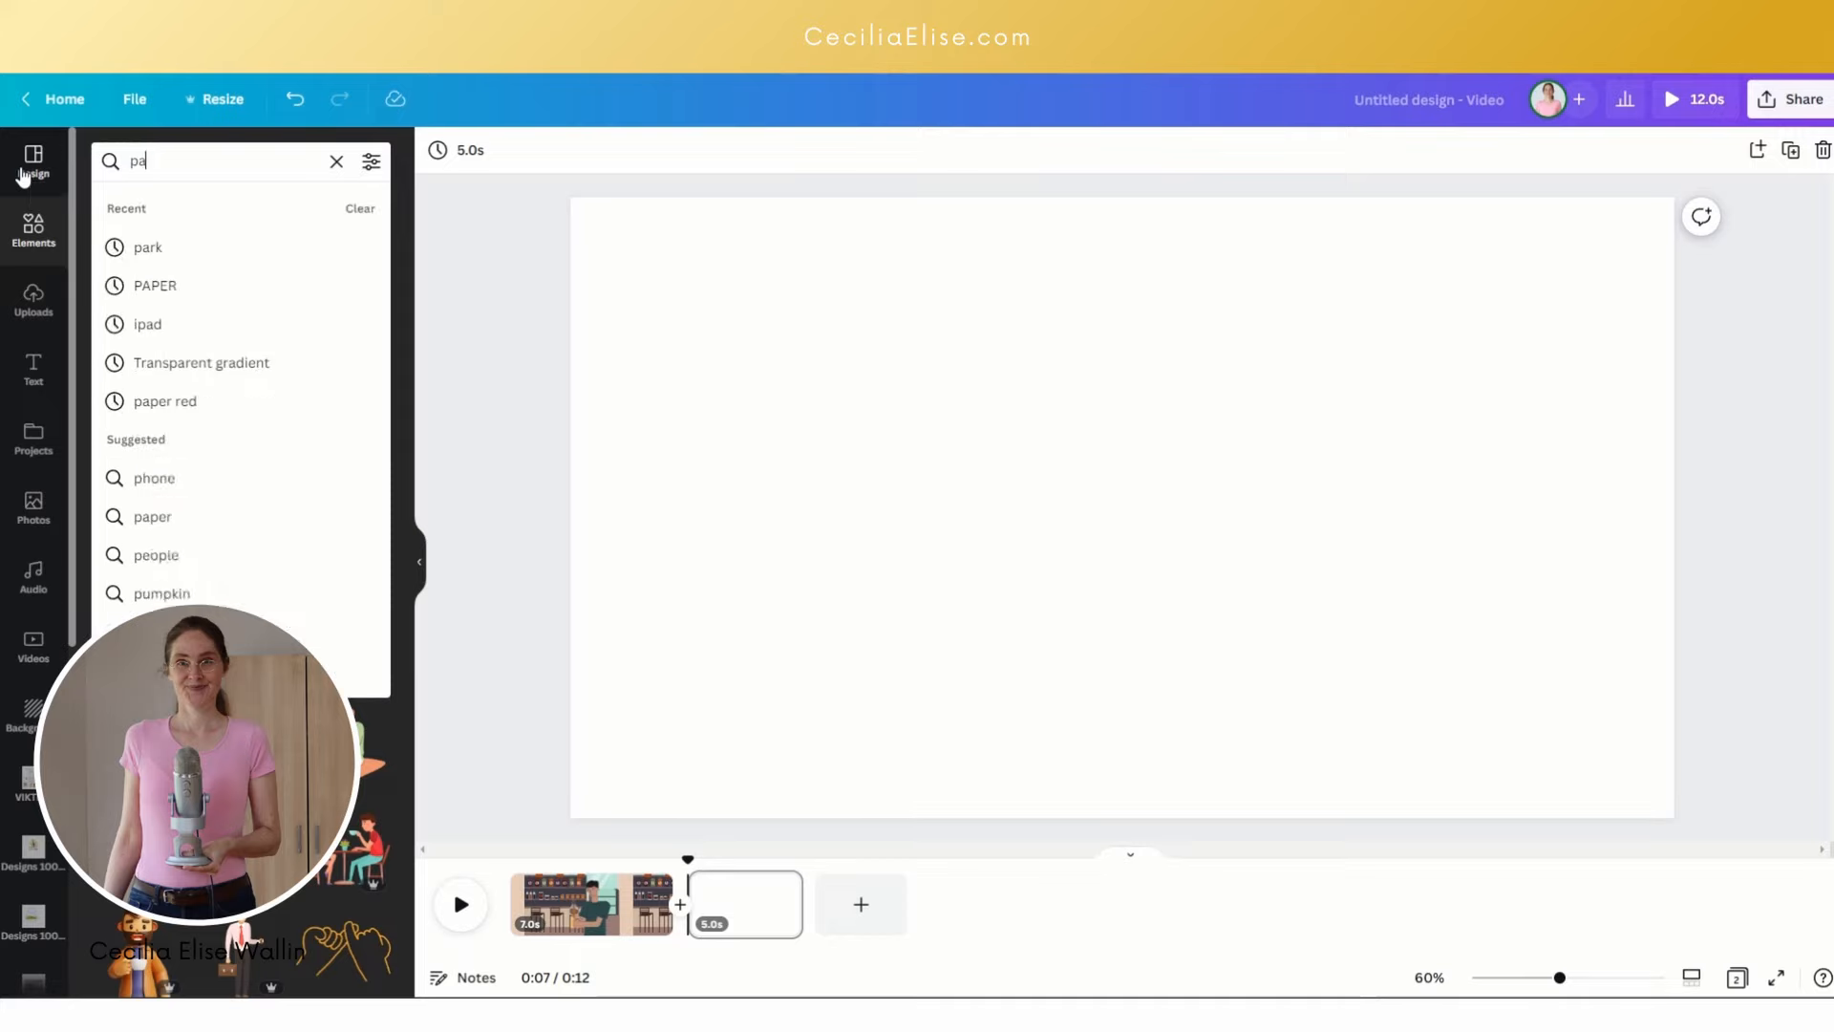
click(147, 246)
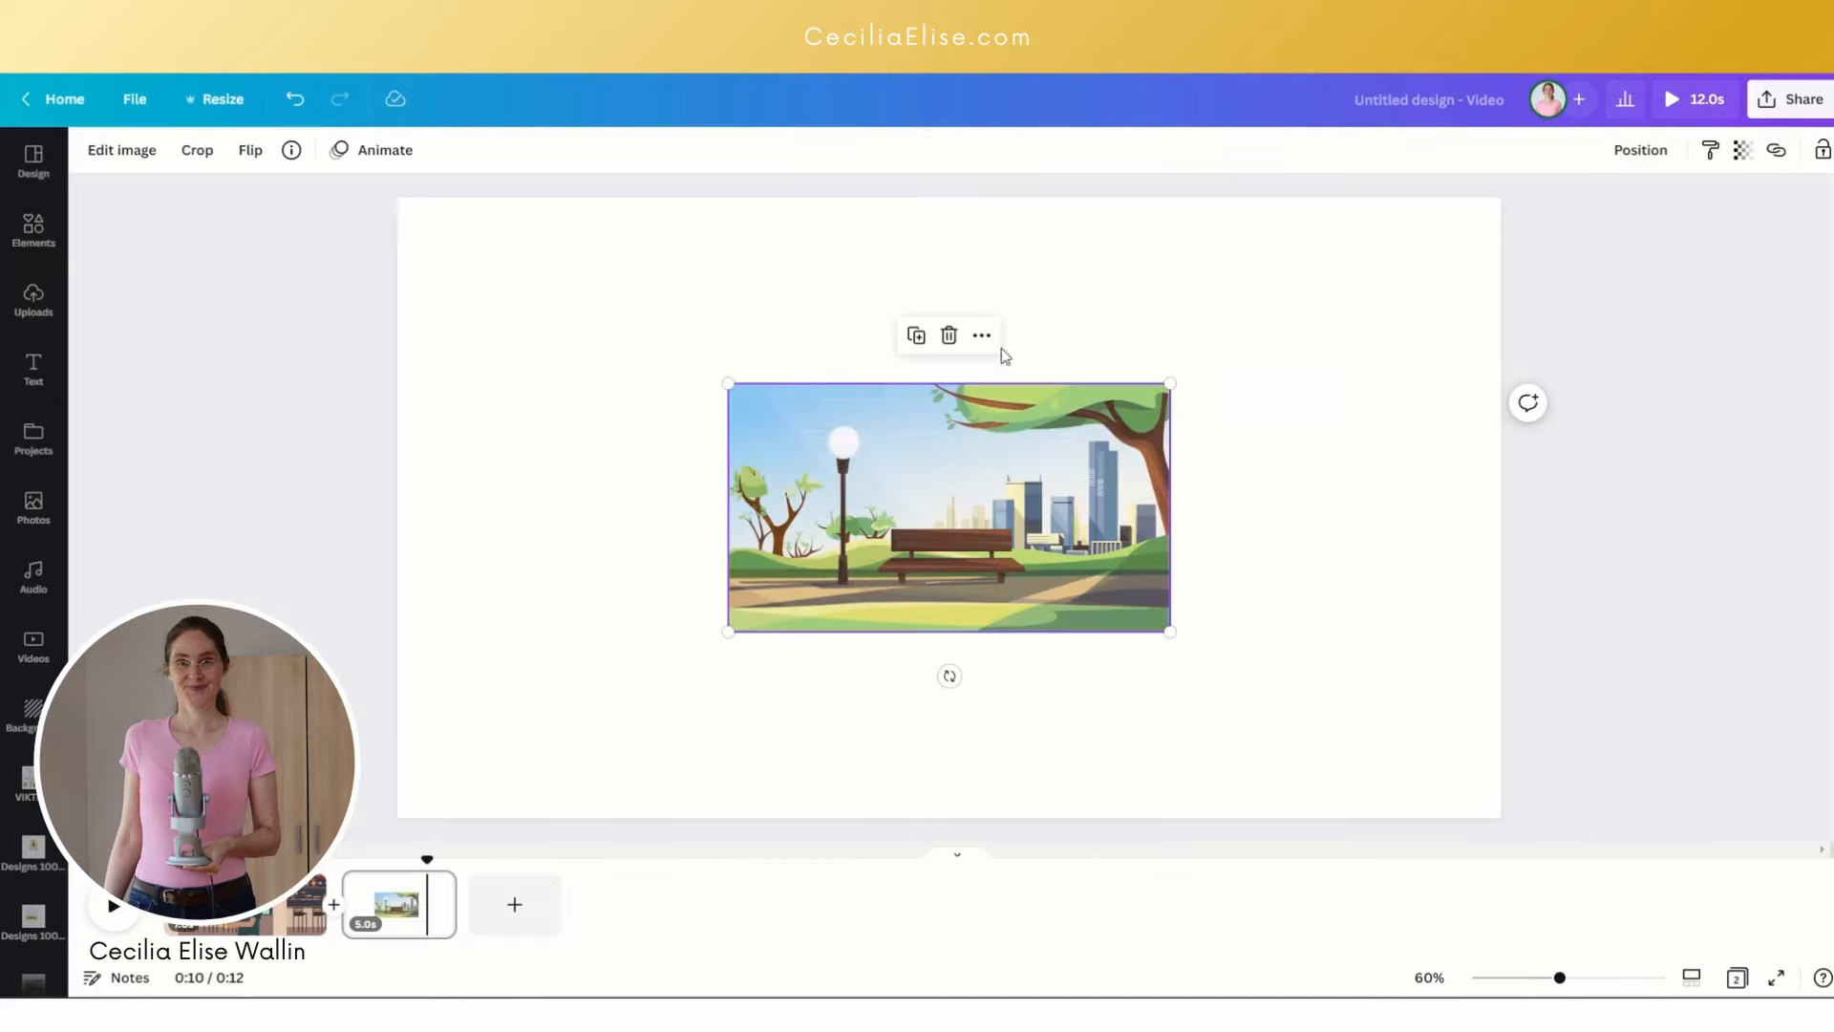
right_click(948, 506)
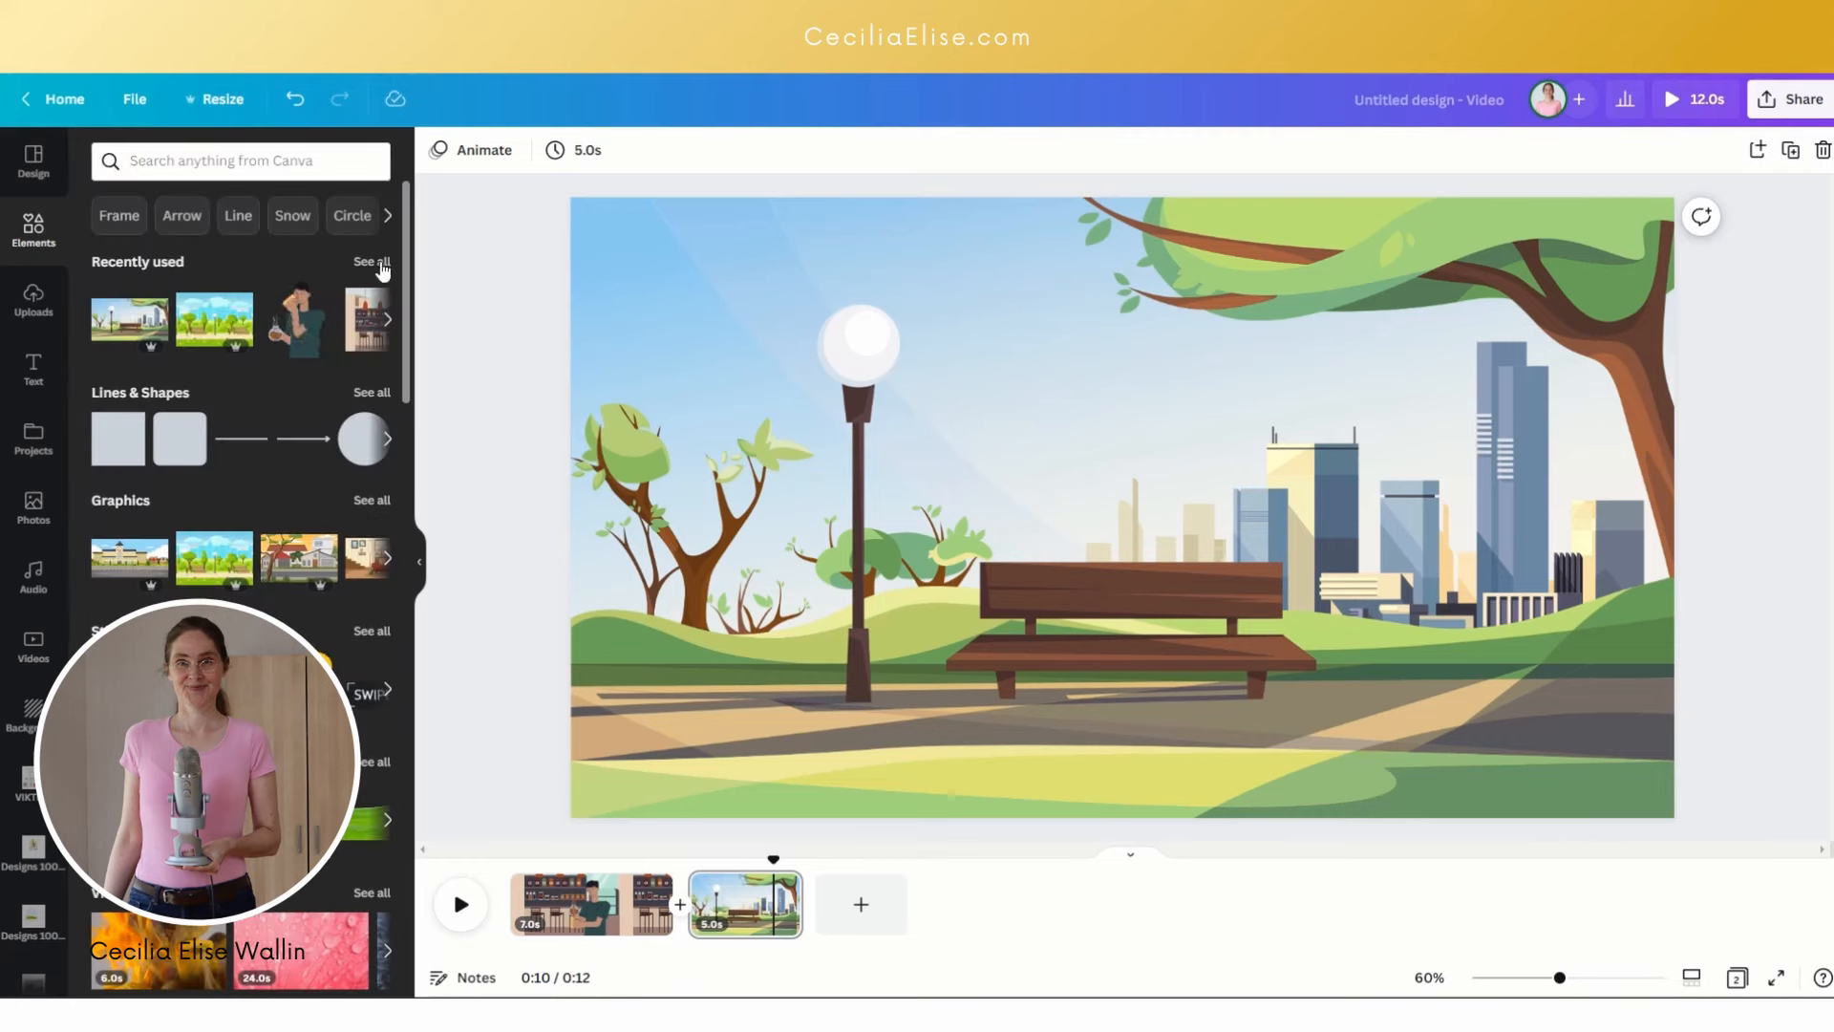
Step: Add the skateboarder from Recently used to the park, then duplicate the page
click(371, 261)
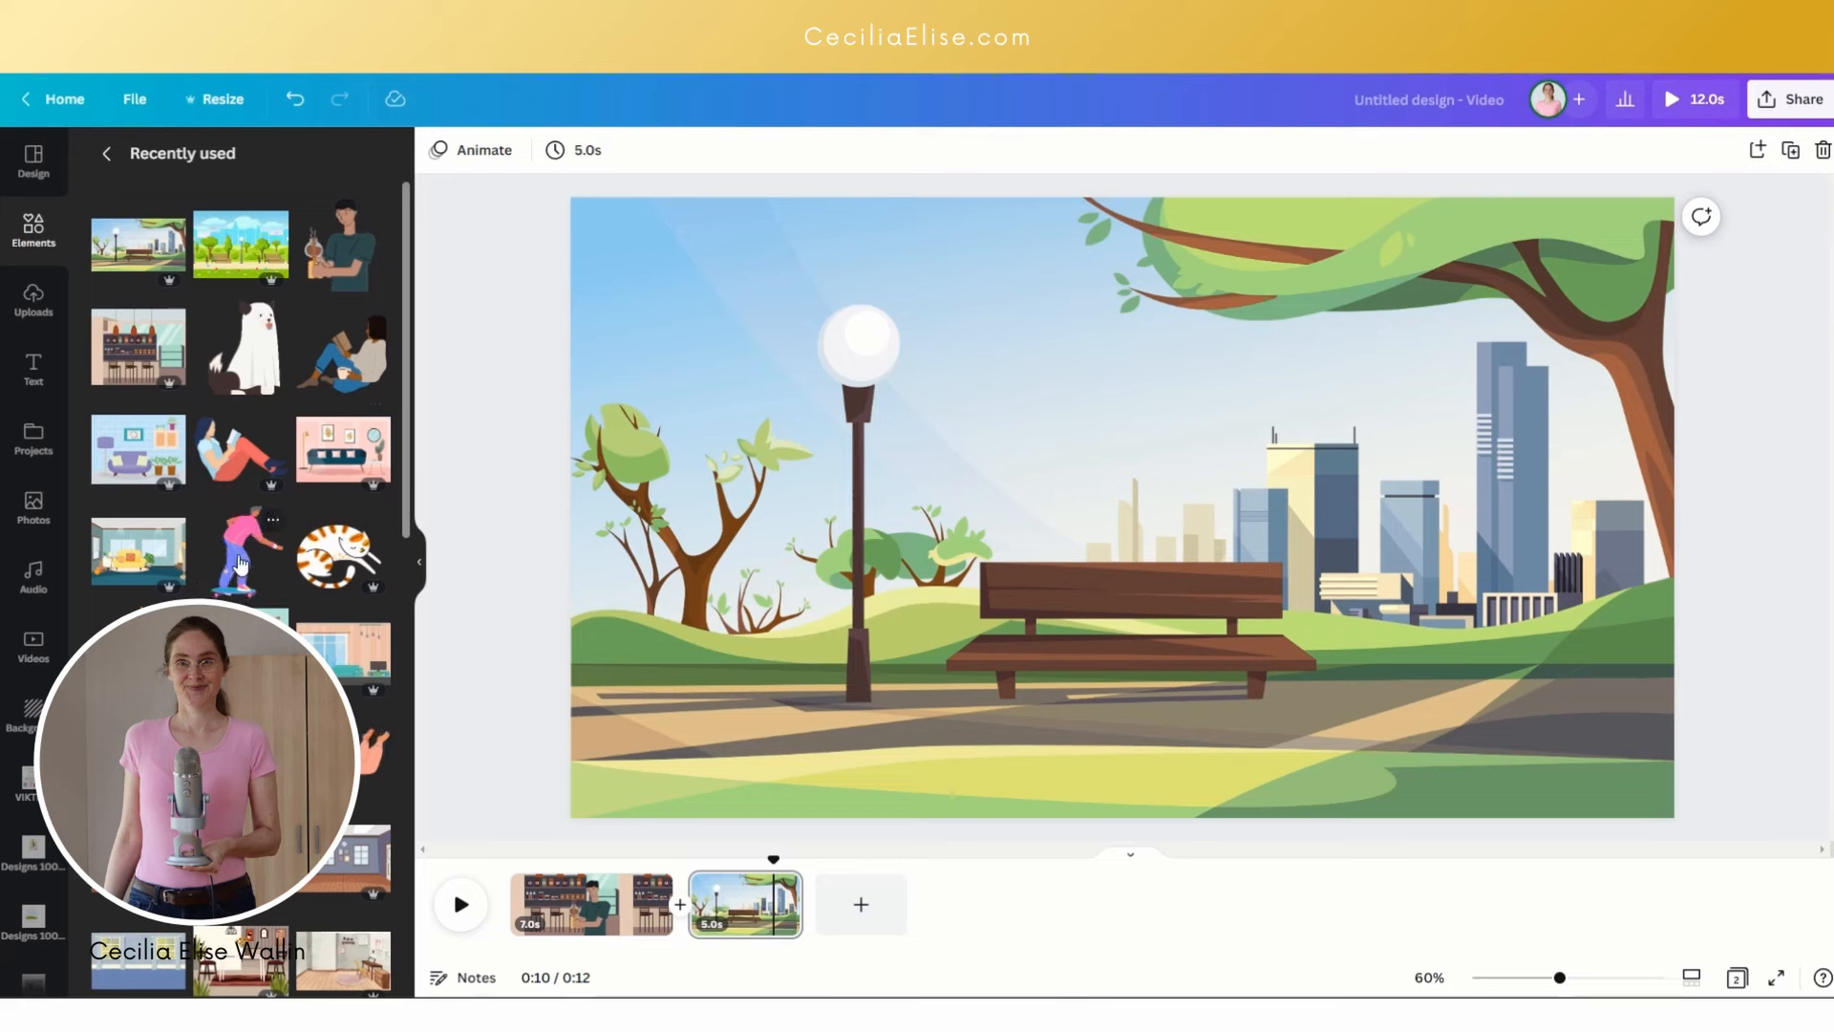
click(241, 553)
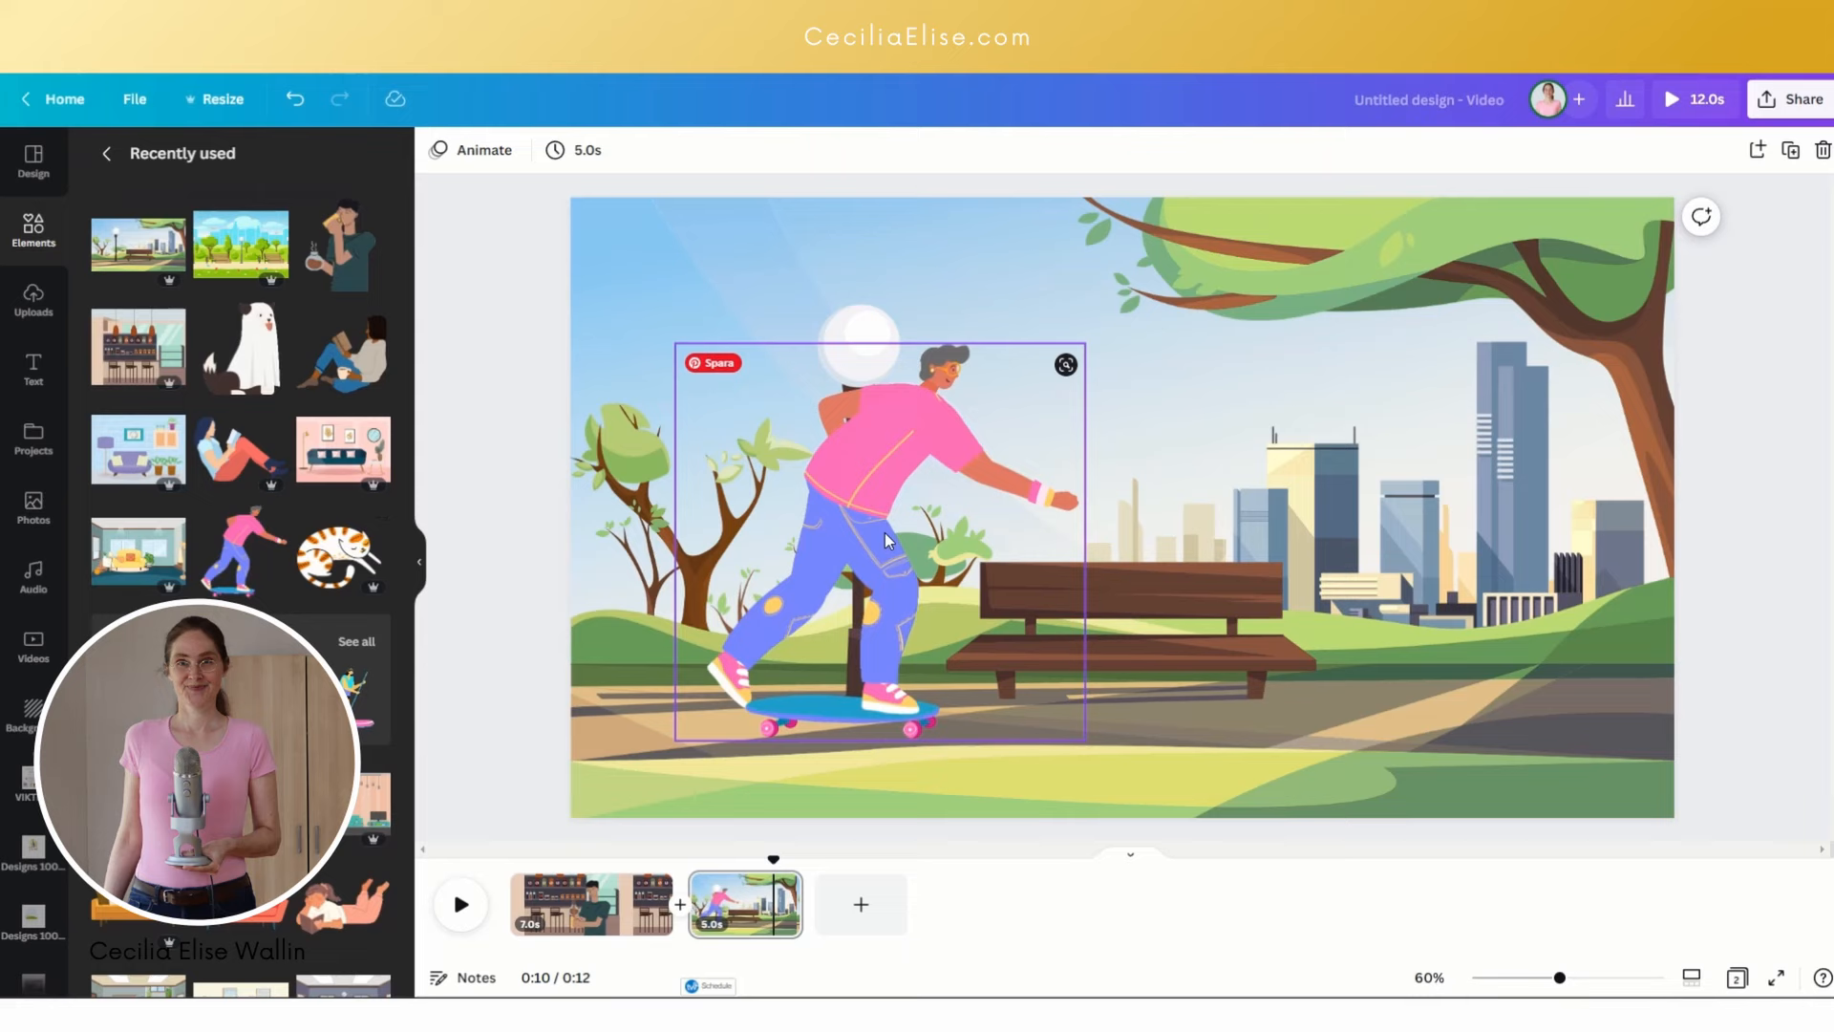
click(906, 772)
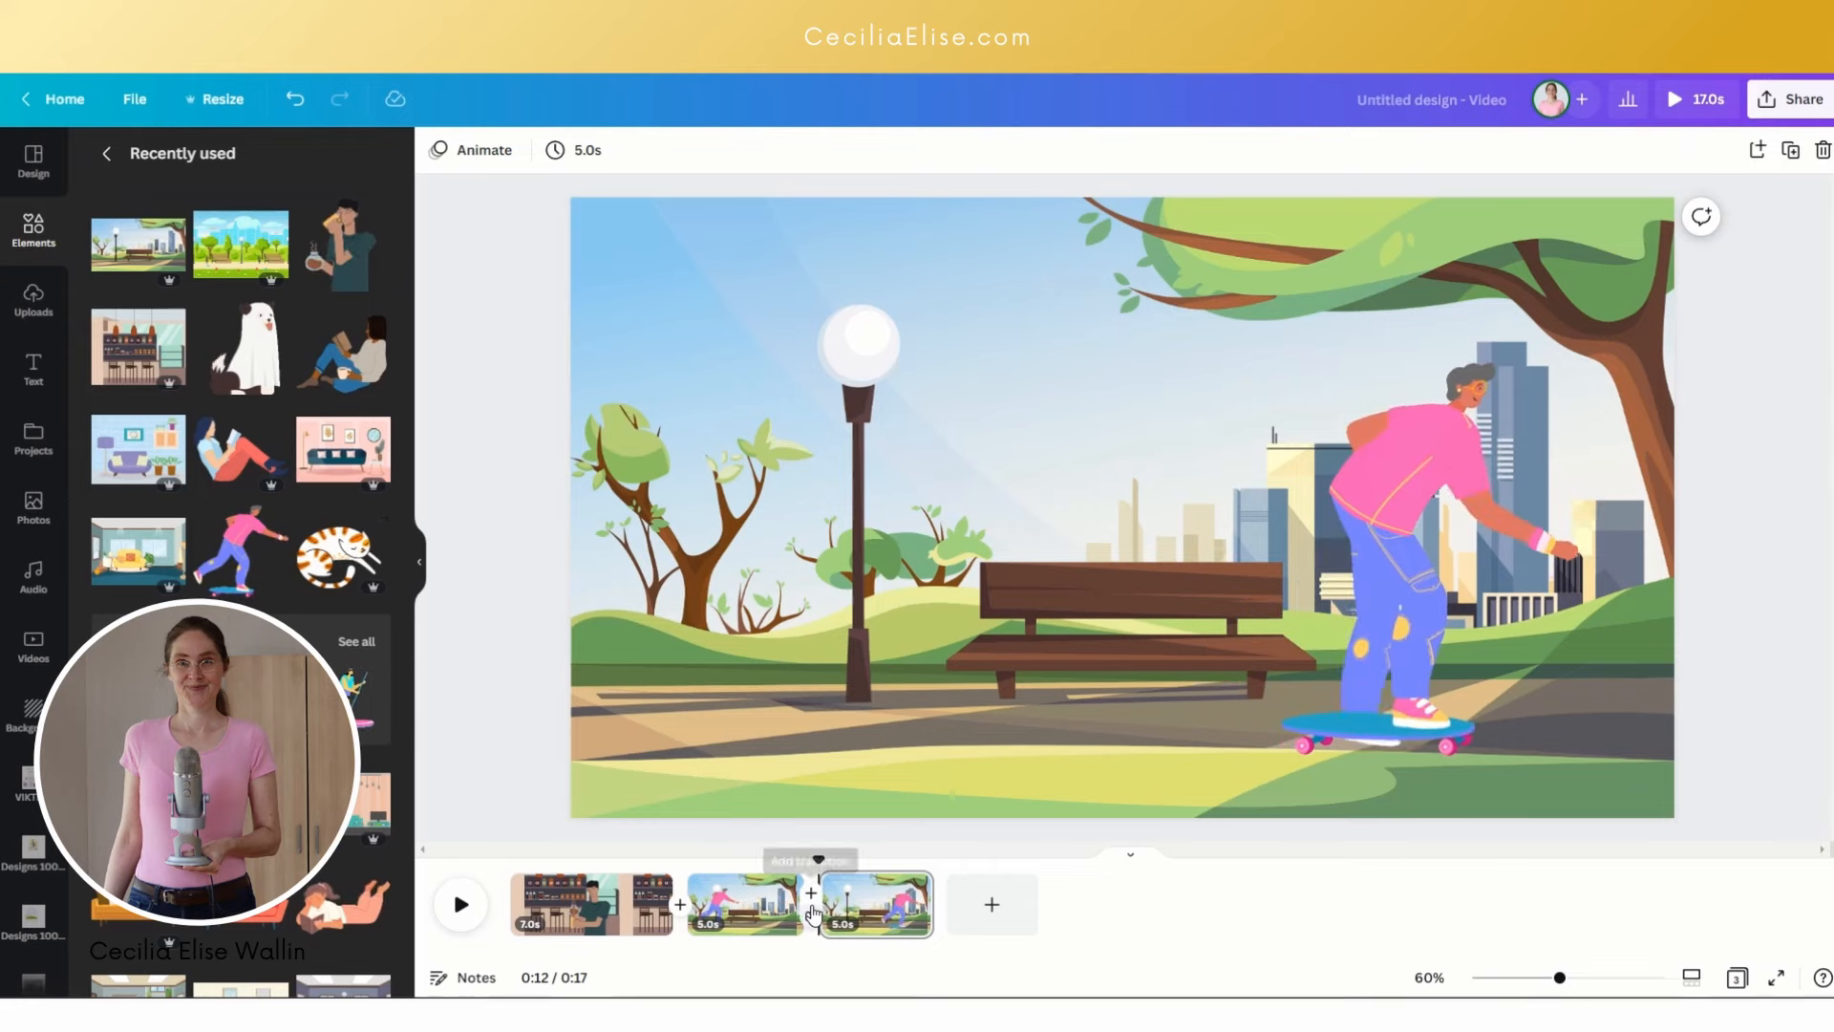
Step: Apply a Match & Move transition between the park pages
click(809, 892)
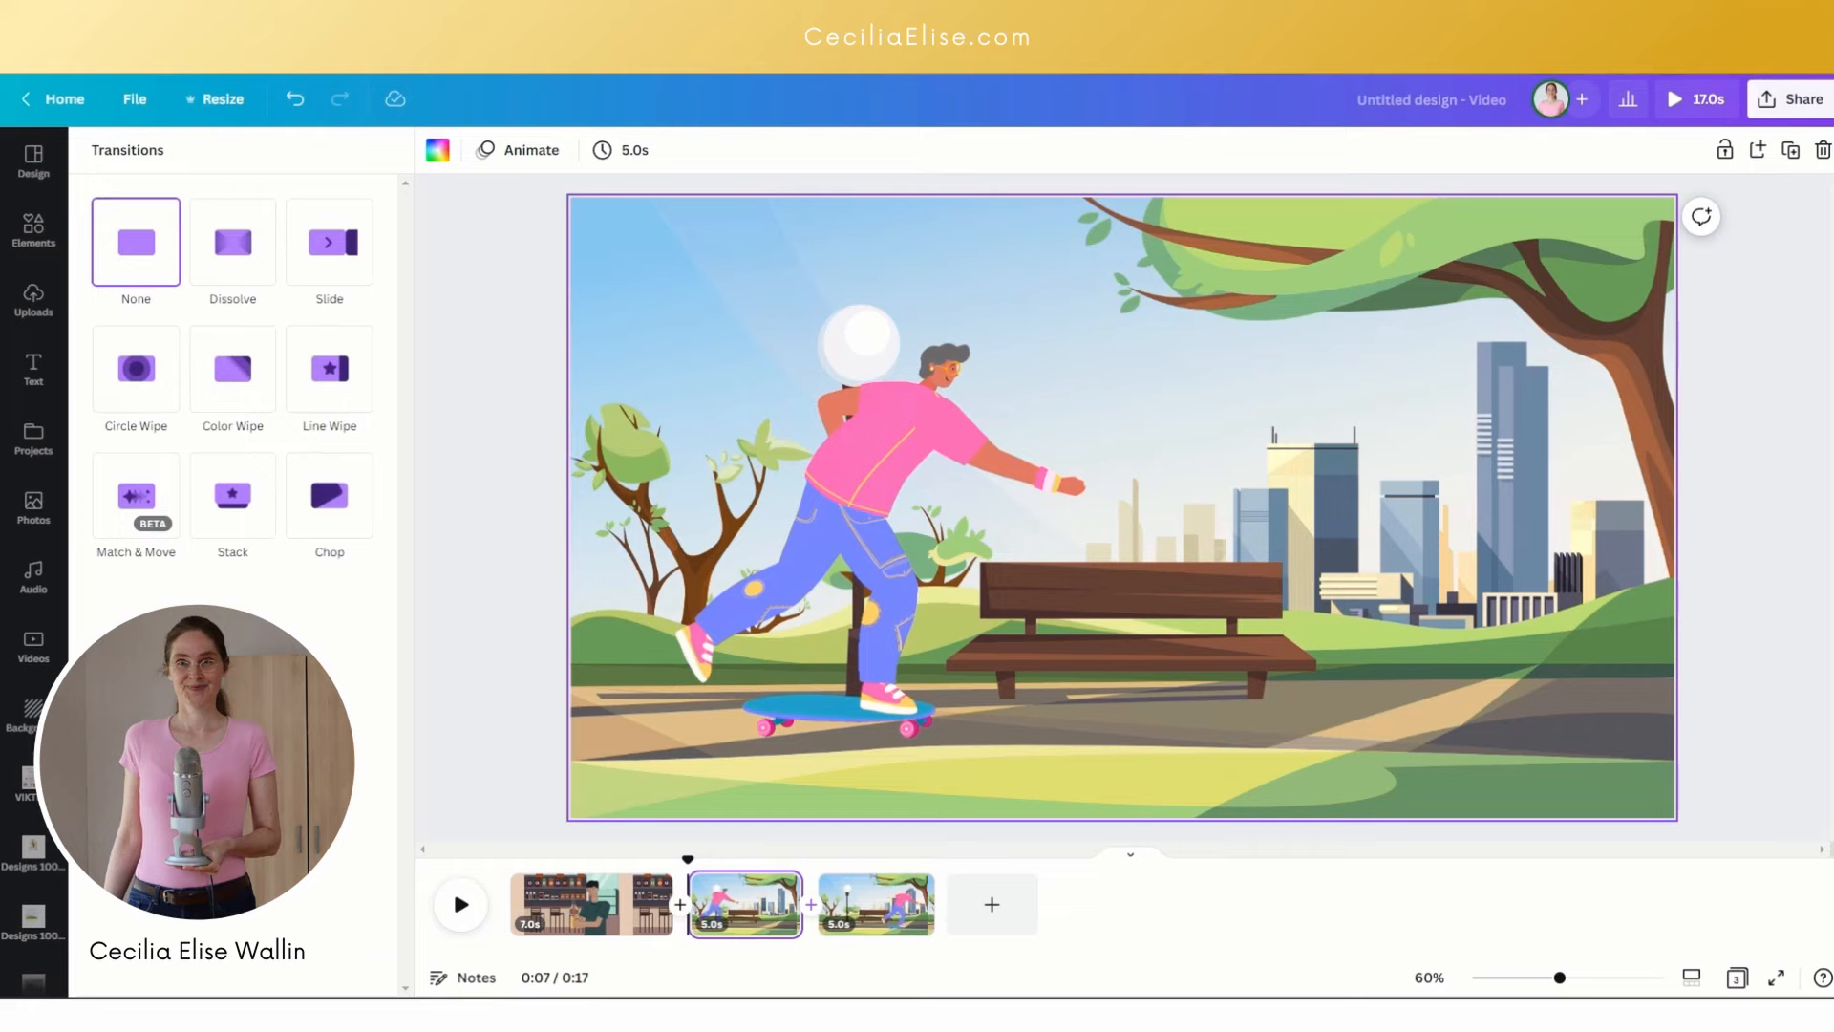
click(136, 496)
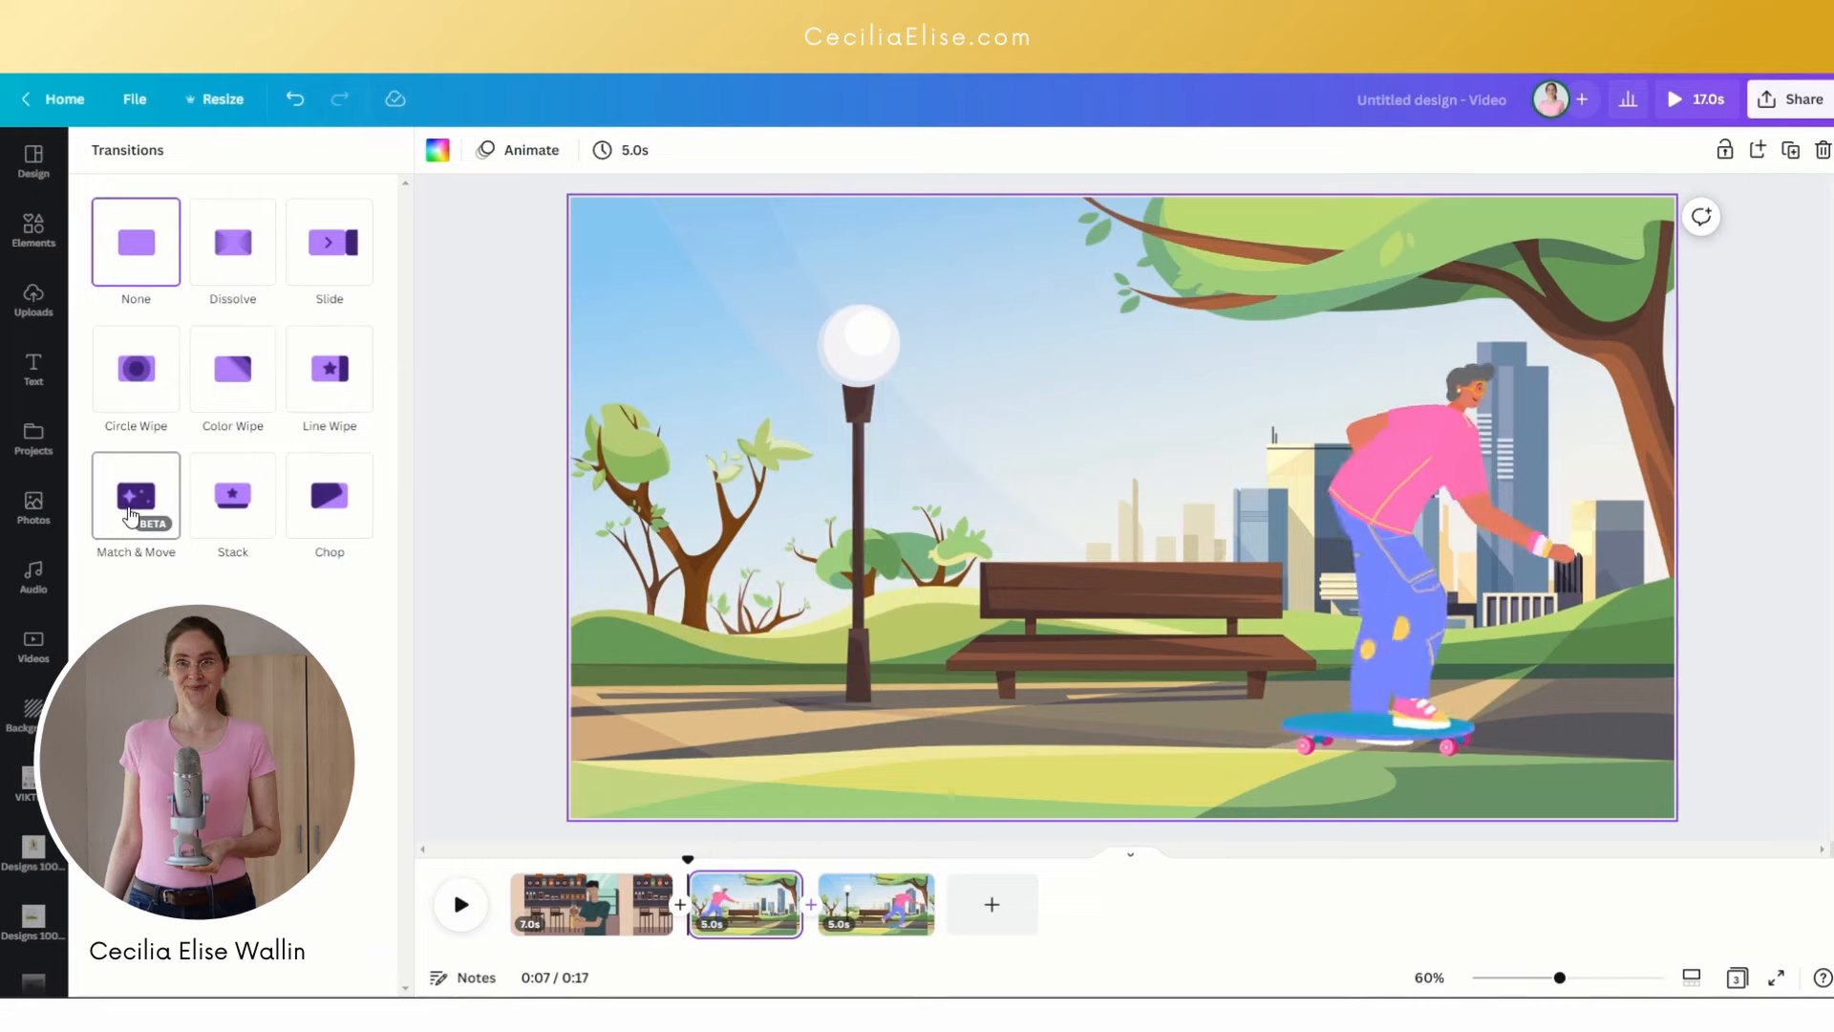
click(136, 495)
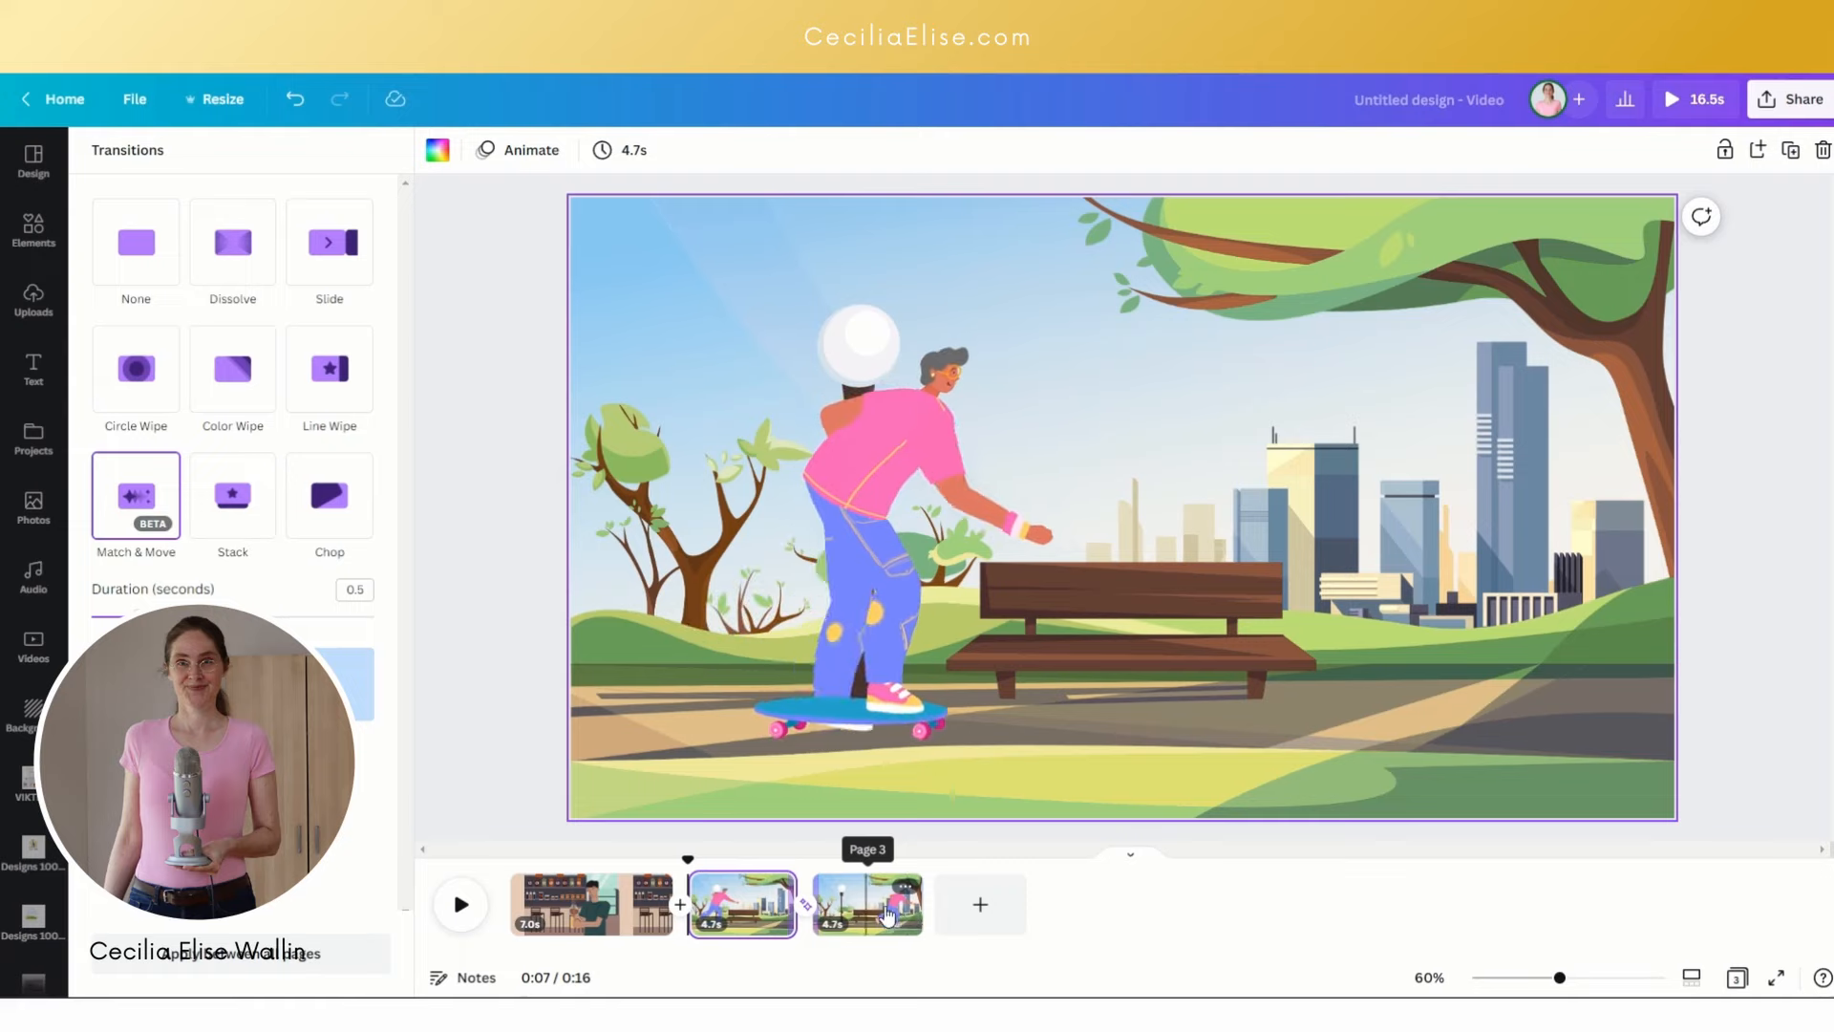
Step: Set the third page's duration to 1.0 seconds with the Timing slider
click(867, 905)
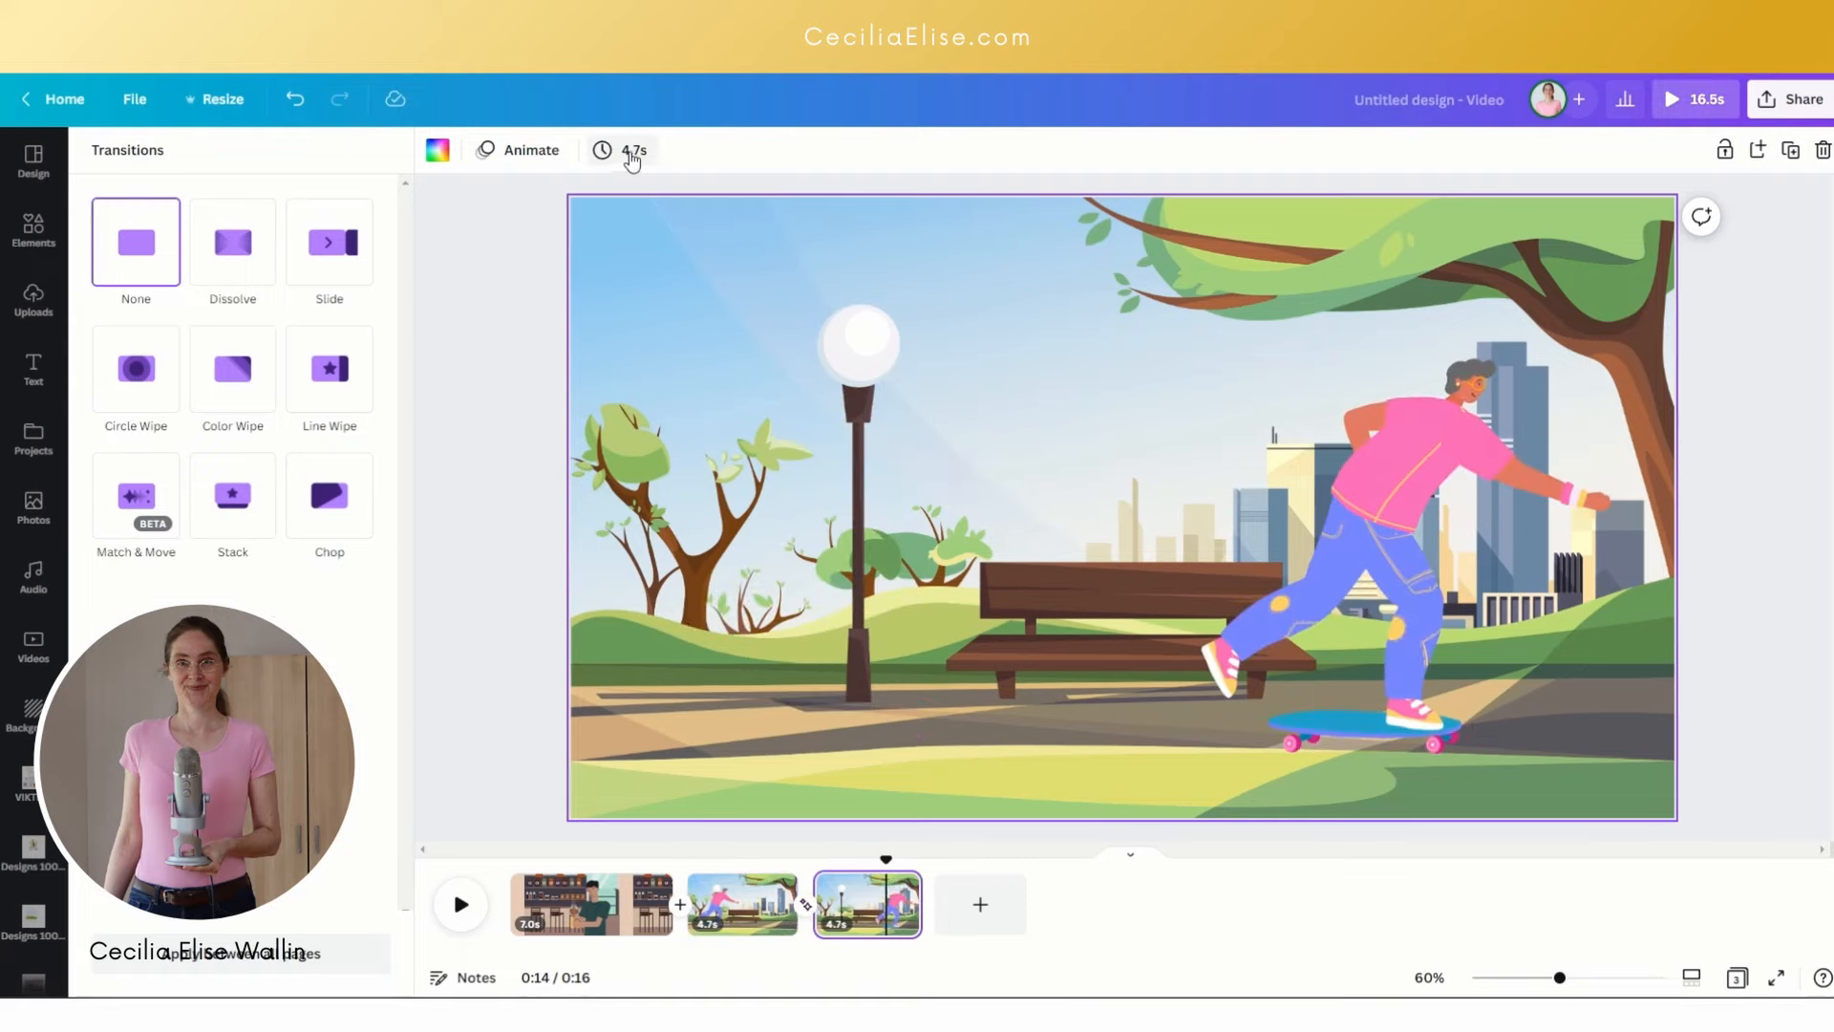
click(620, 150)
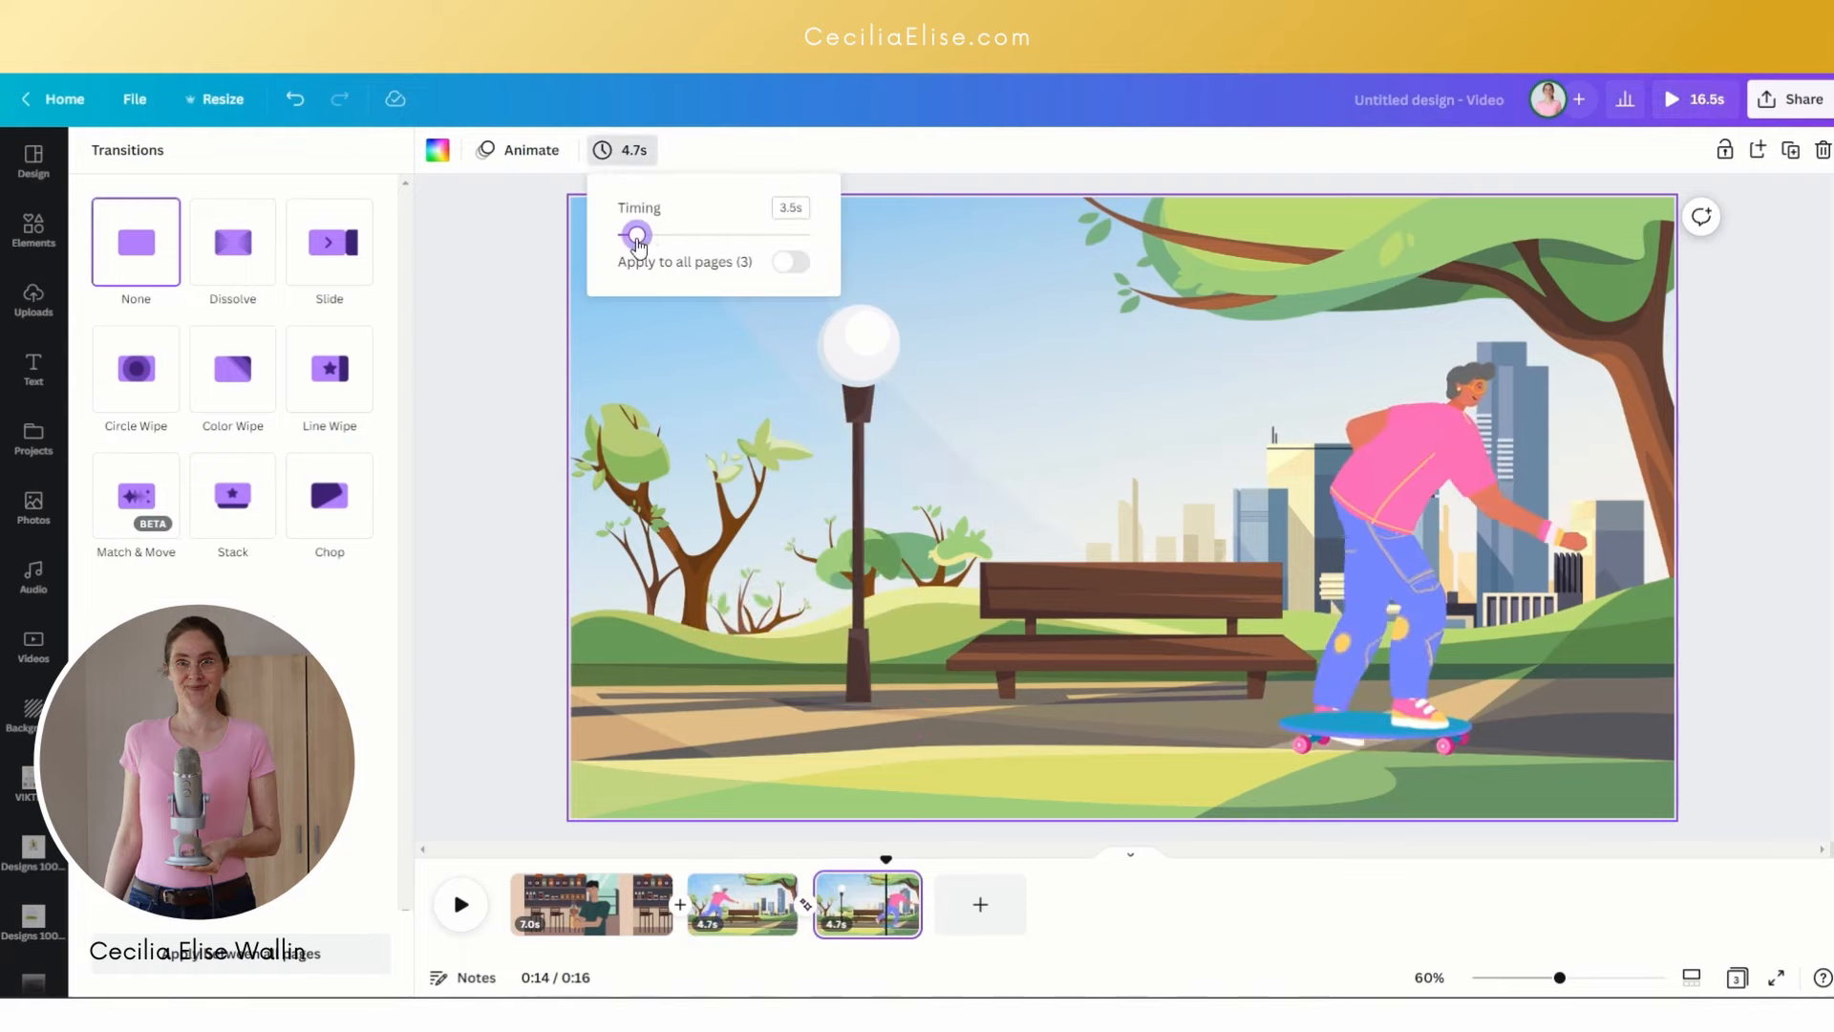
drag(637, 234, 620, 234)
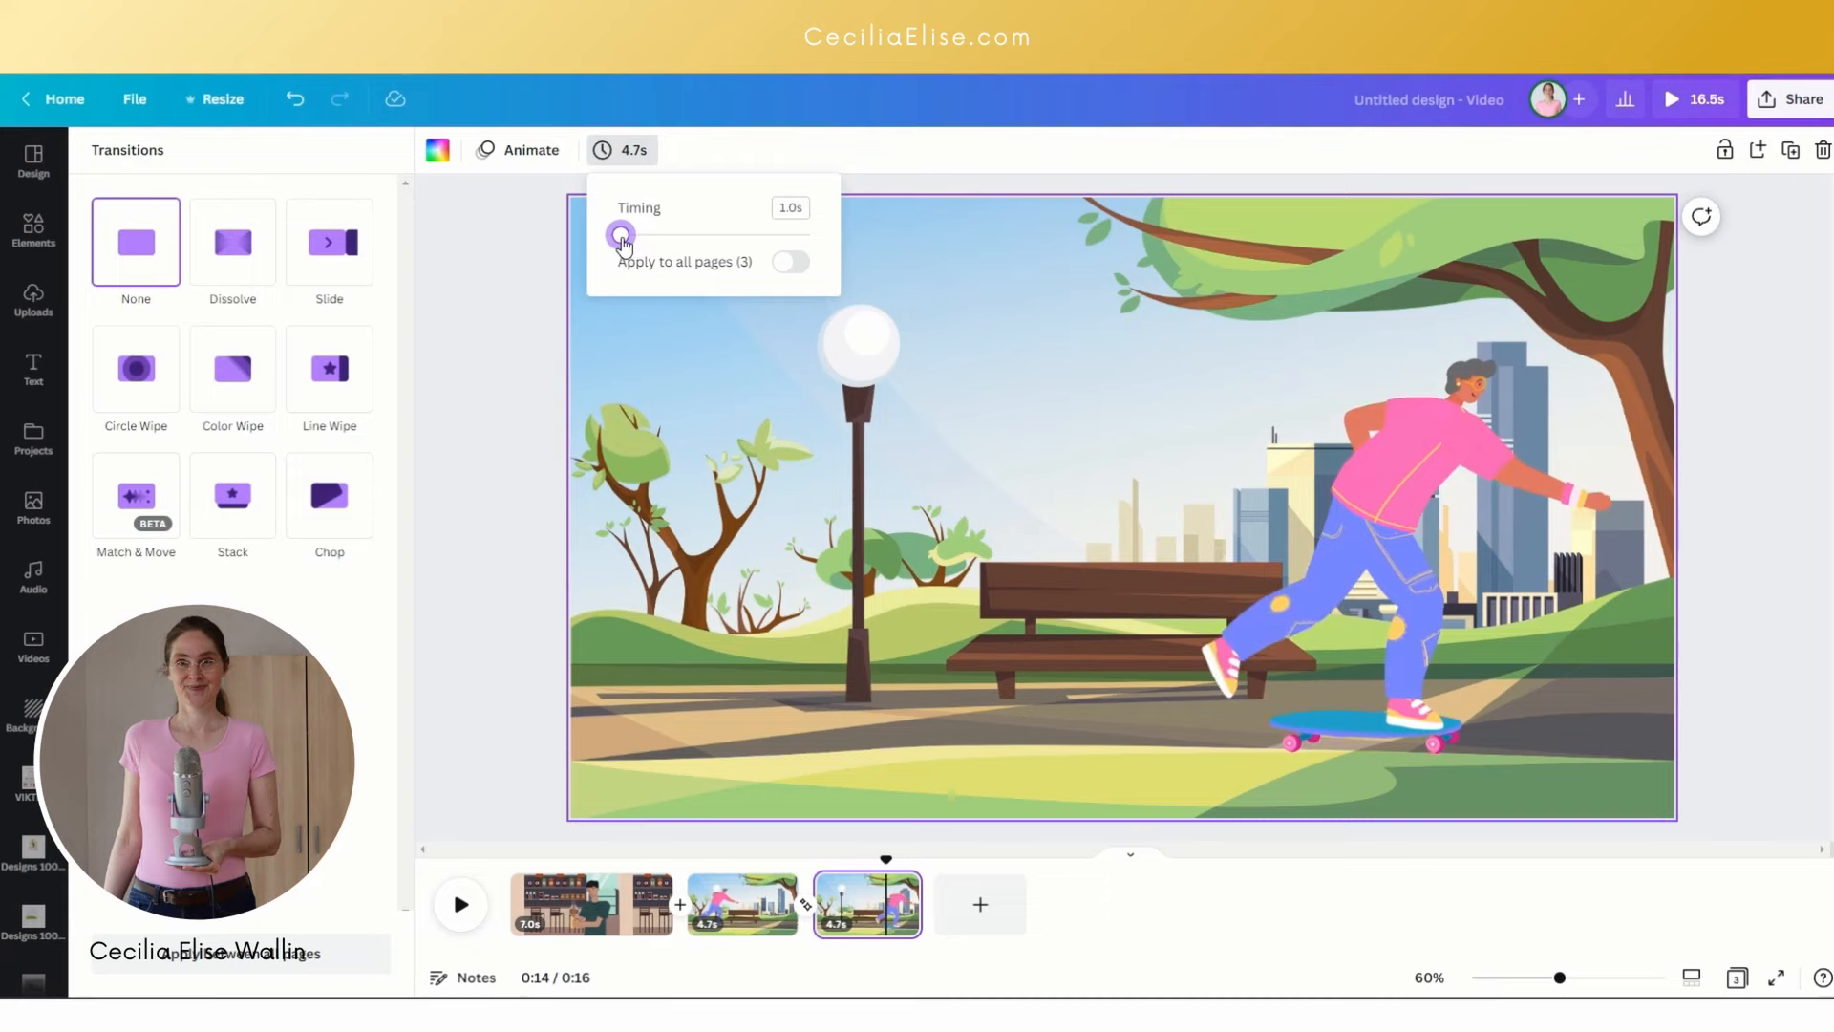
drag(621, 234, 621, 234)
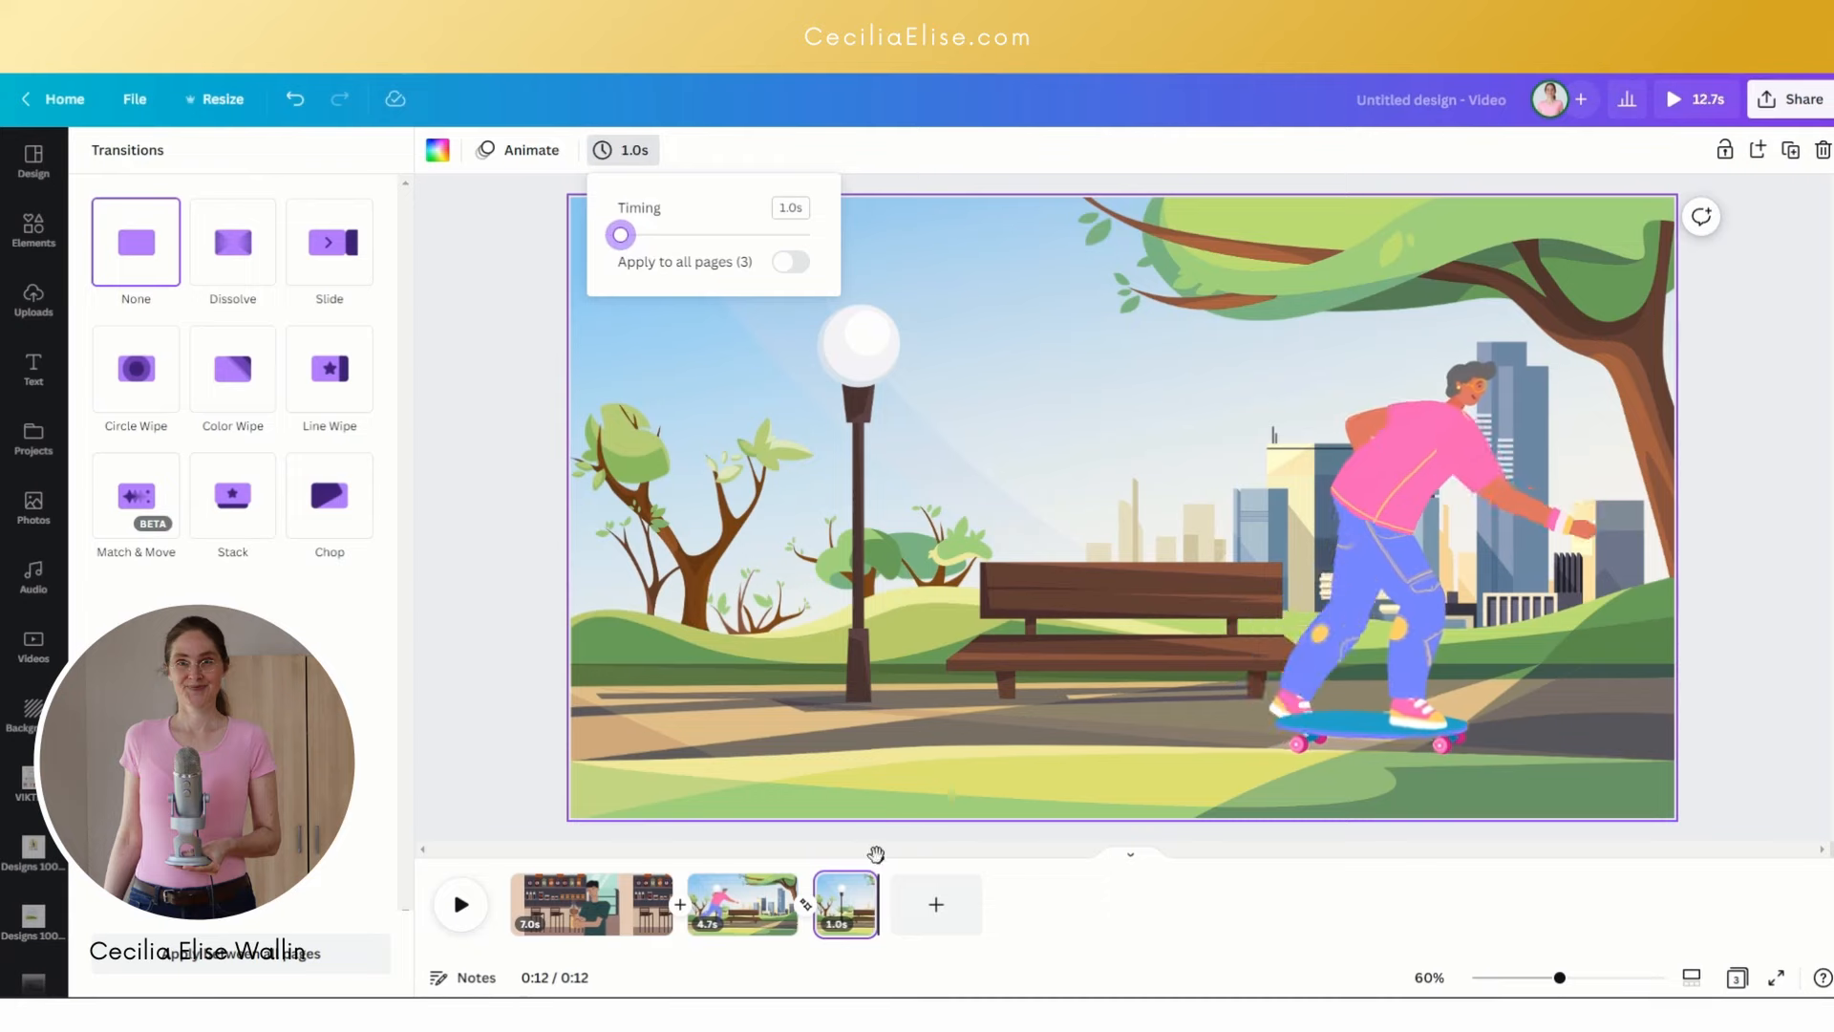
click(741, 904)
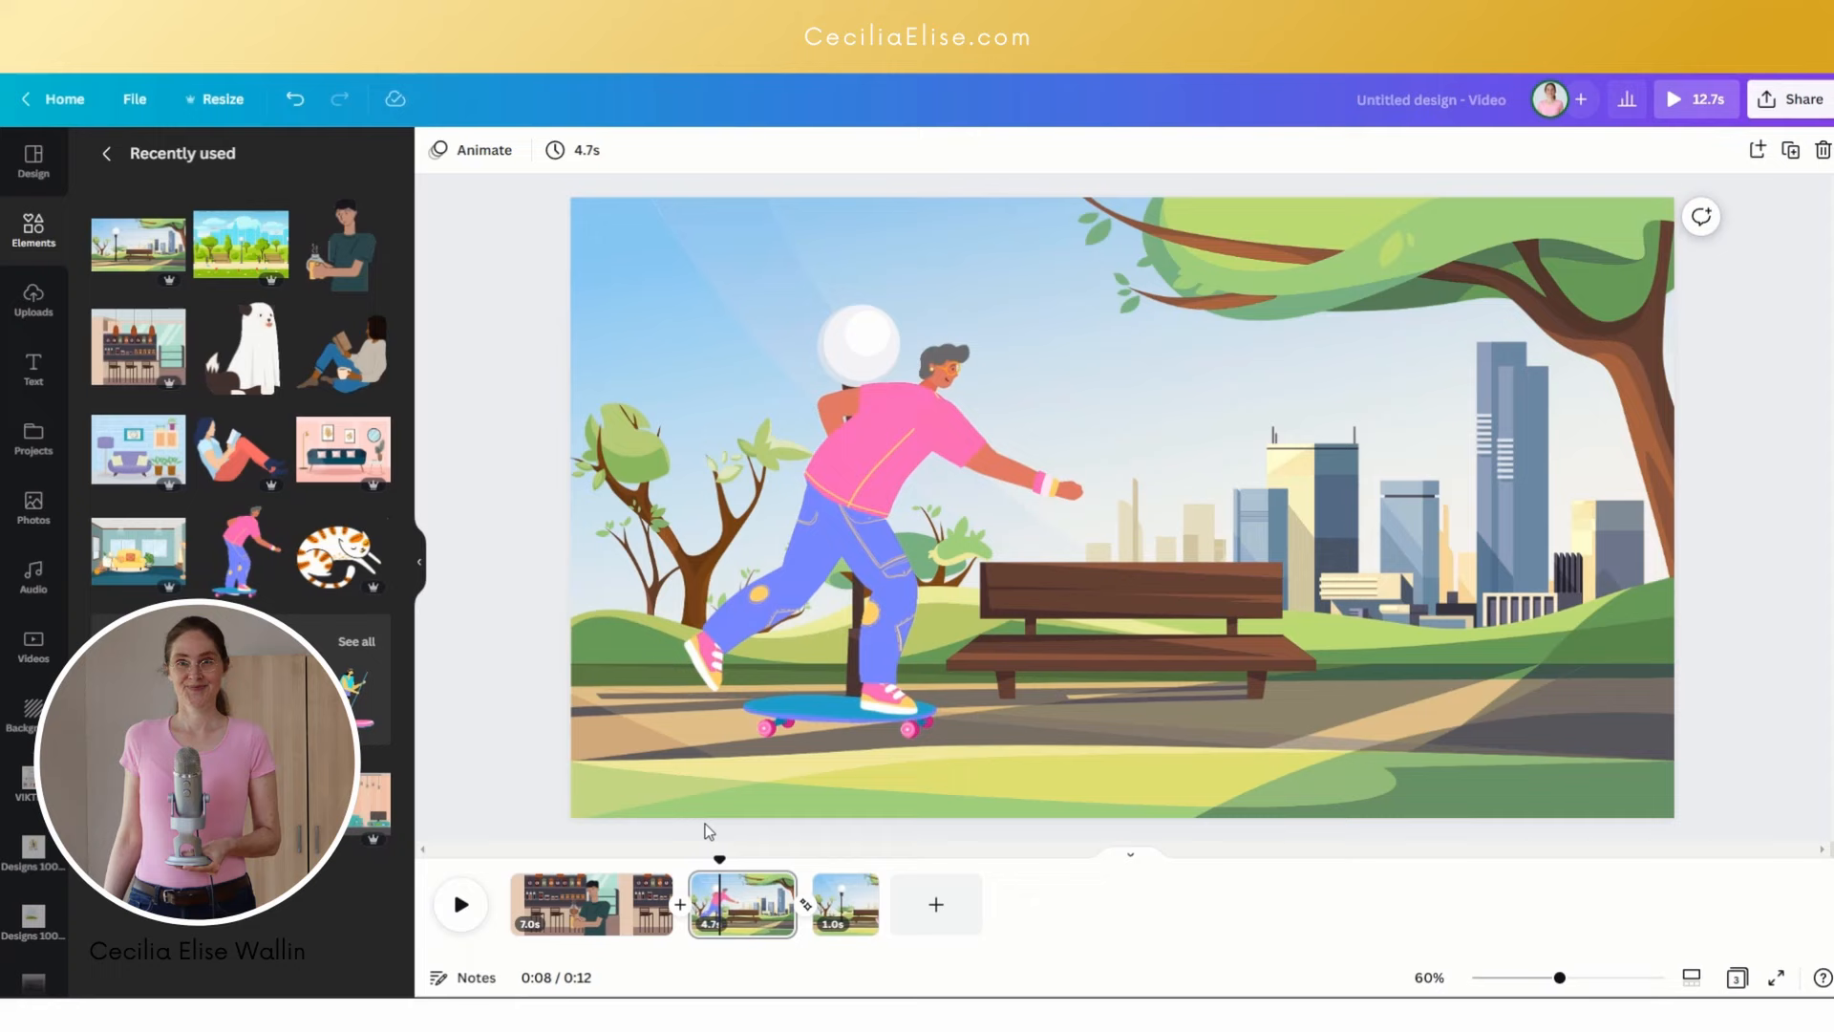
click(460, 903)
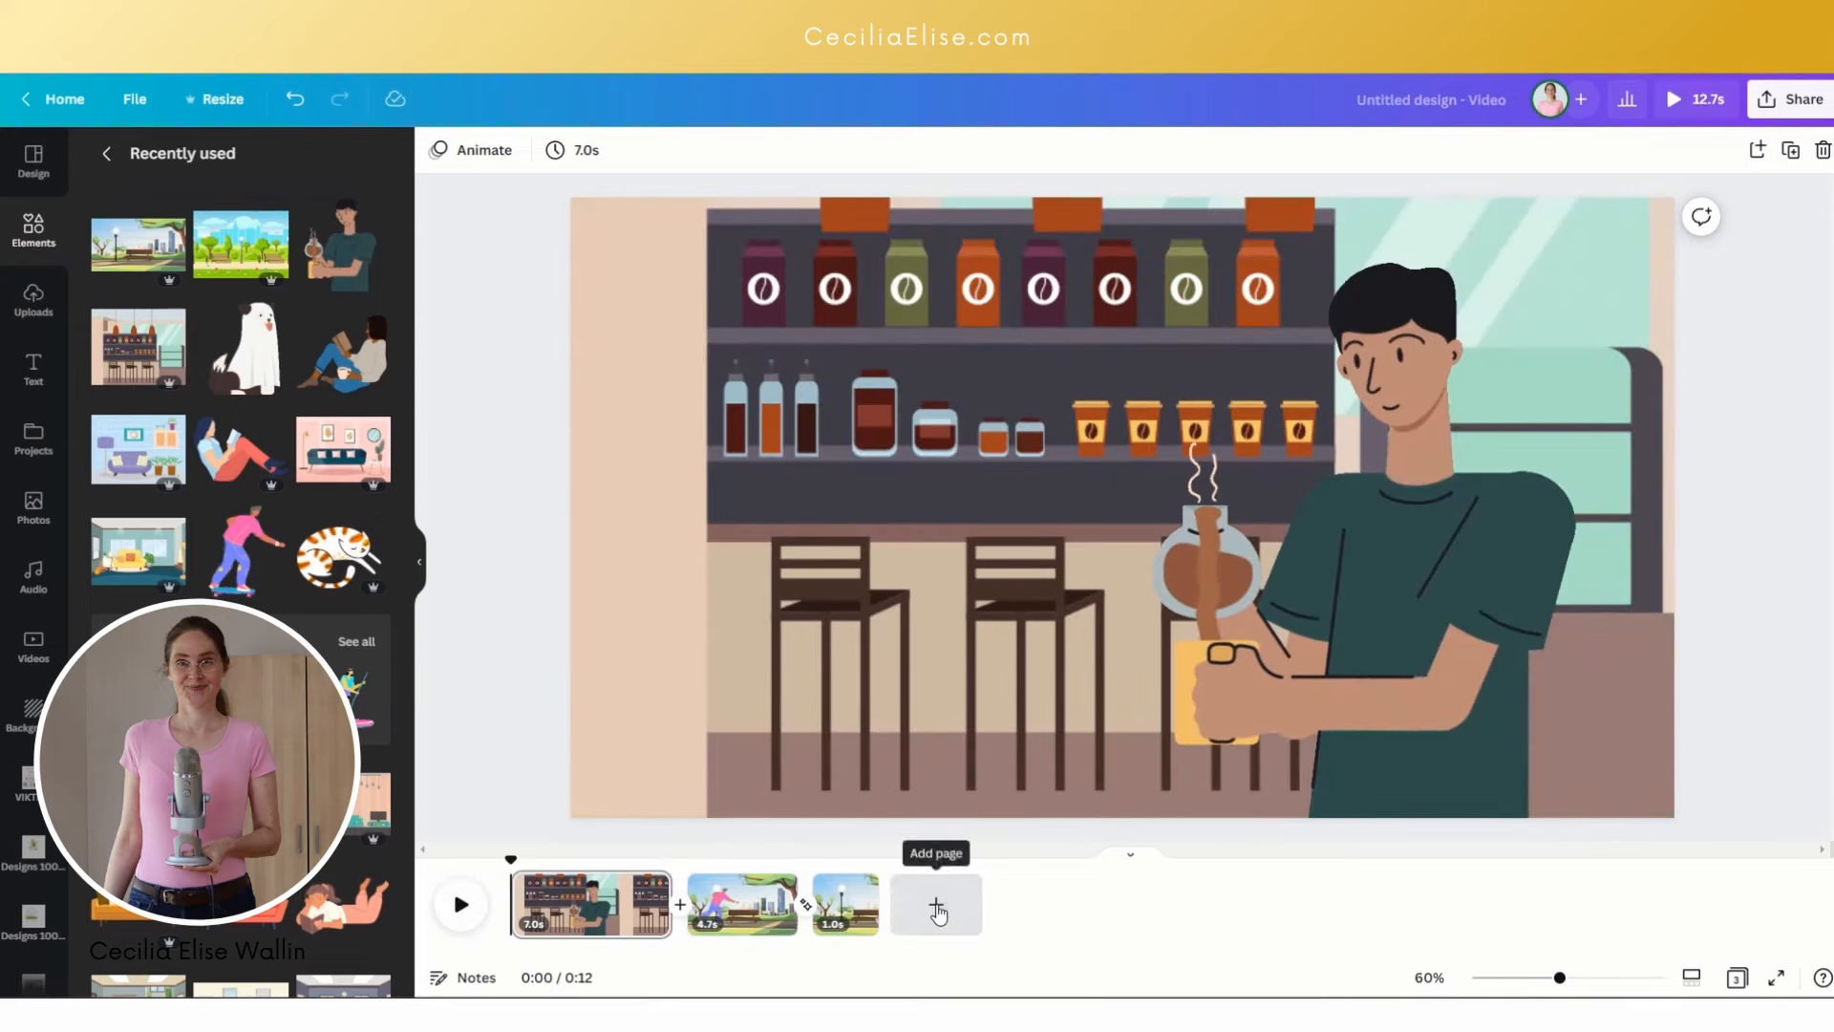
Step: Add a fourth page with the living room scene, the reader on the sofa, and a dog
click(934, 903)
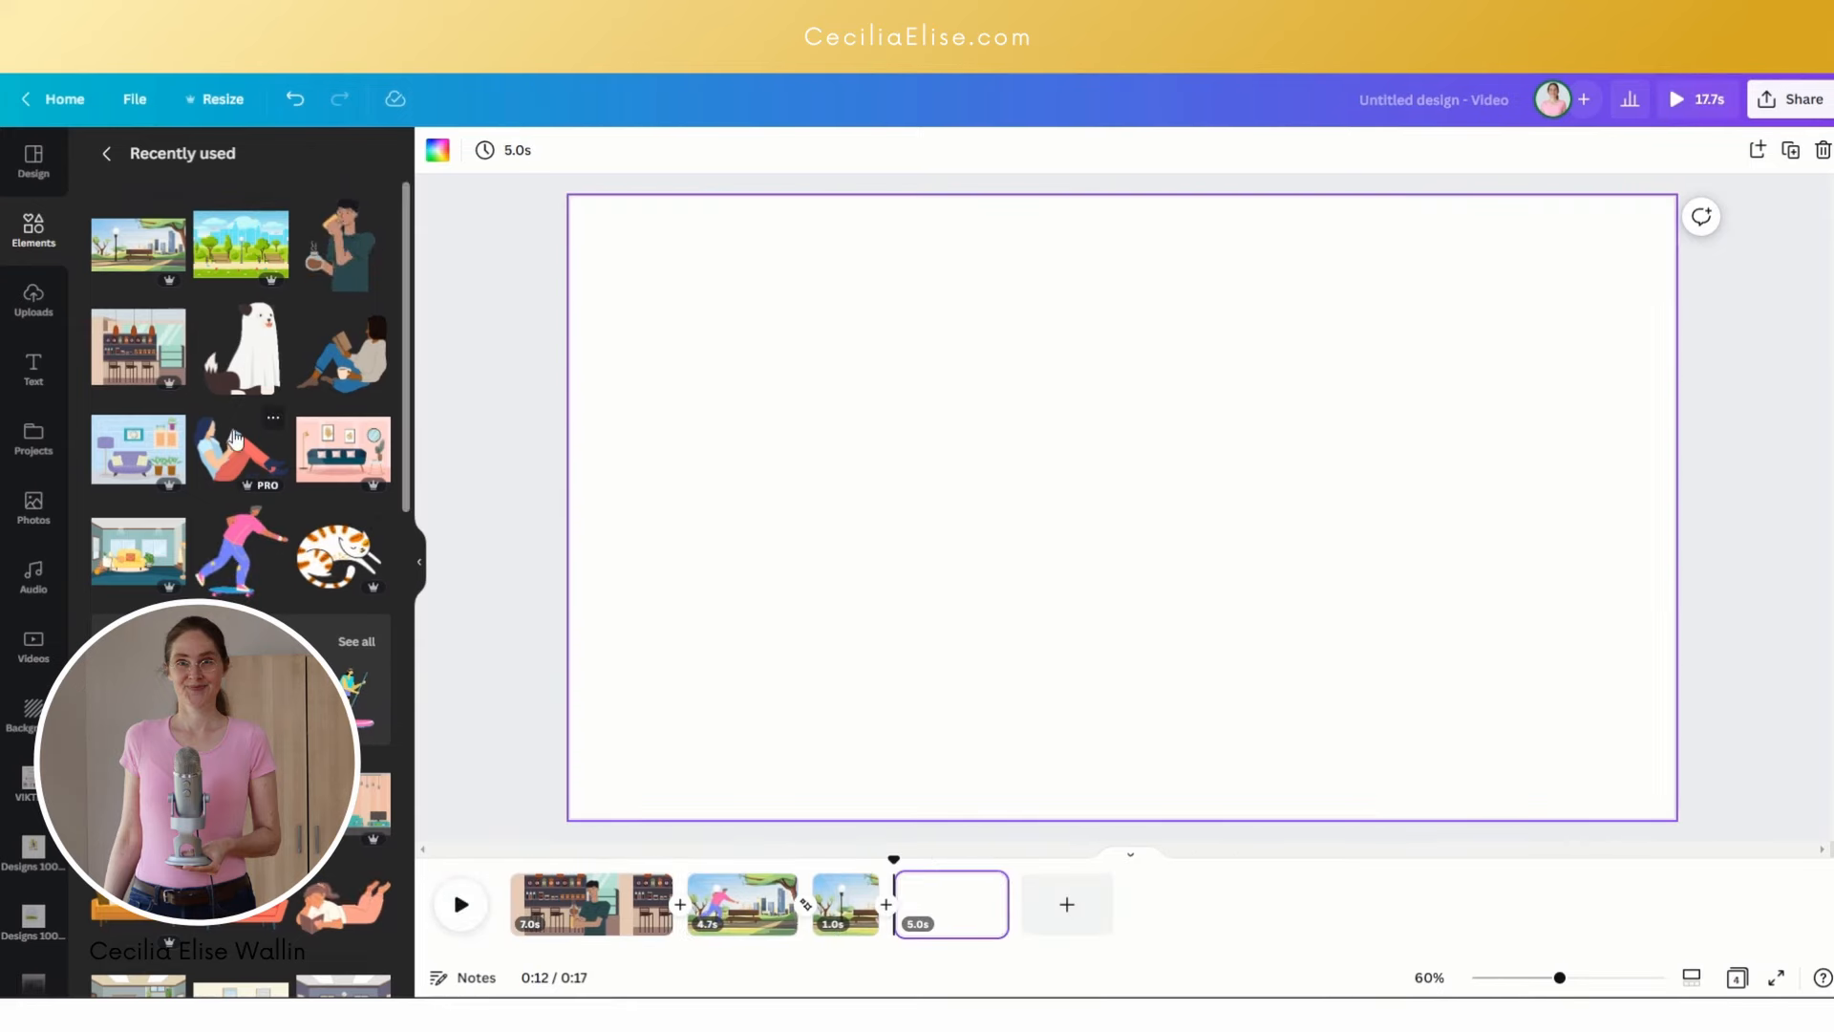
mouse_move(132, 450)
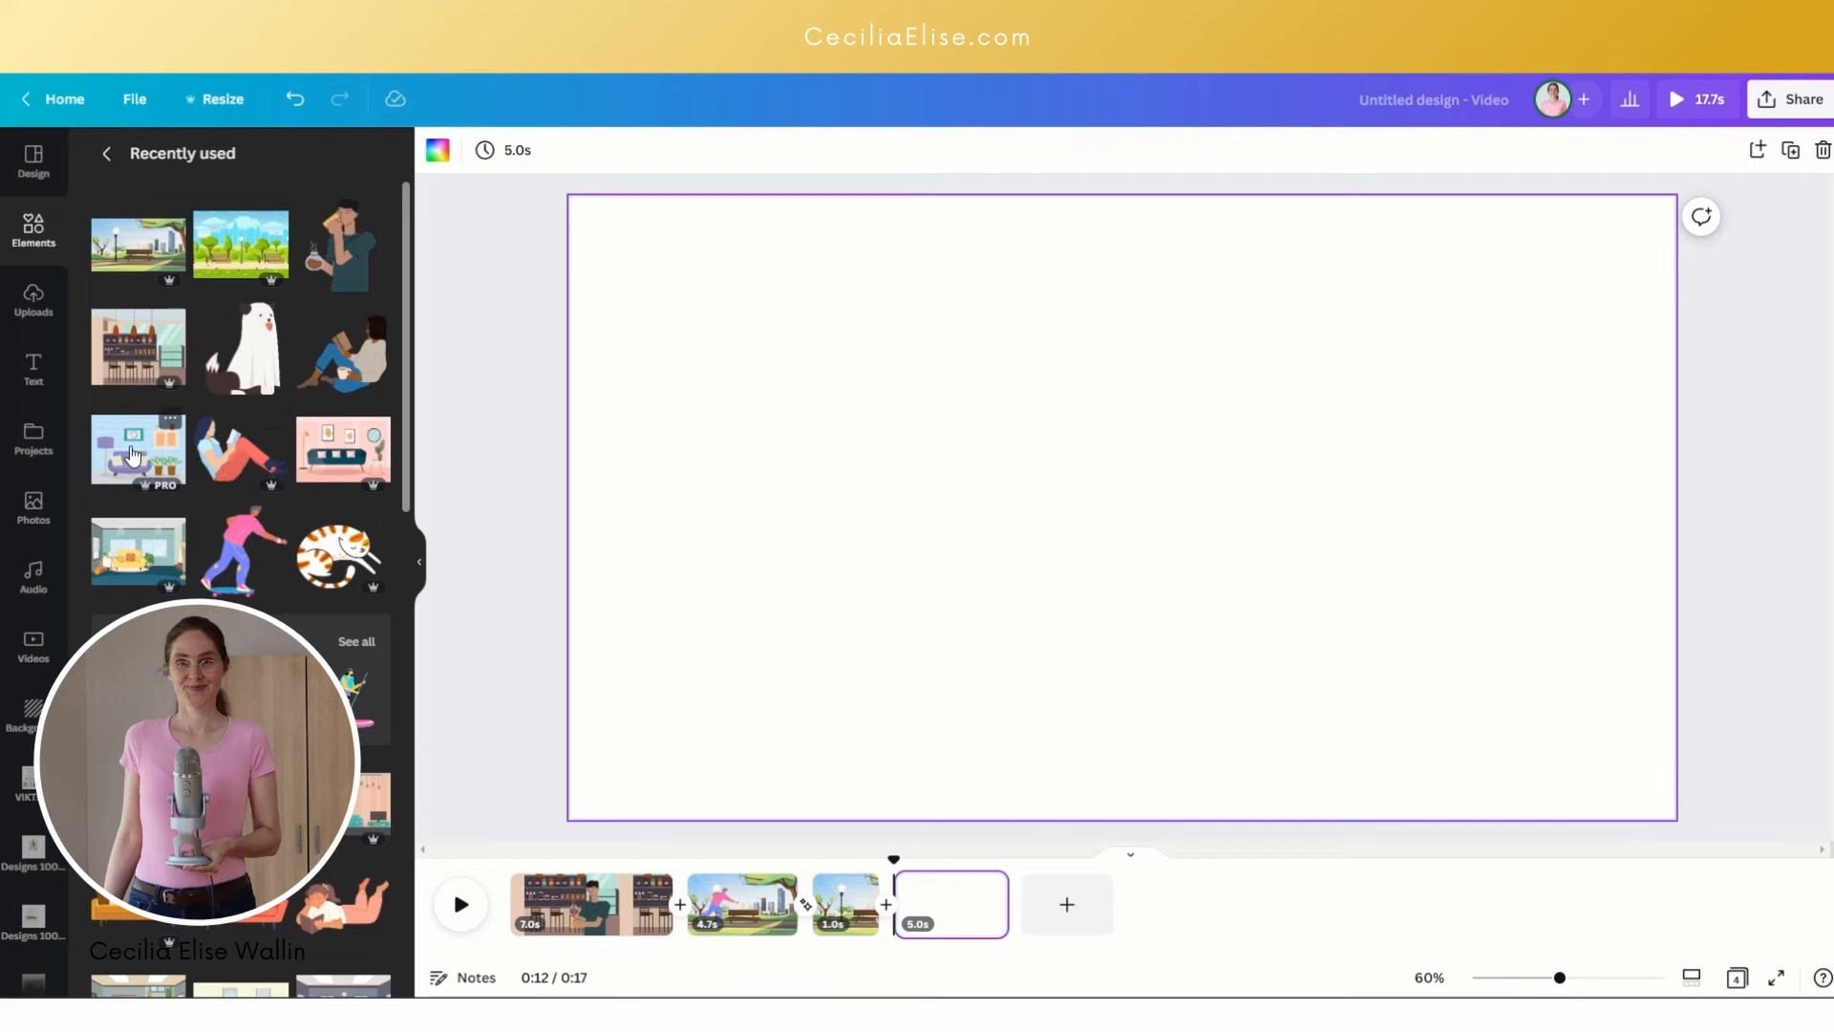
click(136, 447)
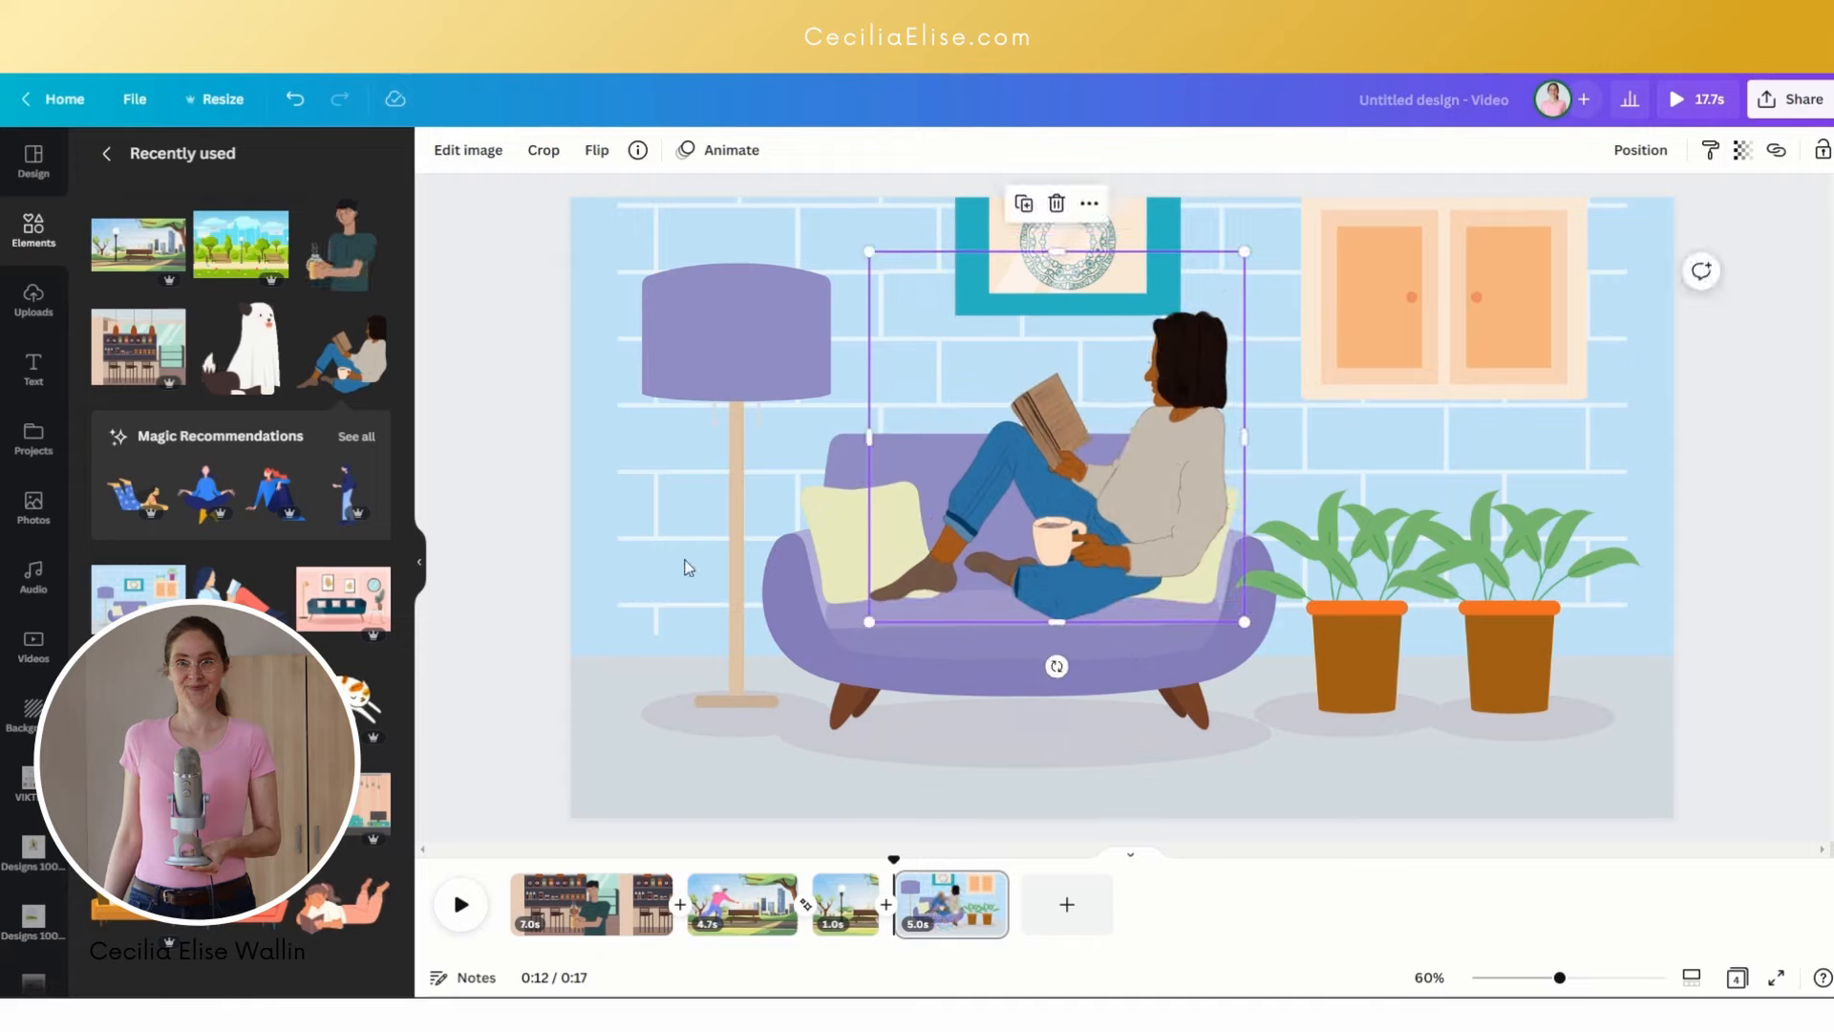
click(688, 568)
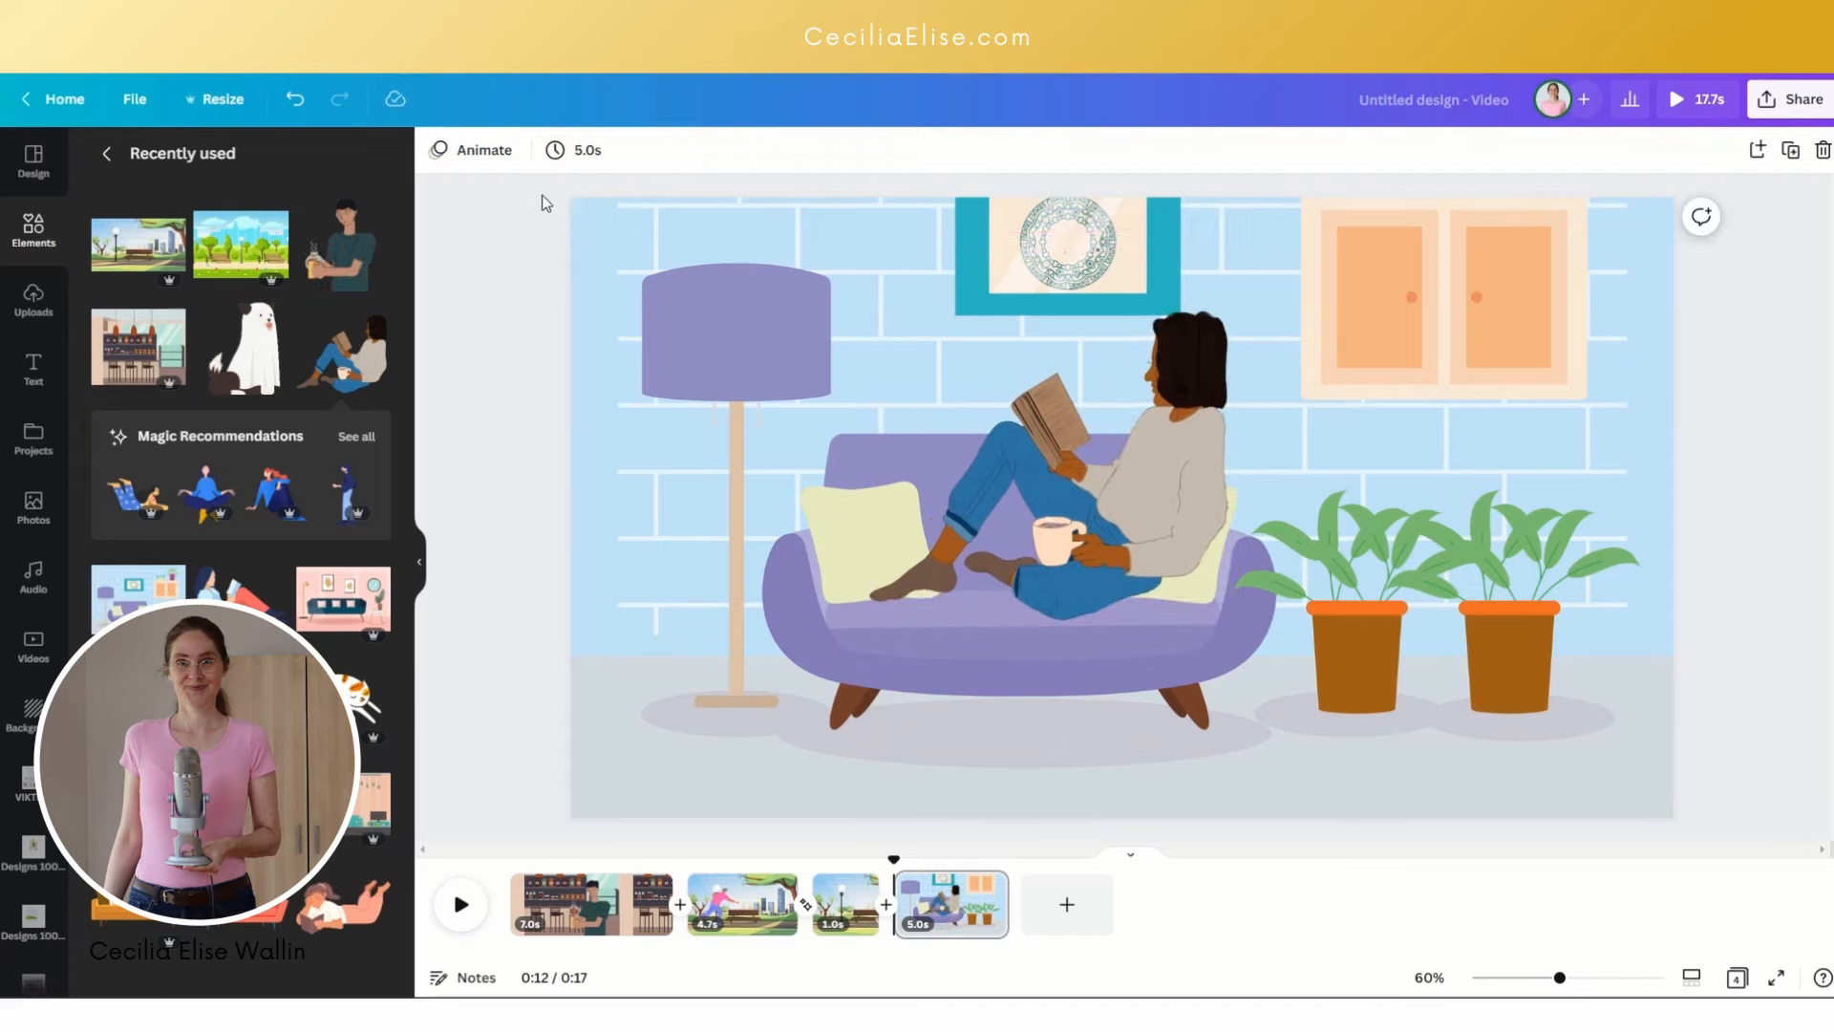
click(1111, 468)
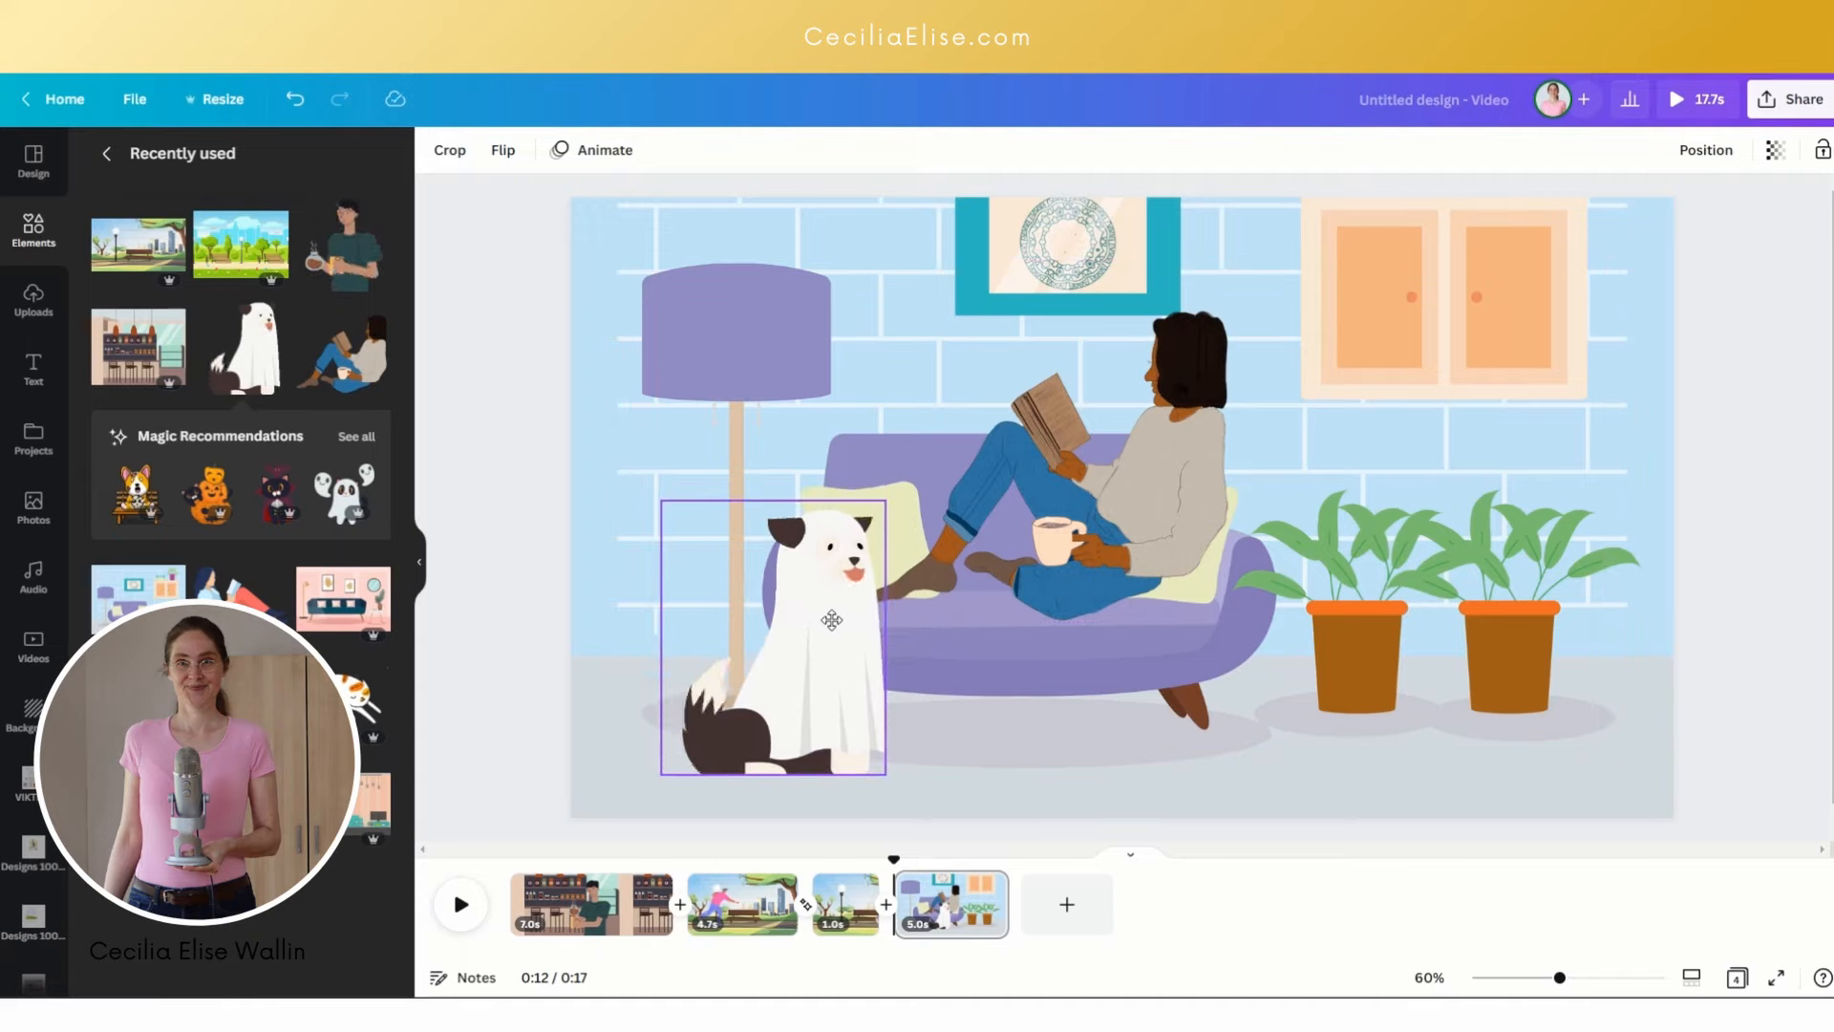
Step: Resize and settle the white dog beside the sofa
click(772, 637)
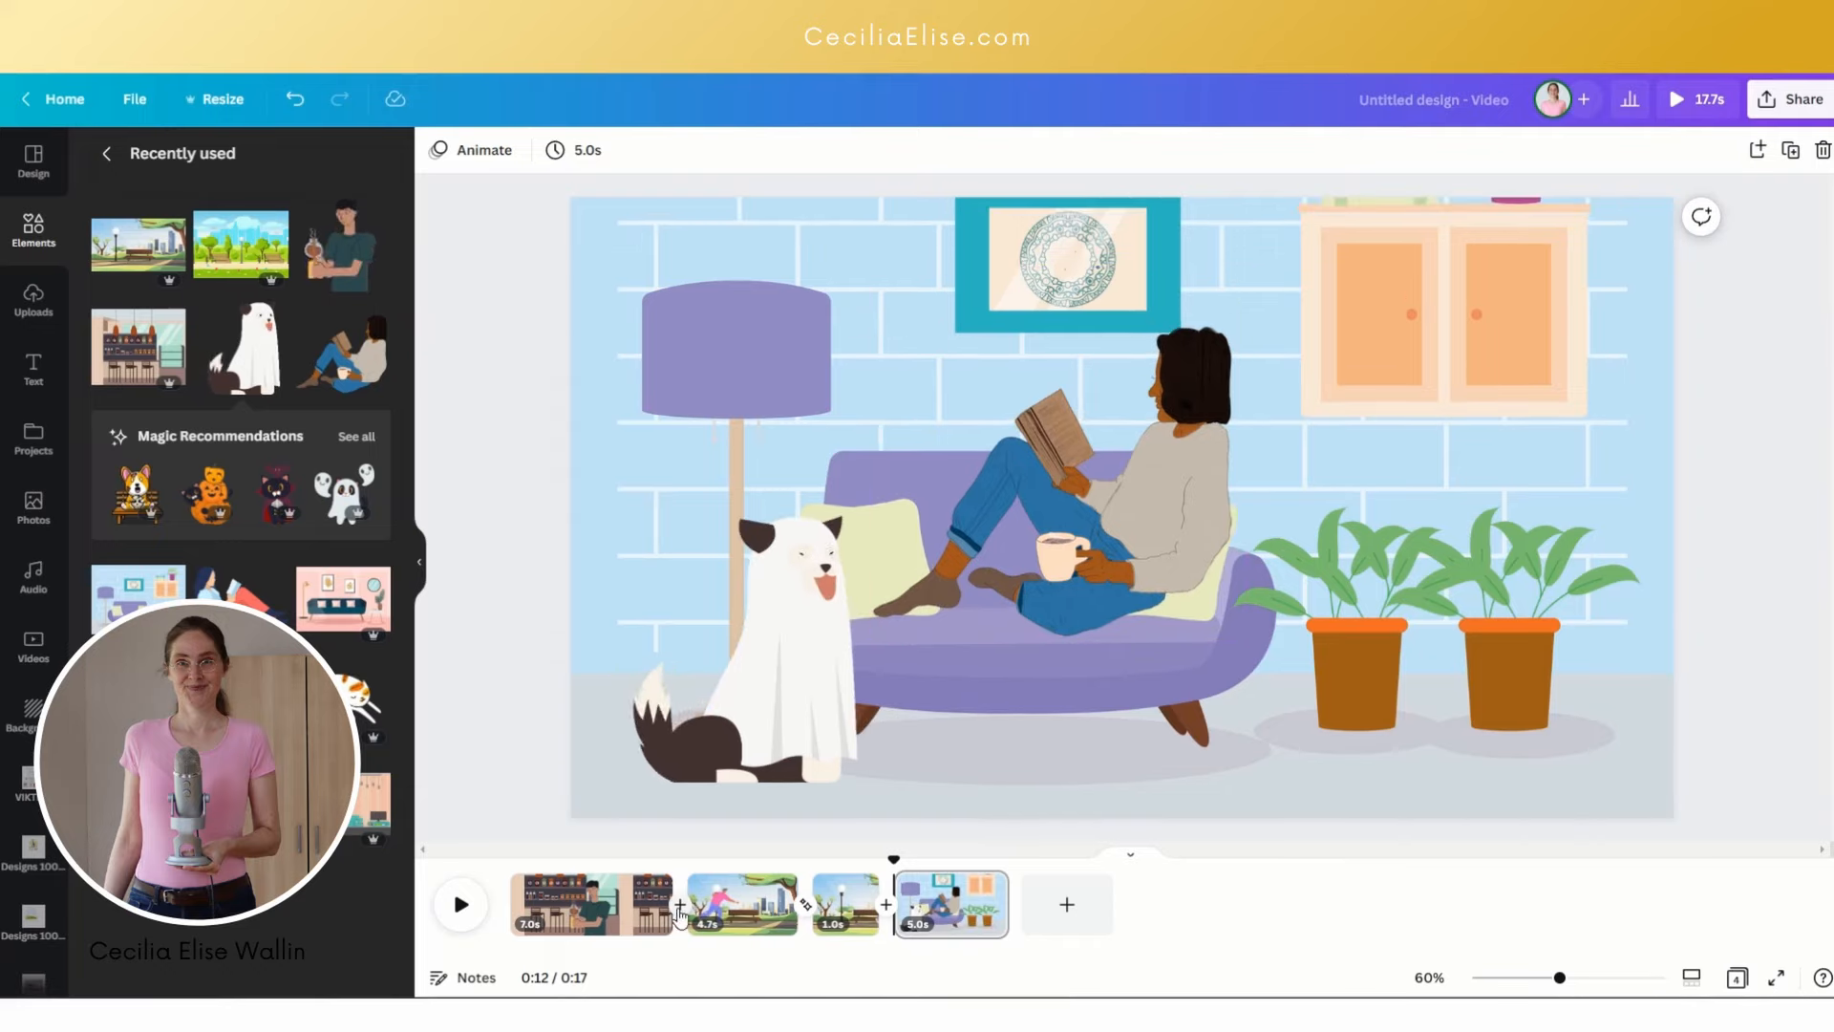
mouse_move(679, 903)
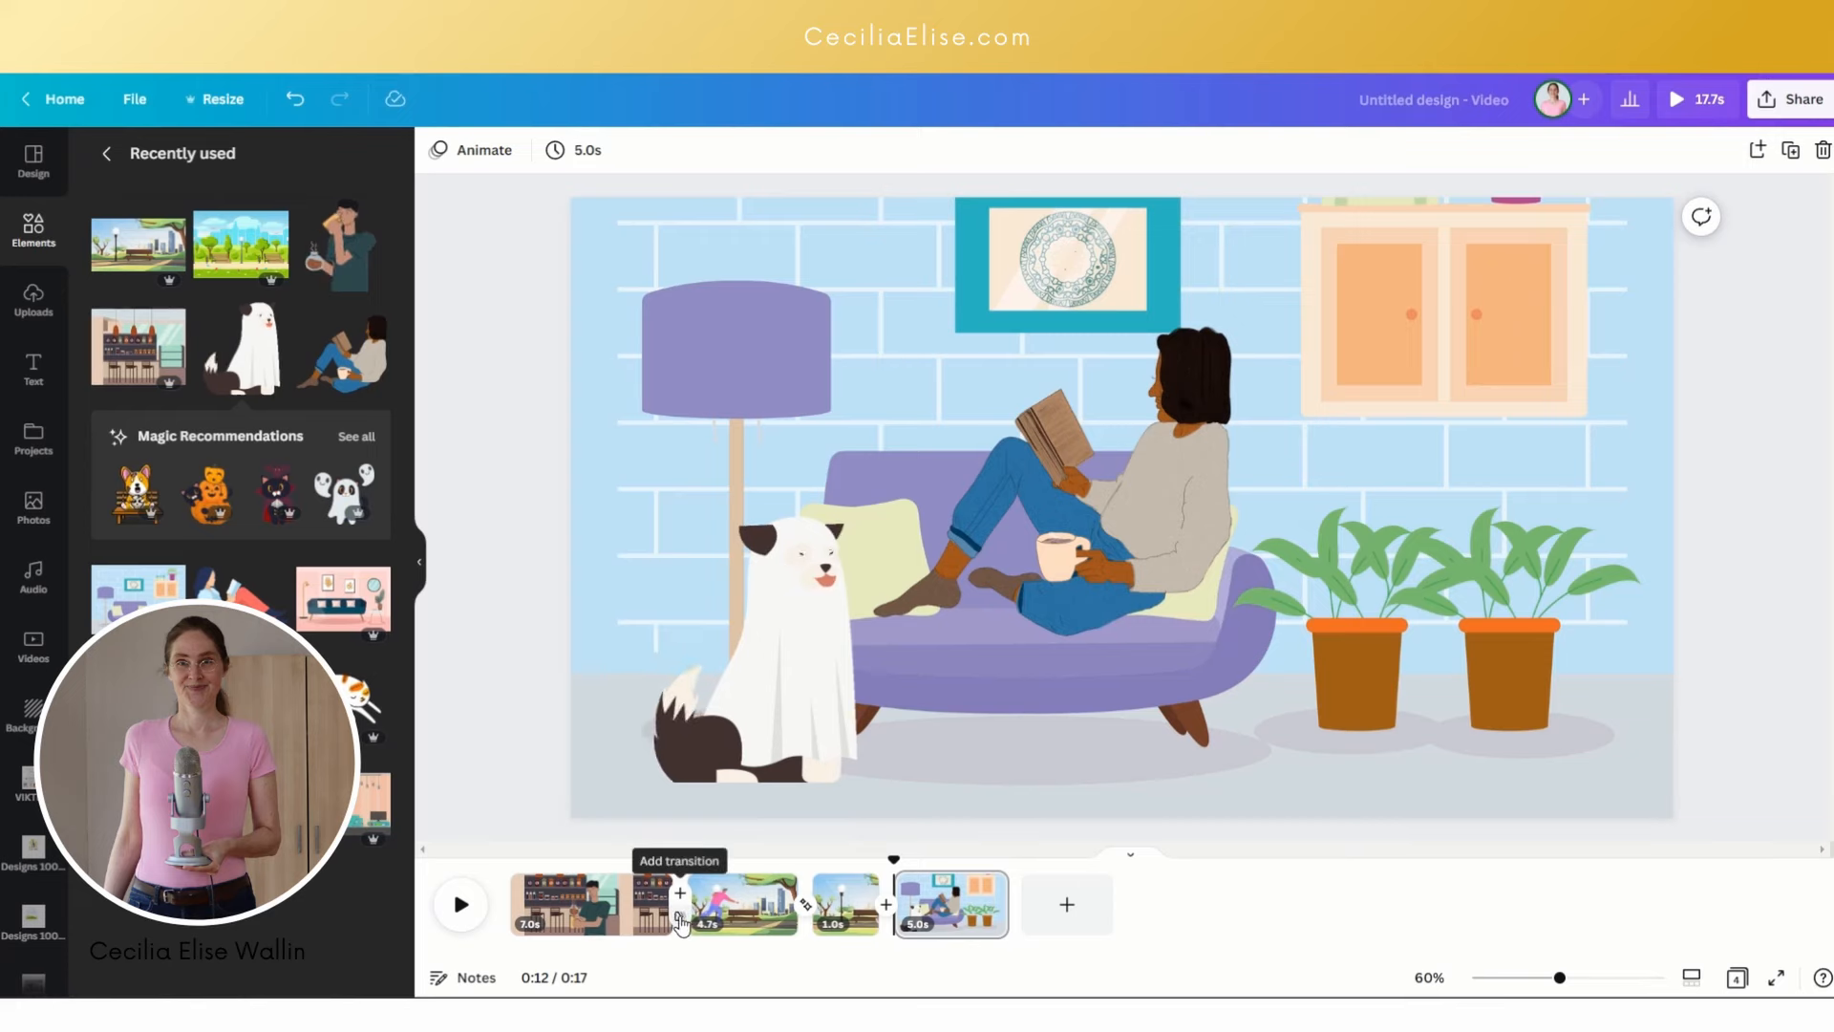
Step: Apply Color Wipe after the coffee bar page and select the transition between the skater pages
click(679, 894)
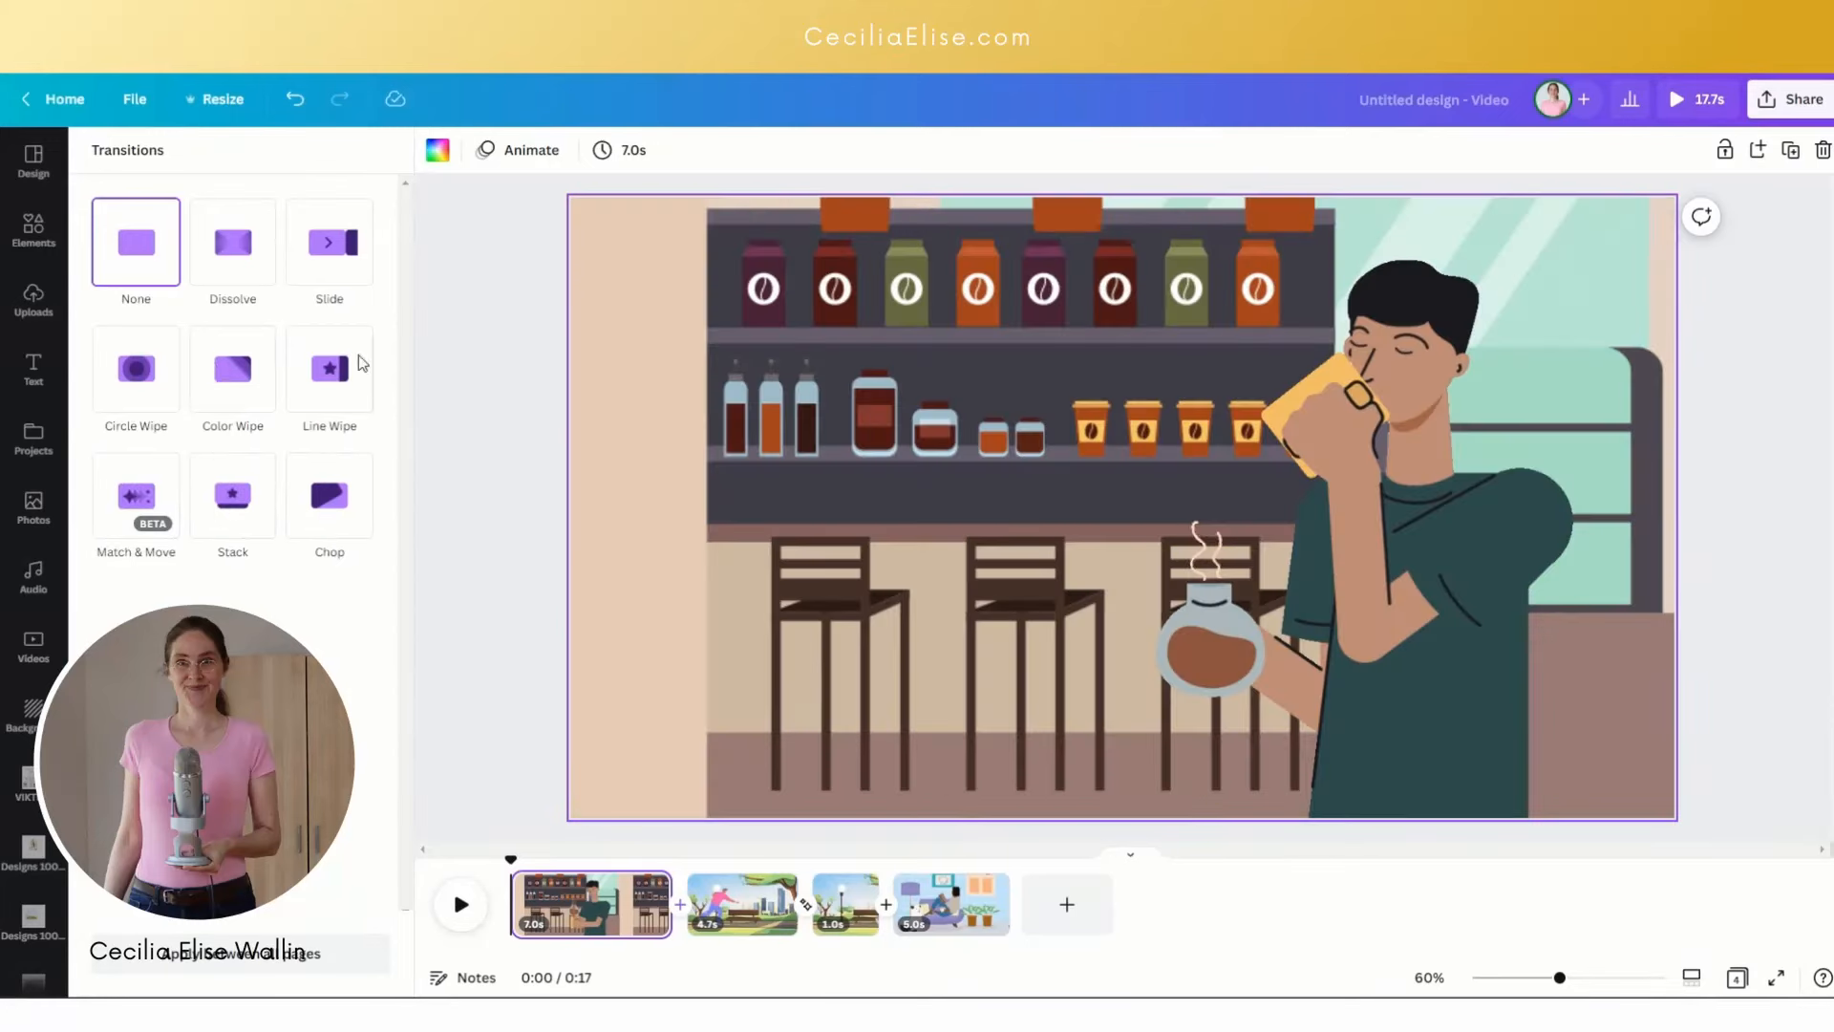
click(231, 368)
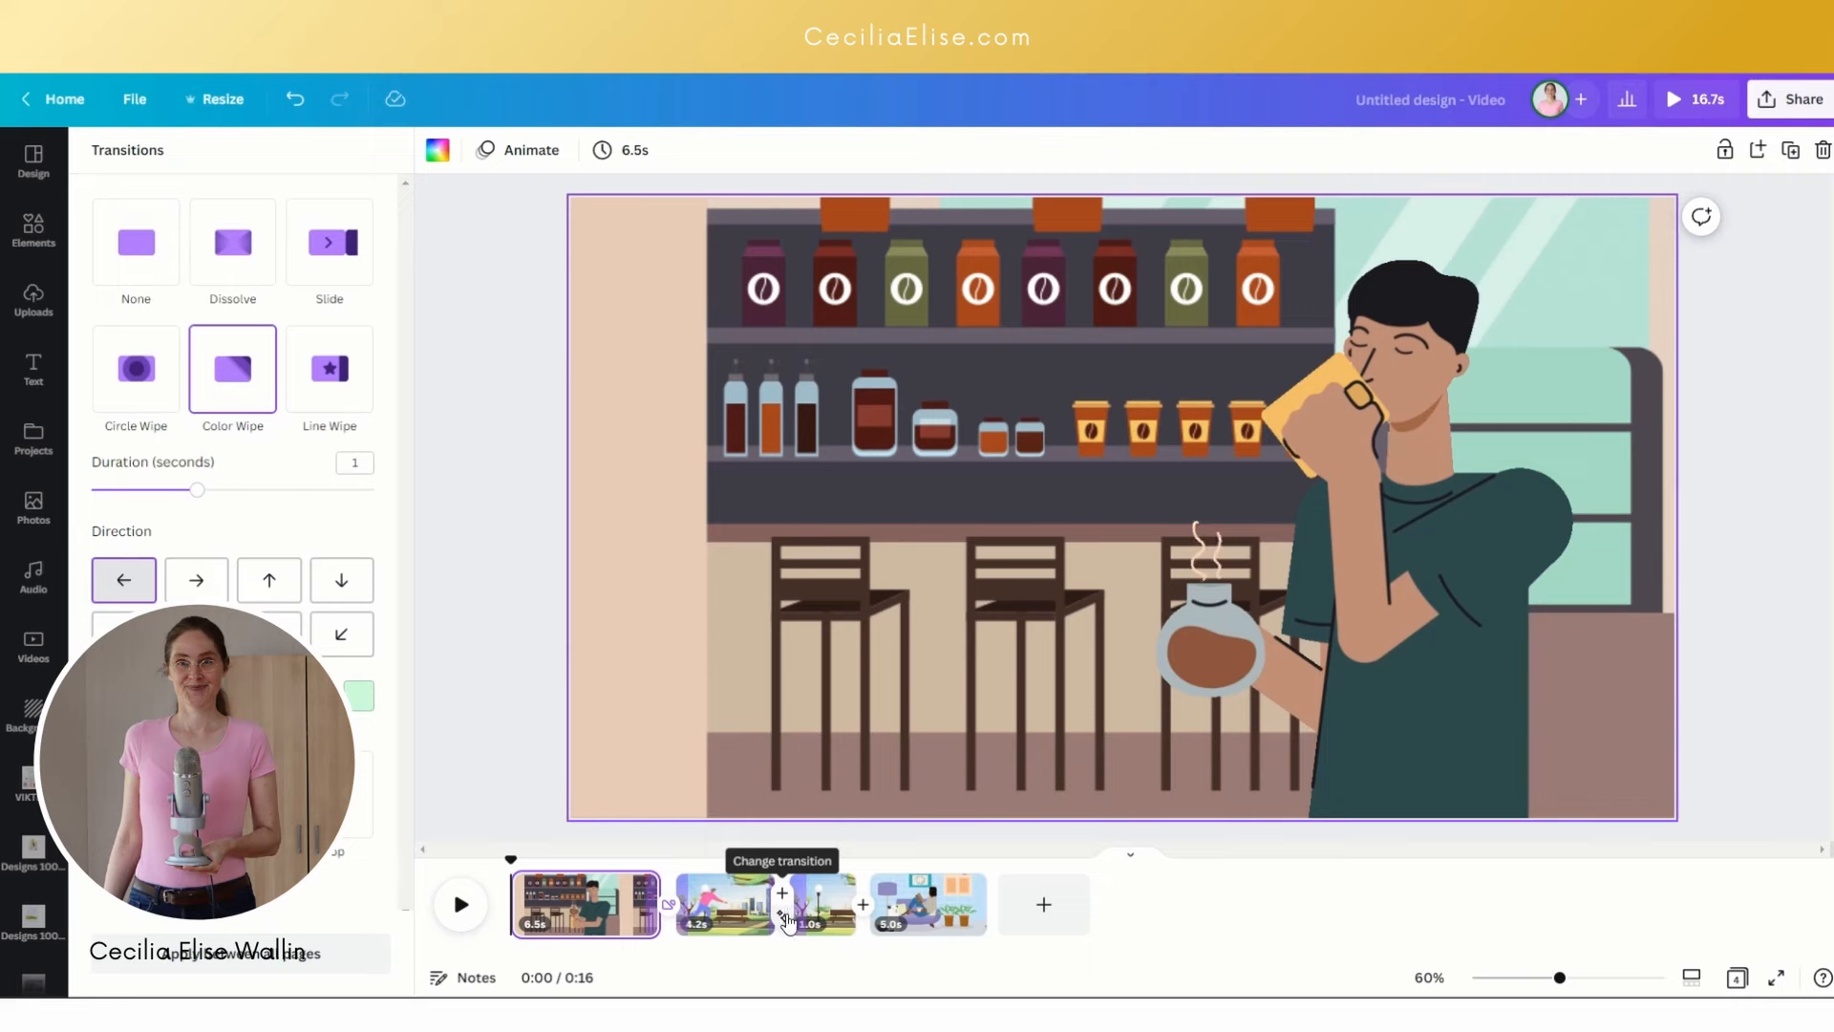
click(723, 905)
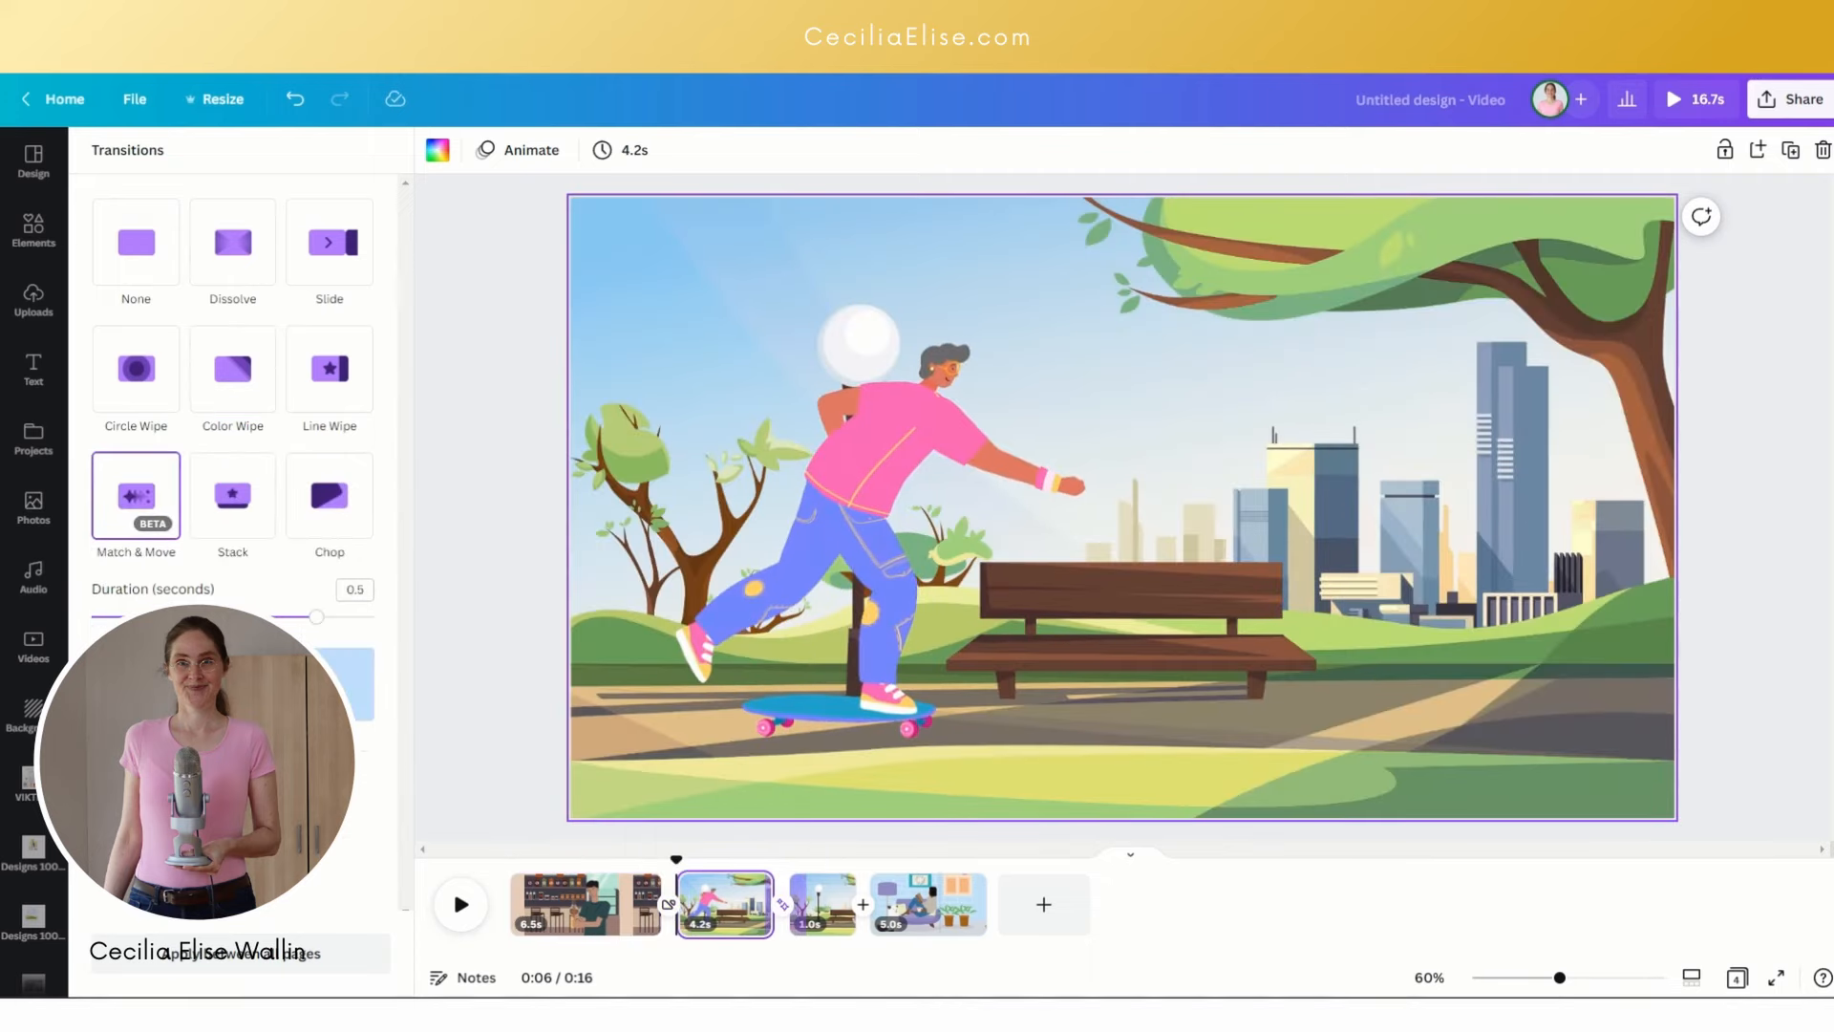
click(928, 903)
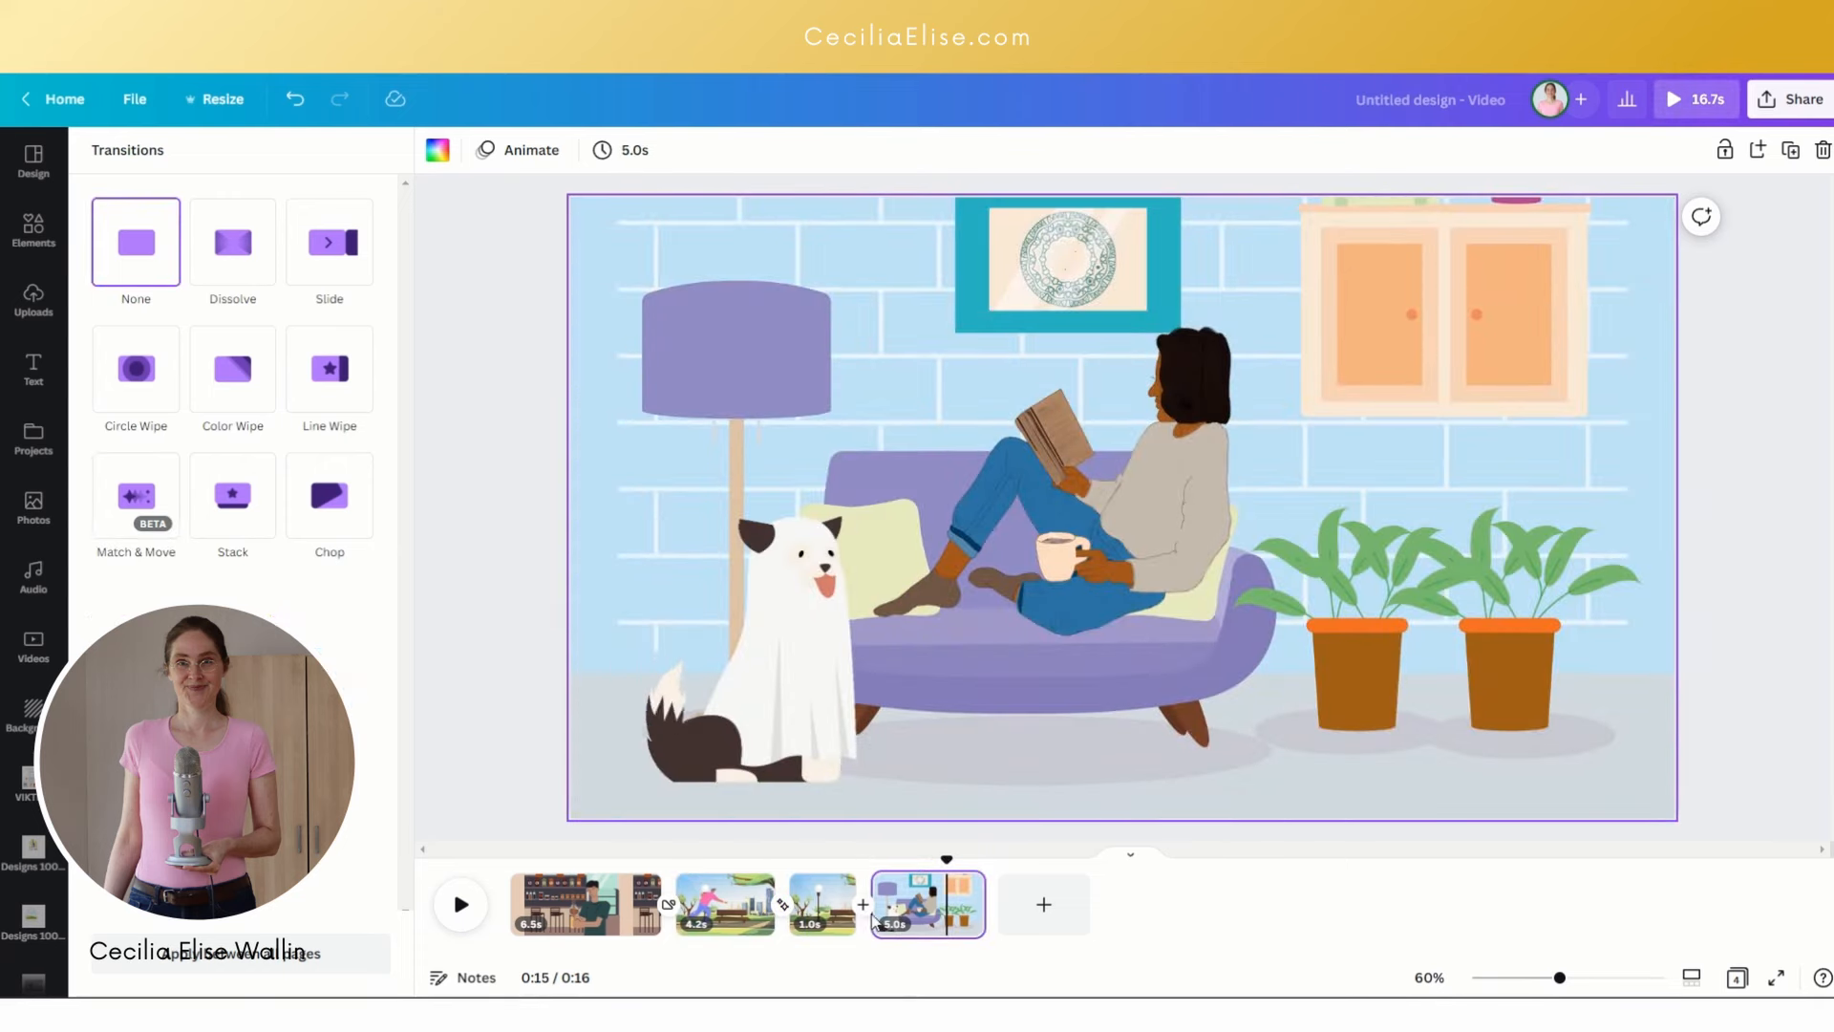
click(820, 904)
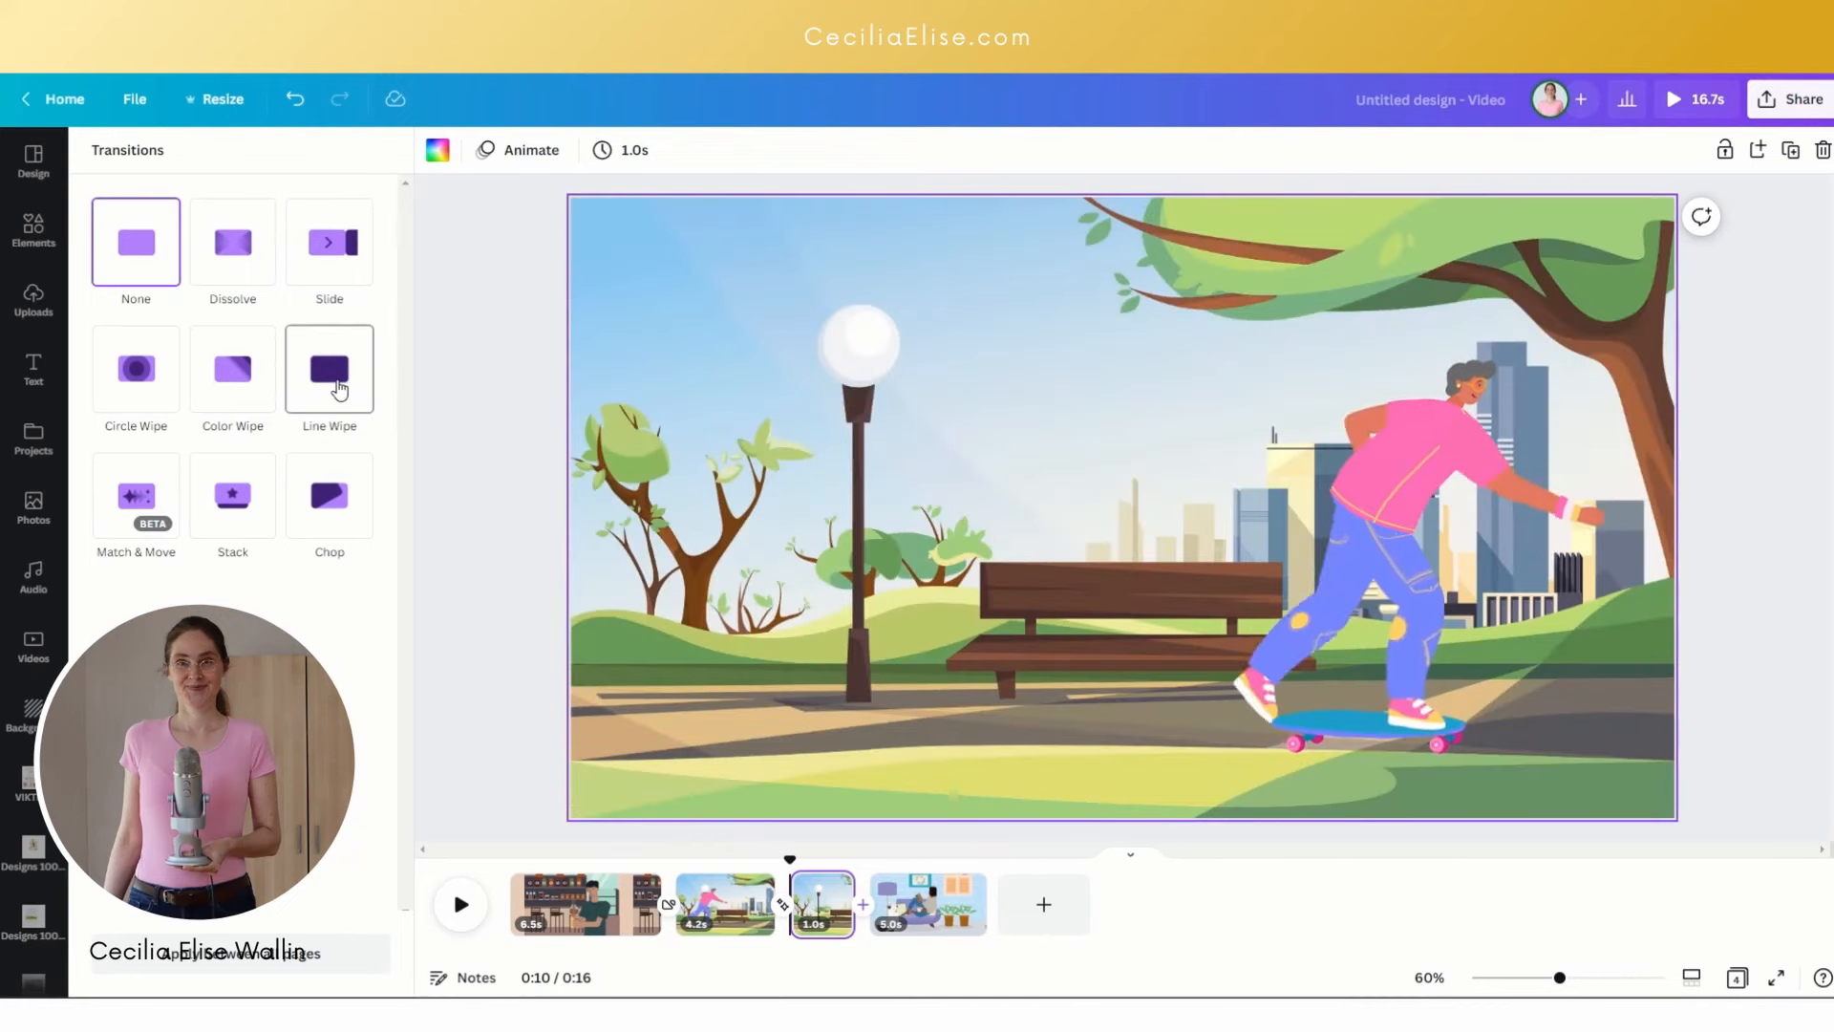
Step: Apply a light peach Color Wipe after page 3, then open the MP4 download settings
click(231, 369)
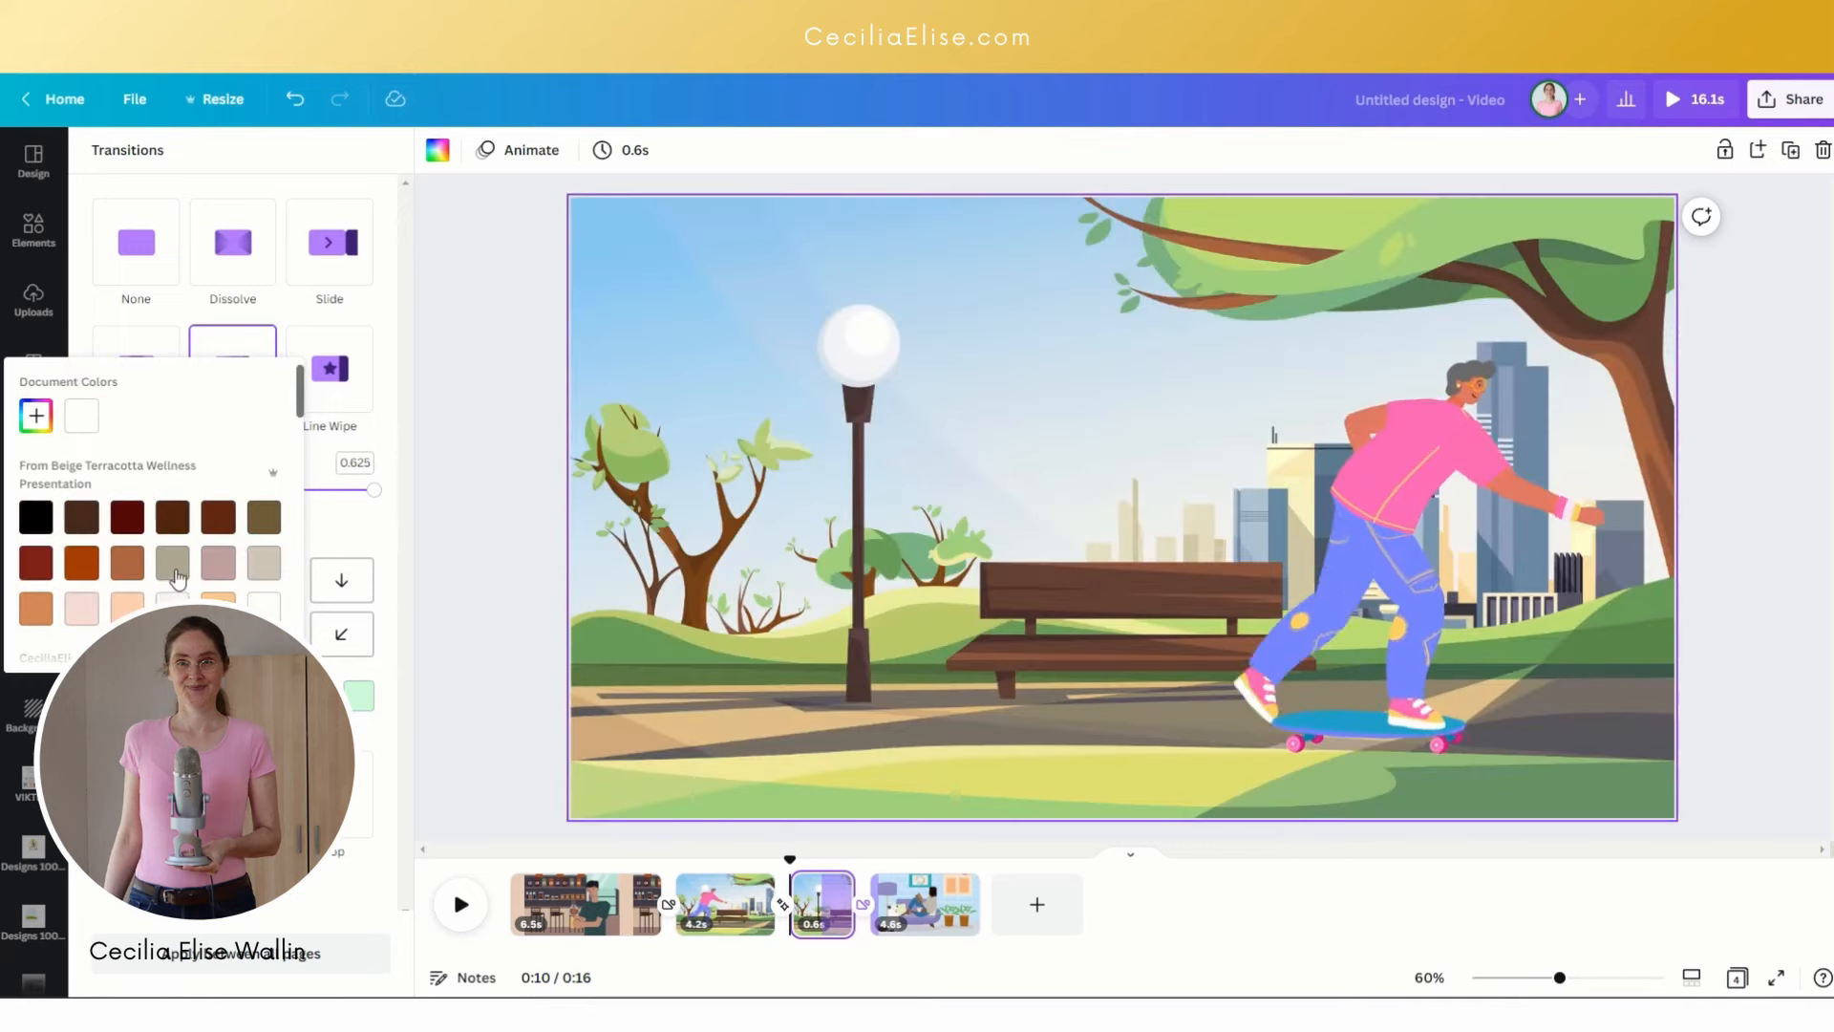
scroll(down, 3)
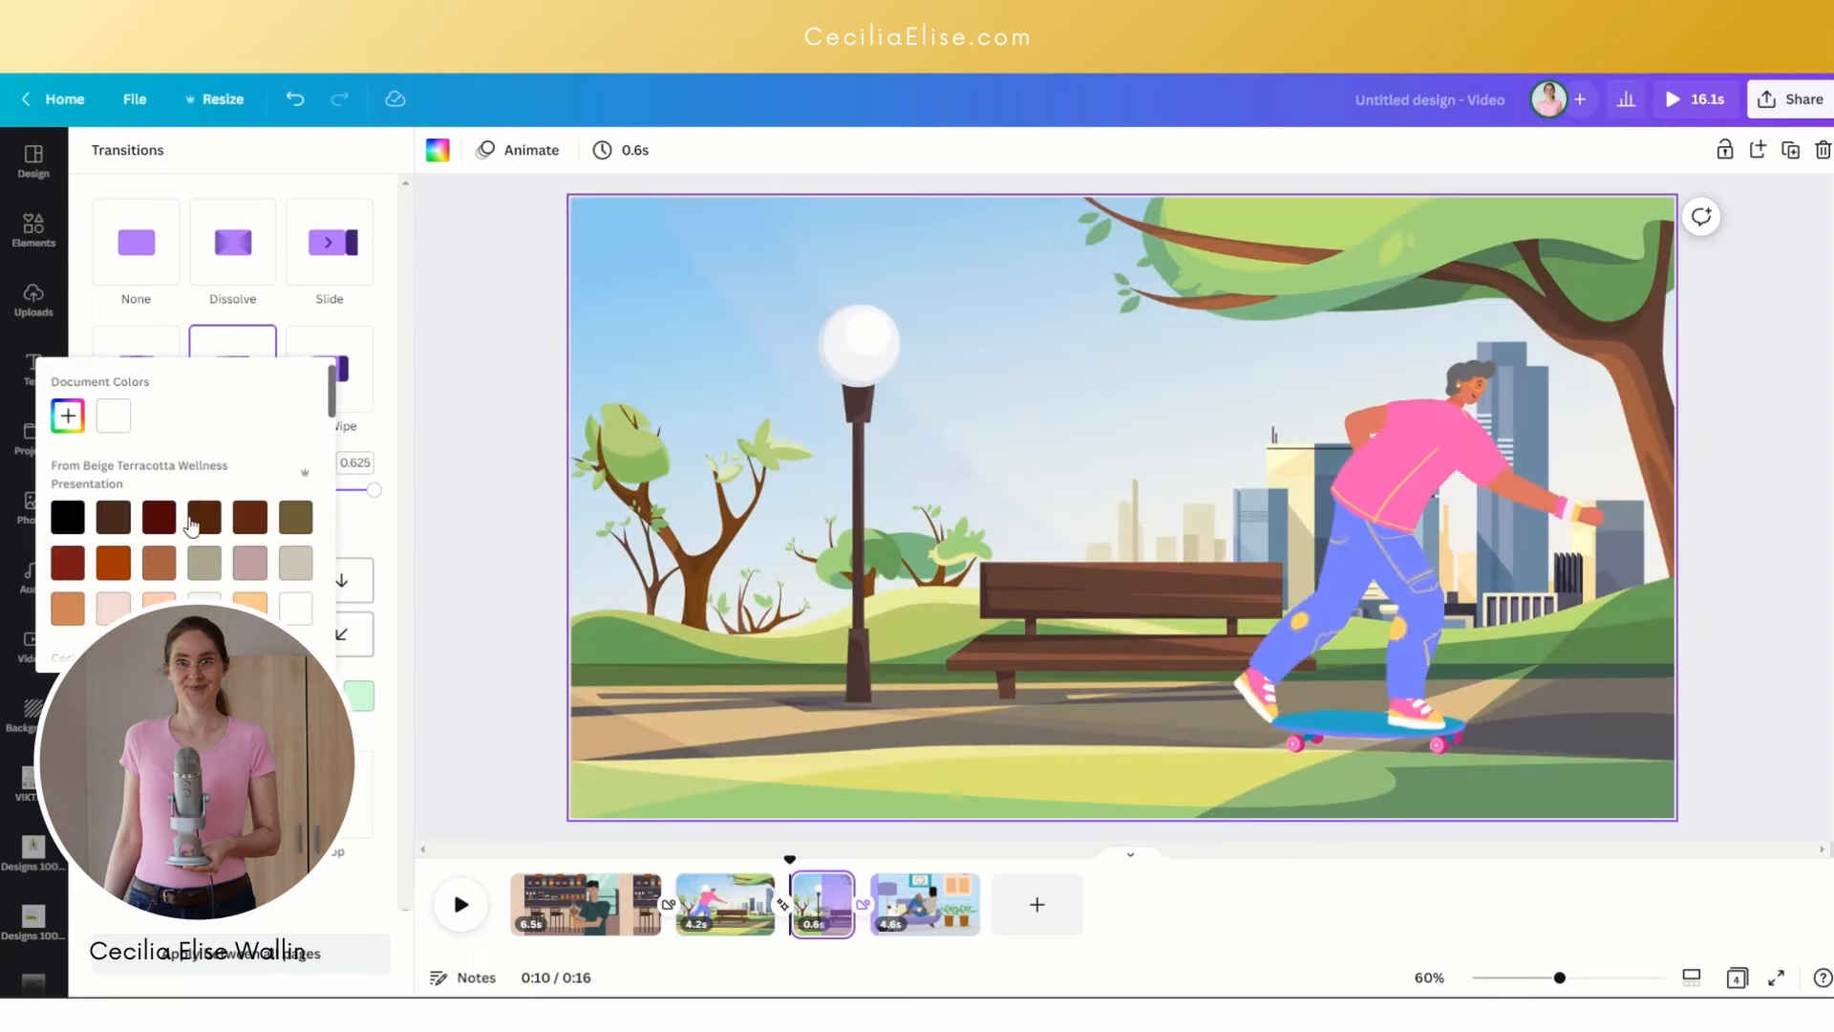
scroll(down, 3)
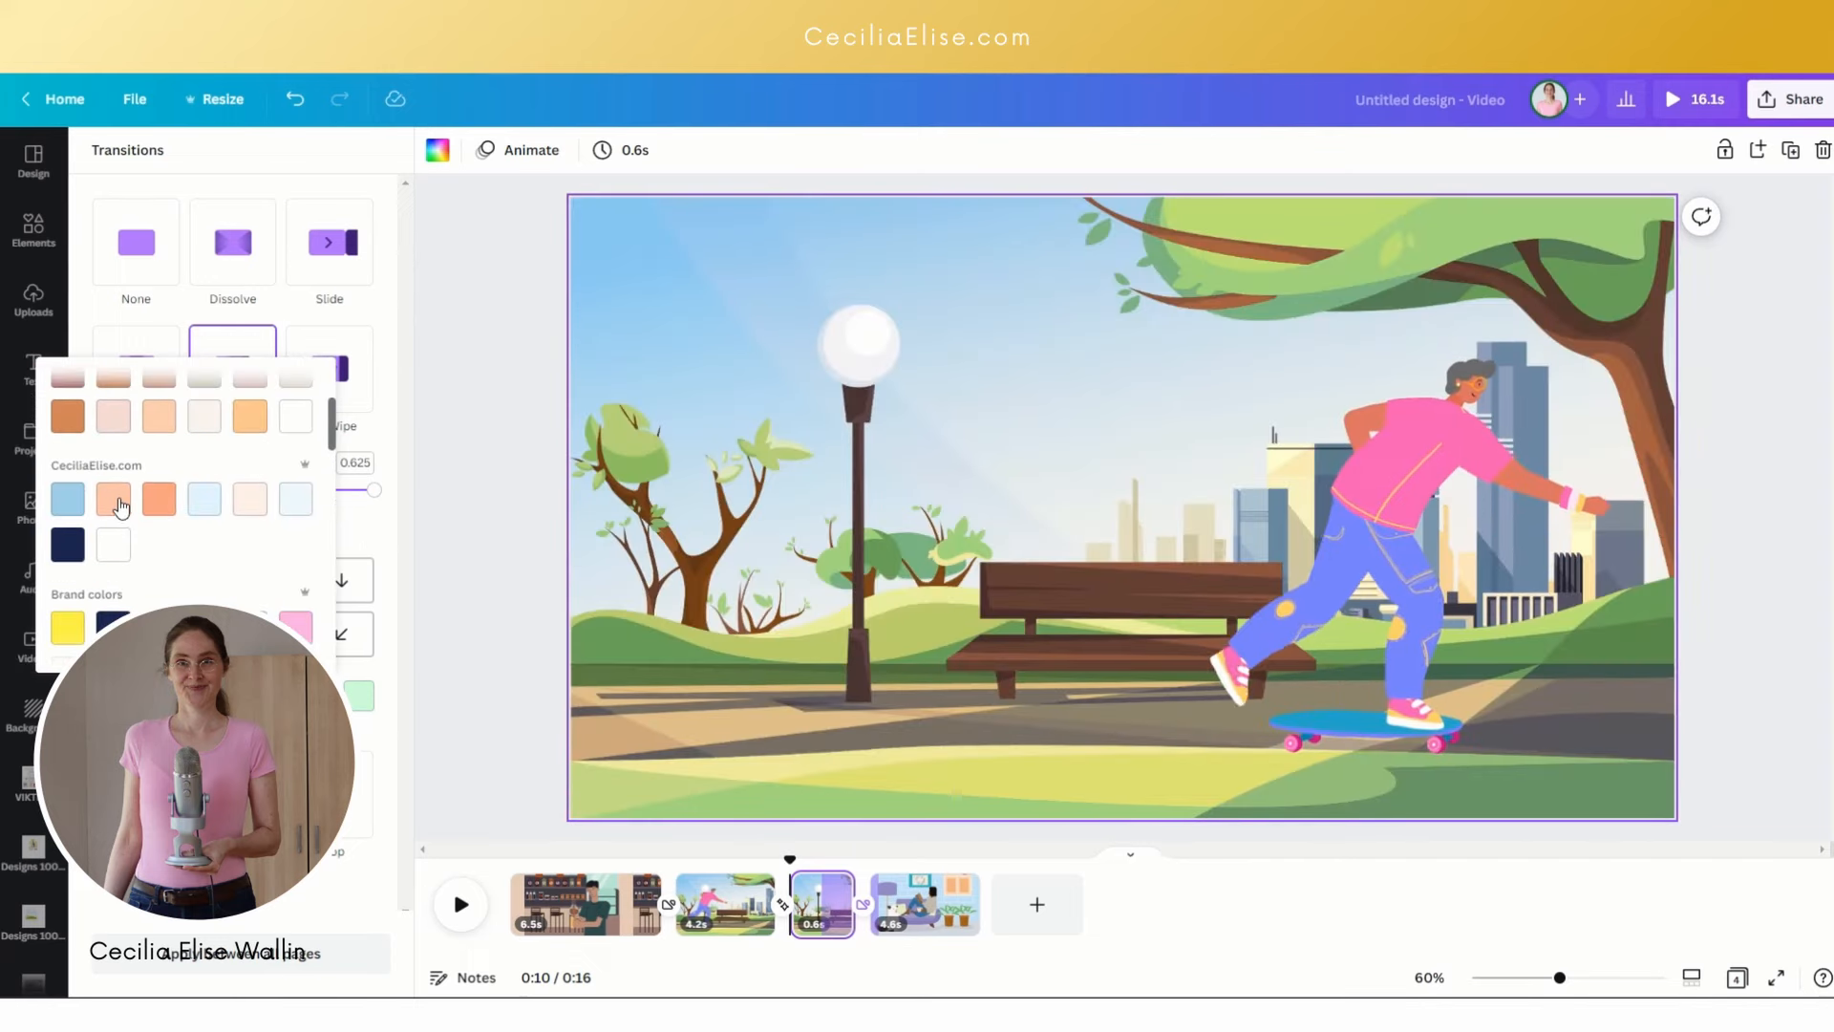
click(114, 498)
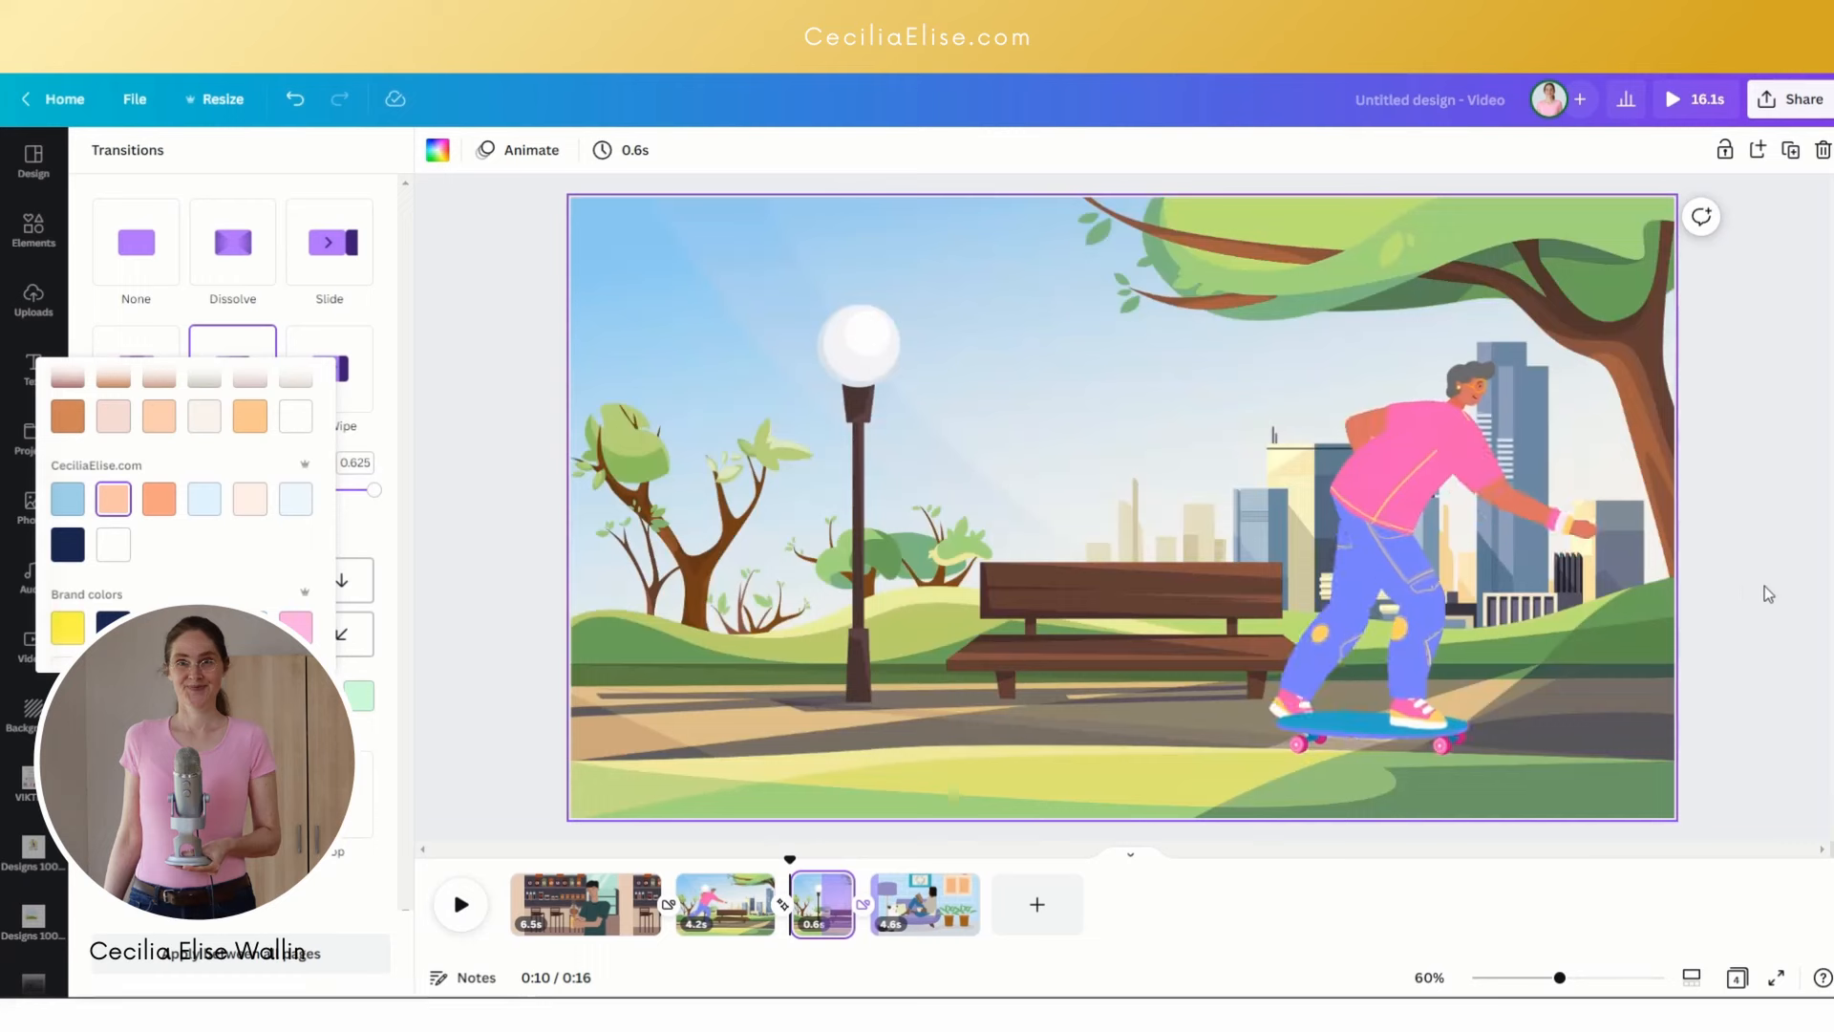
click(32, 229)
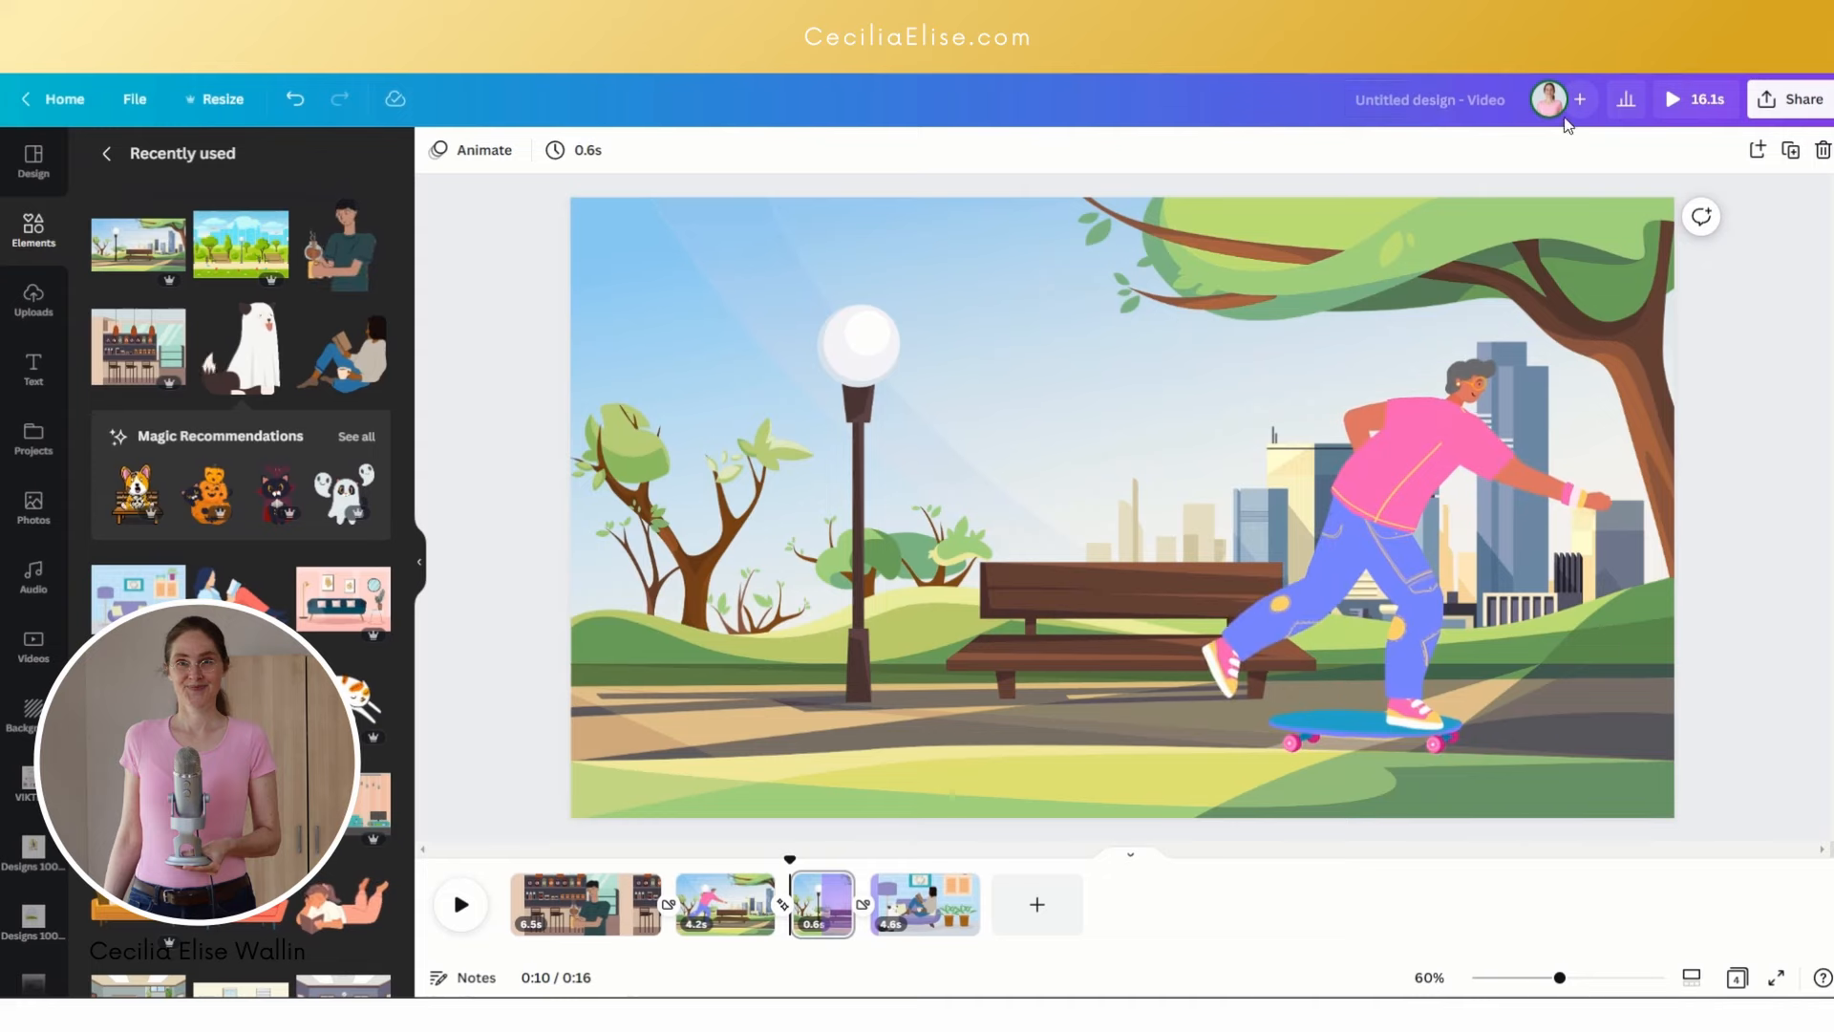
click(1791, 100)
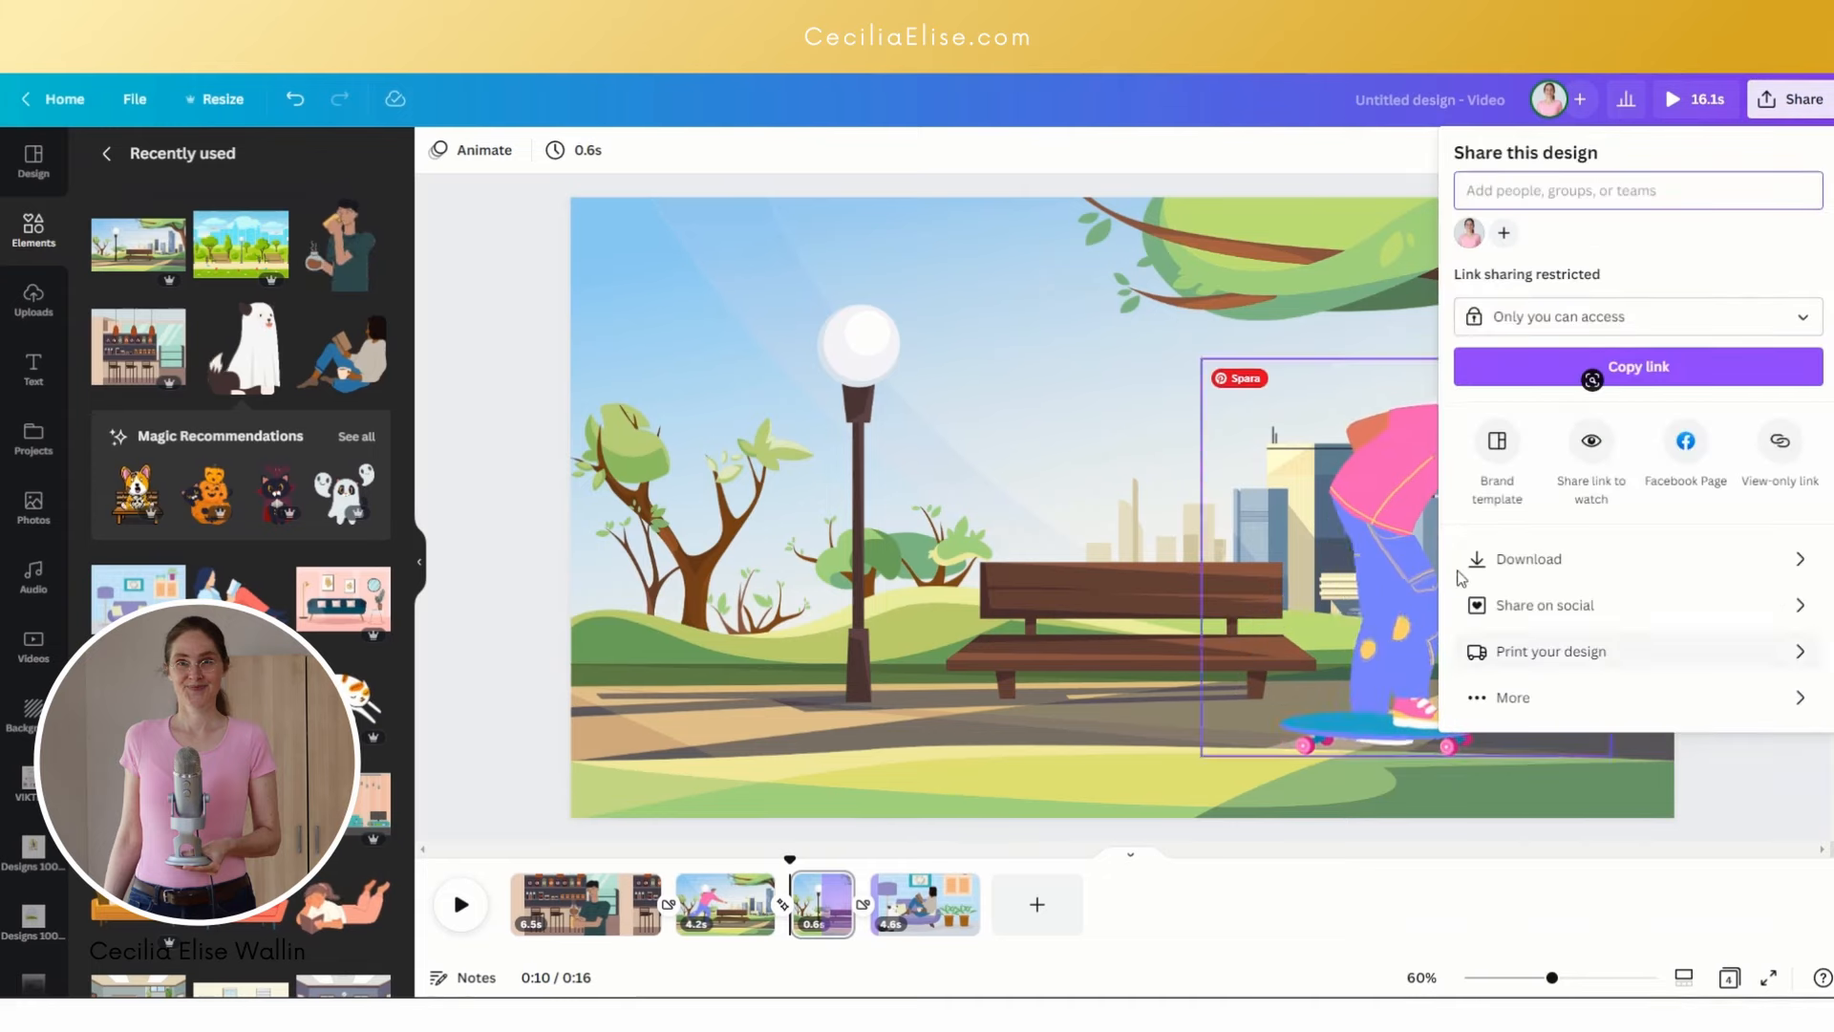
click(1527, 558)
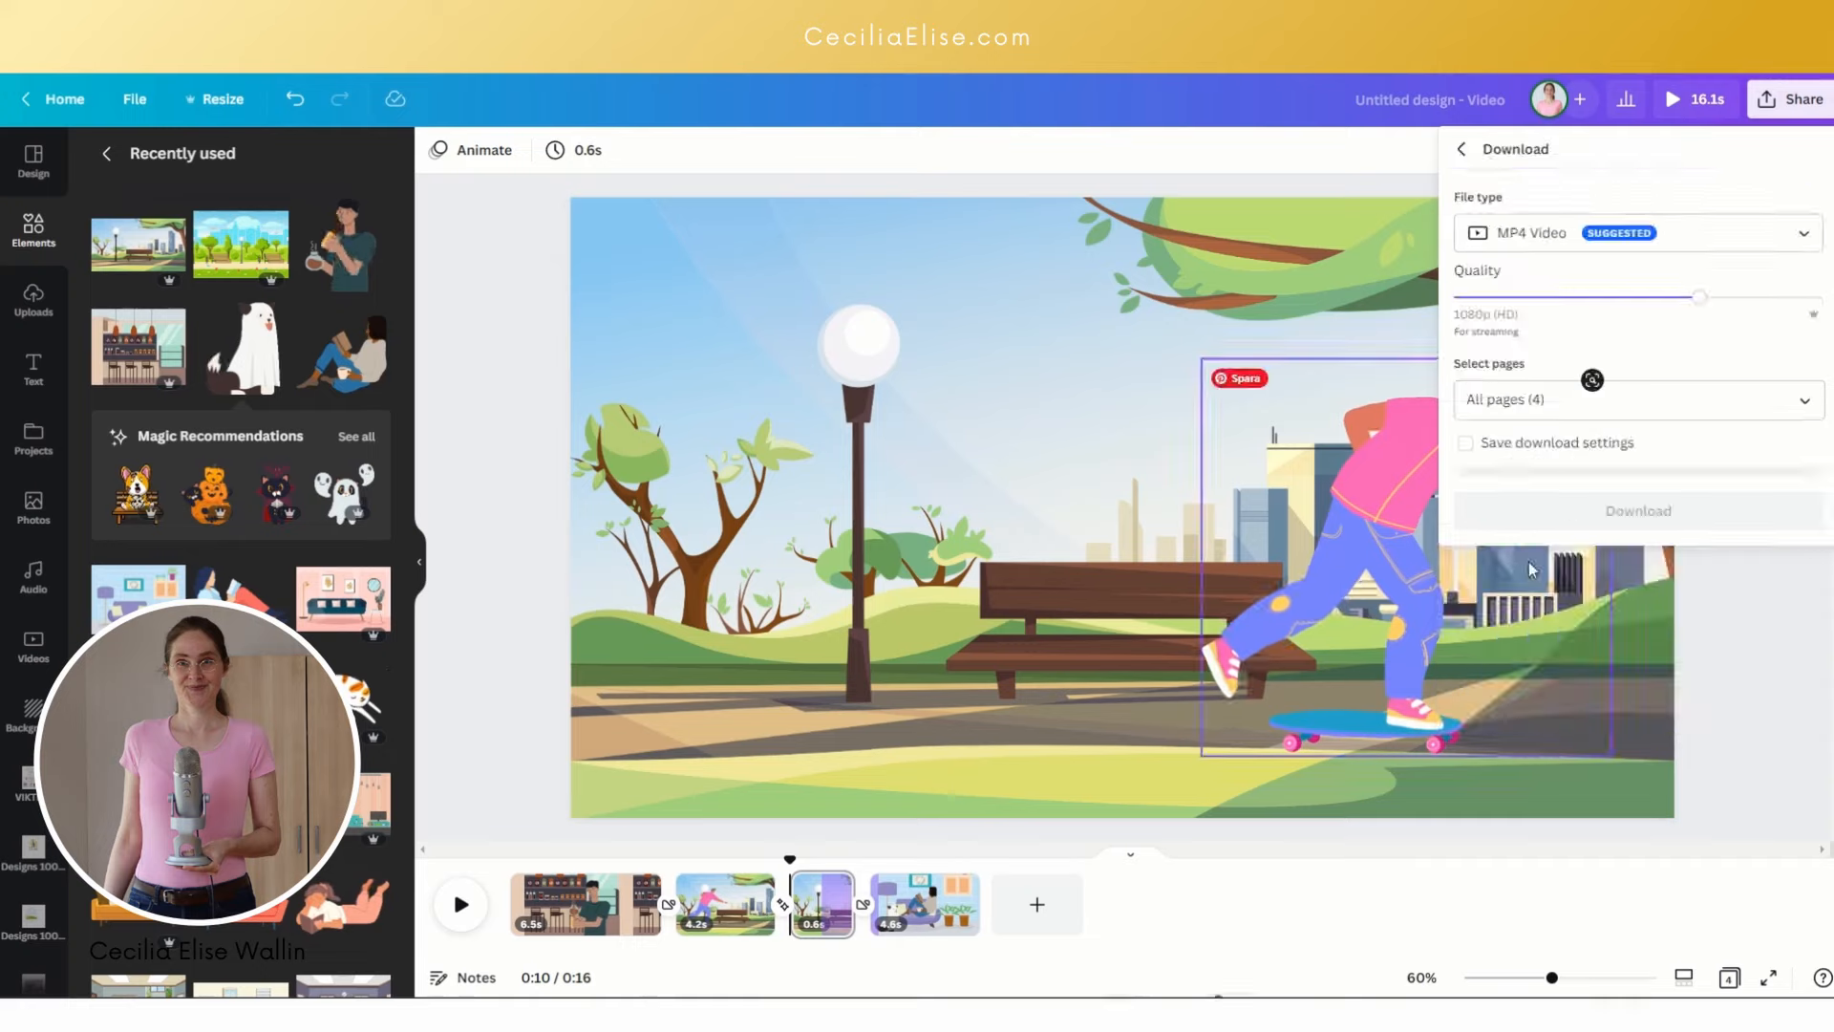